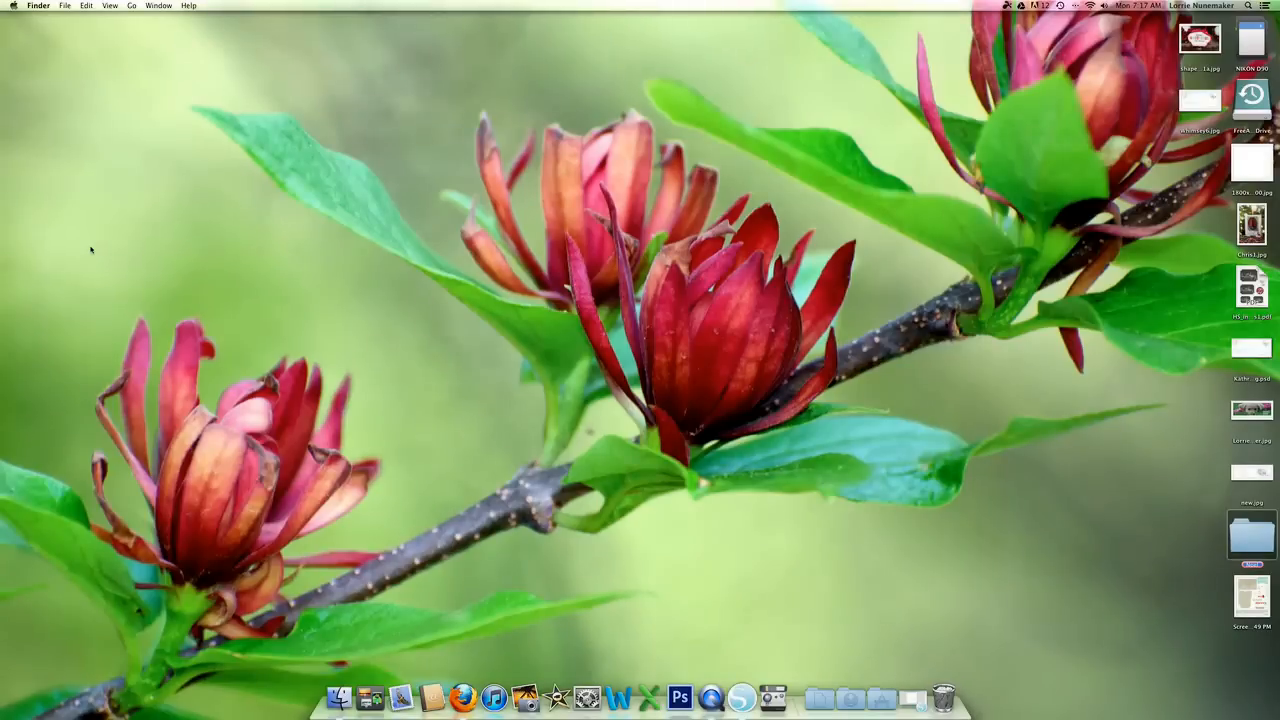
{"action": "mouse_move", "coordinate": [492, 696]}
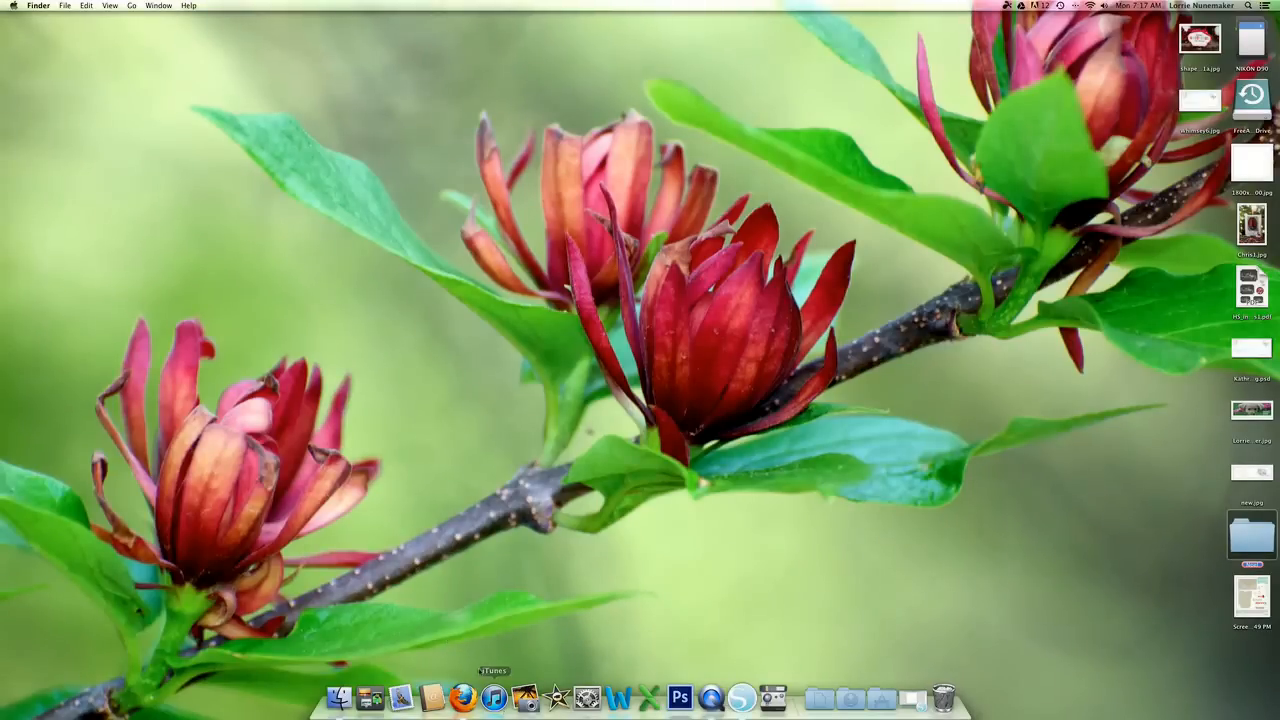
Launch Firefox and search Google for 'cherry tree clip art' via the typed 'cherry tree cli' suggestion.
{"action": "left_click", "coordinate": [462, 696]}
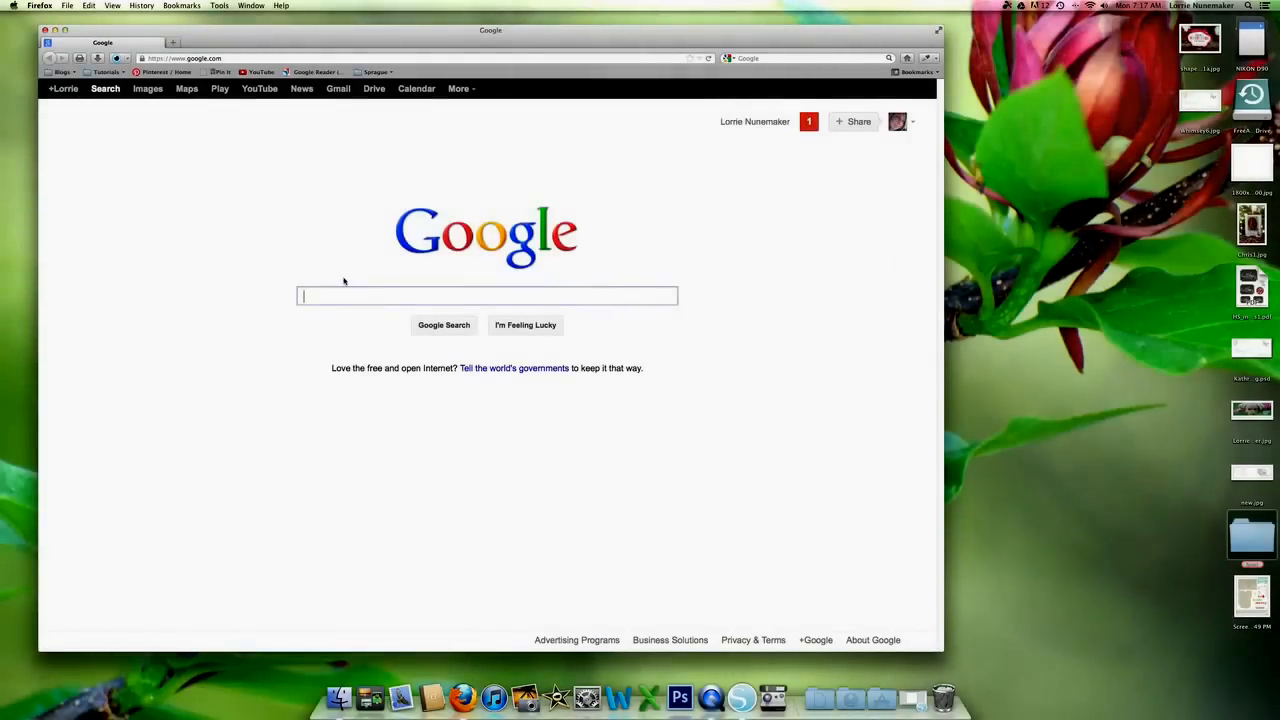
{"action": "type", "text": "ch"}
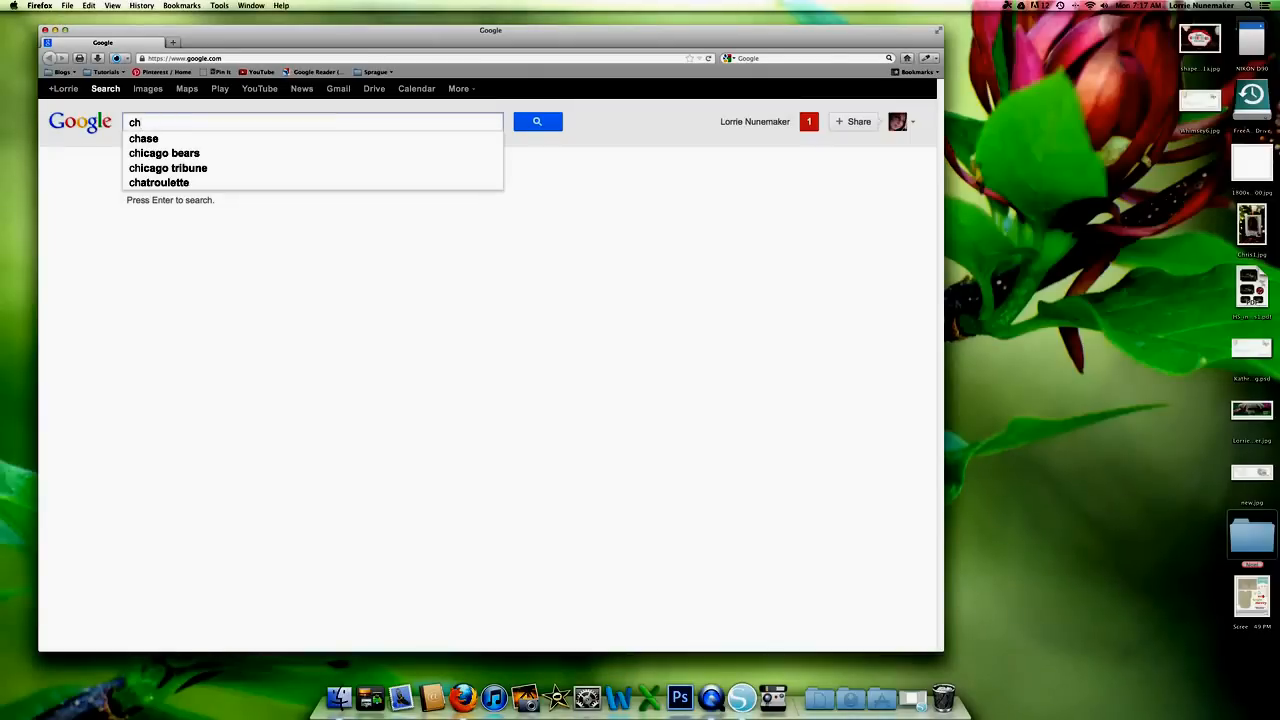
{"action": "type", "text": "erry"}
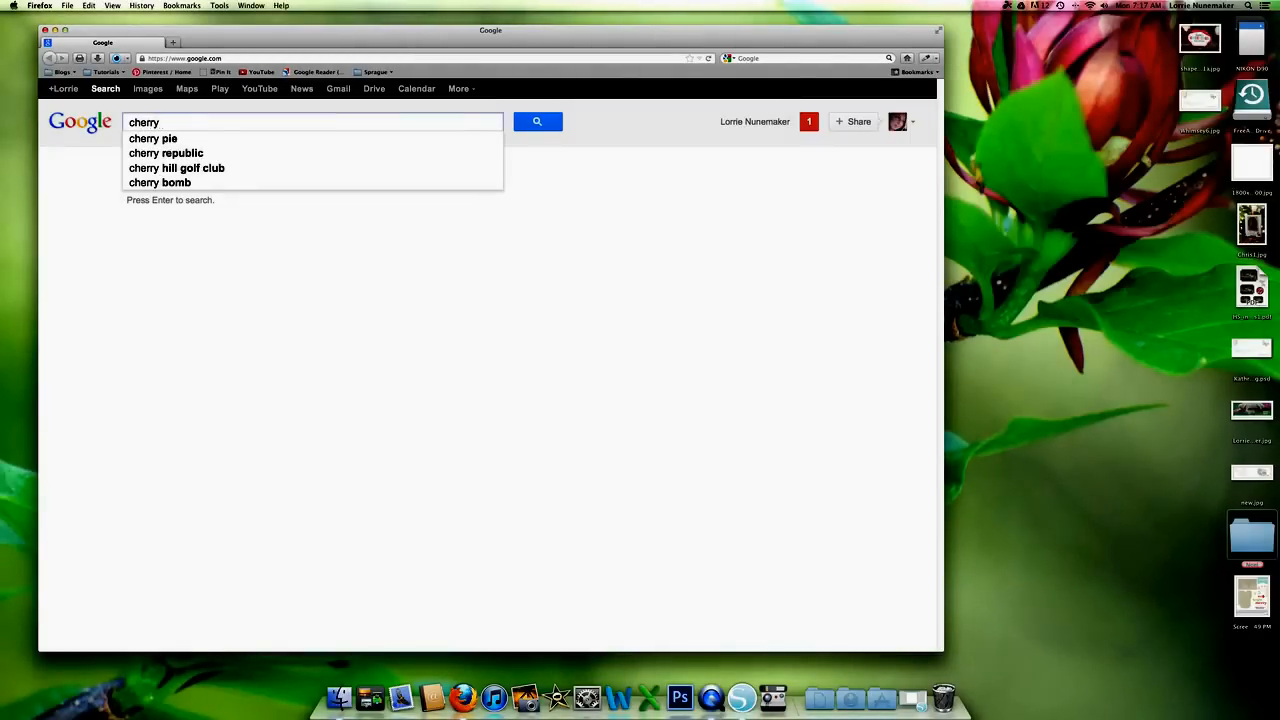
{"action": "type", "text": "tree cli"}
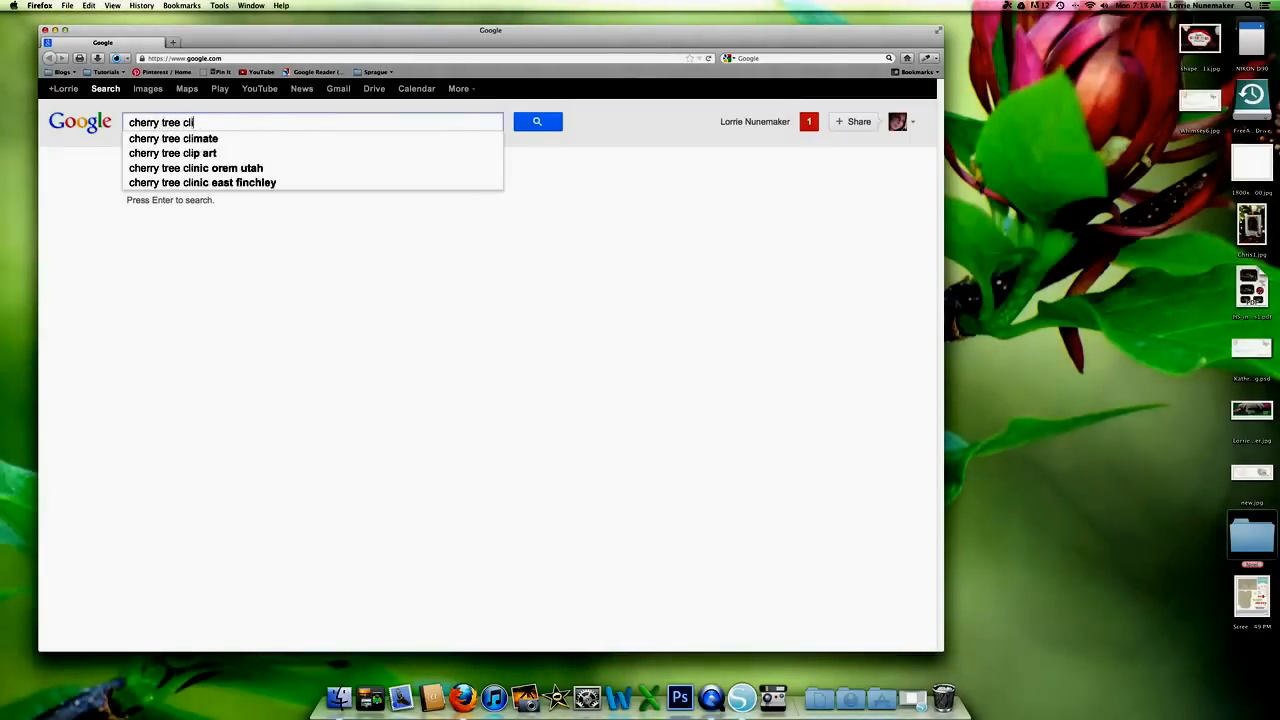
{"action": "left_click", "coordinate": [172, 138]}
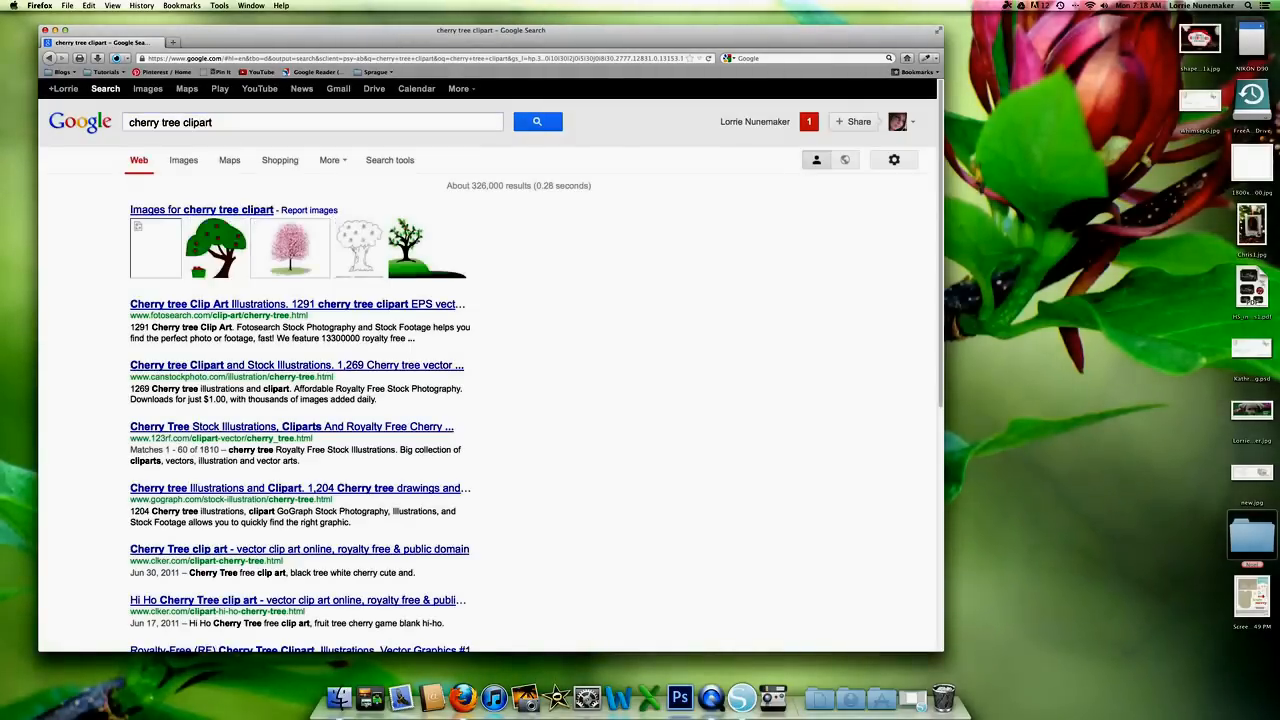
Switch to Google Images and scroll the cherry tree clipart results to find a pink blossom tree.
{"action": "left_click", "coordinate": [148, 88]}
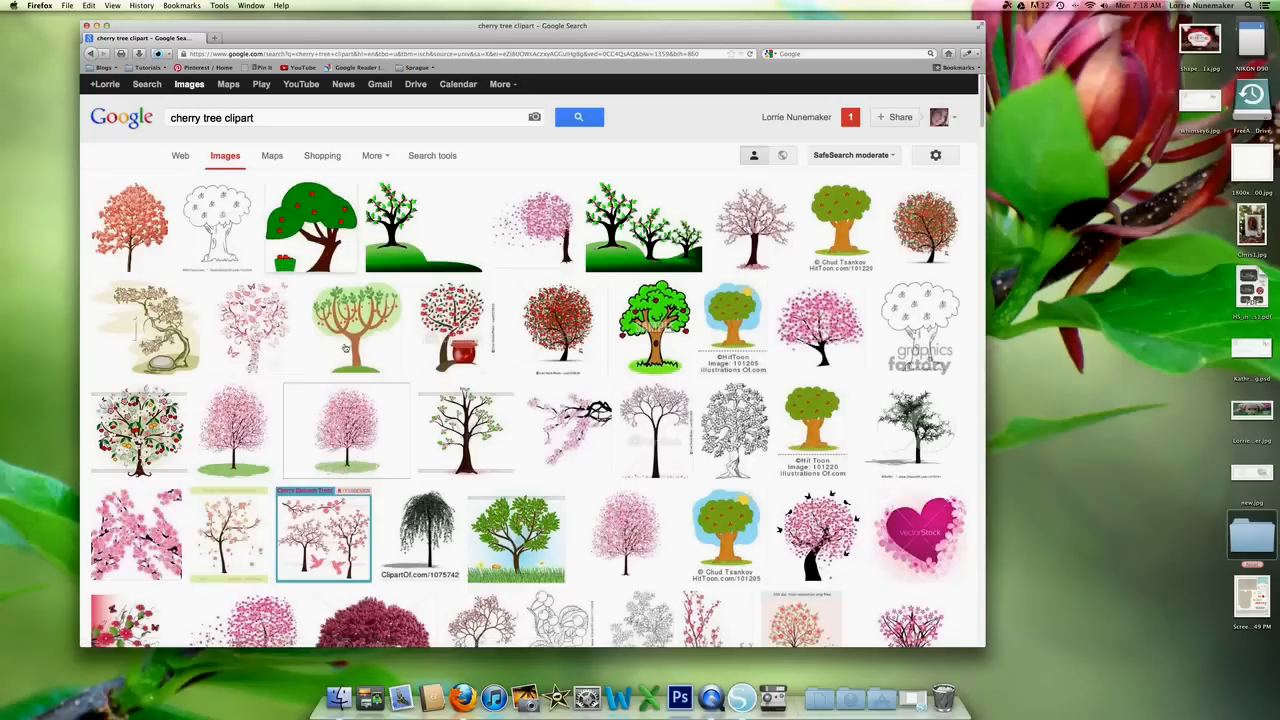
{"action": "mouse_move", "coordinate": [346, 430]}
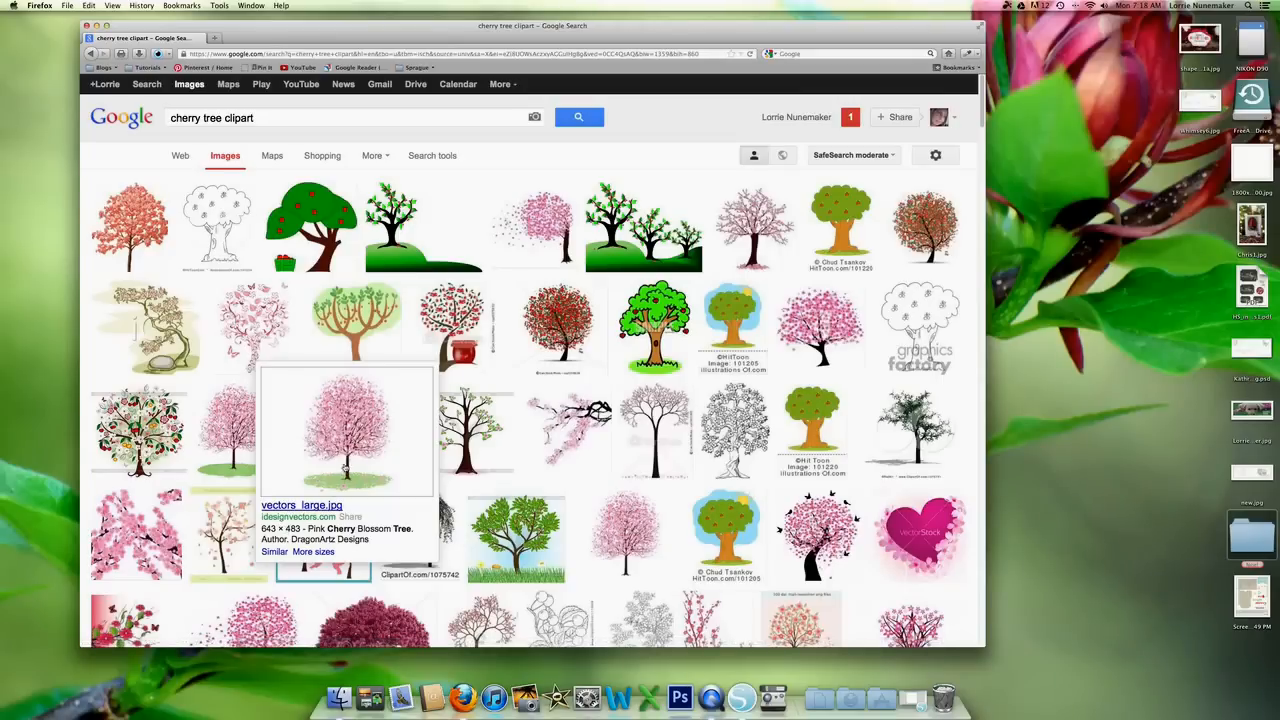
{"action": "scroll", "scroll_direction": "down", "scroll_amount": 3}
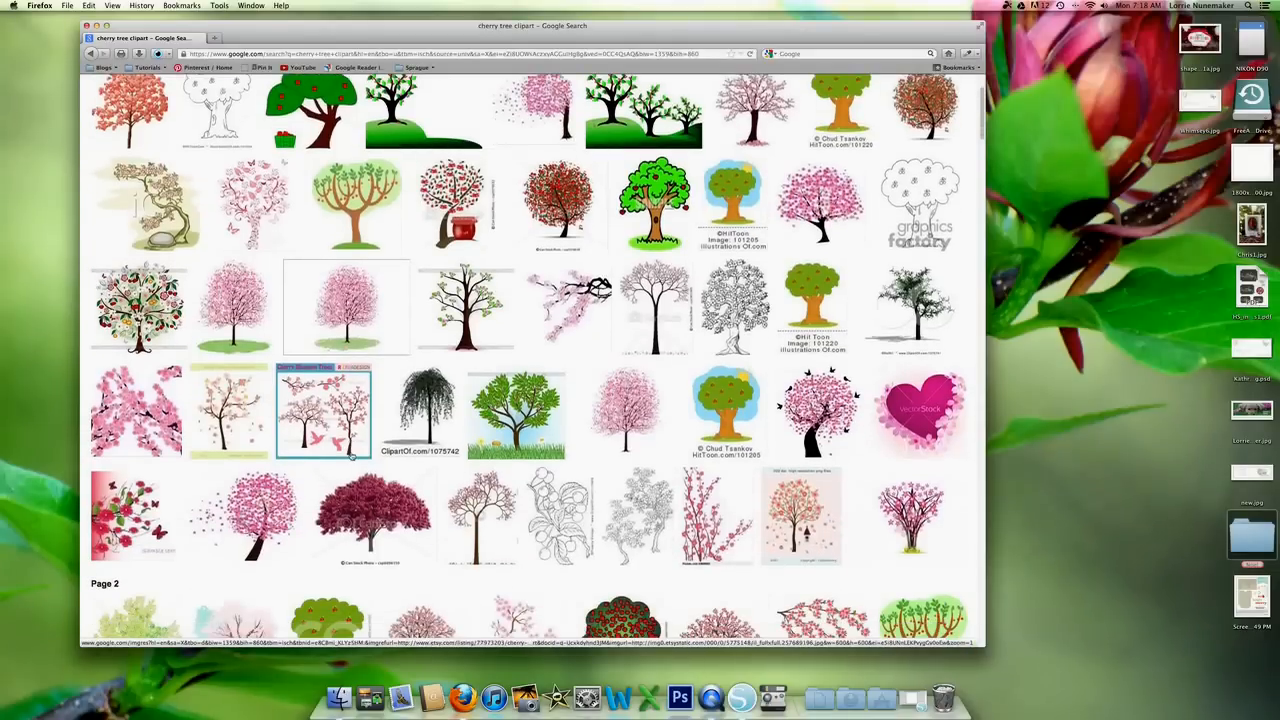
{"action": "scroll", "scroll_direction": "down", "scroll_amount": 3}
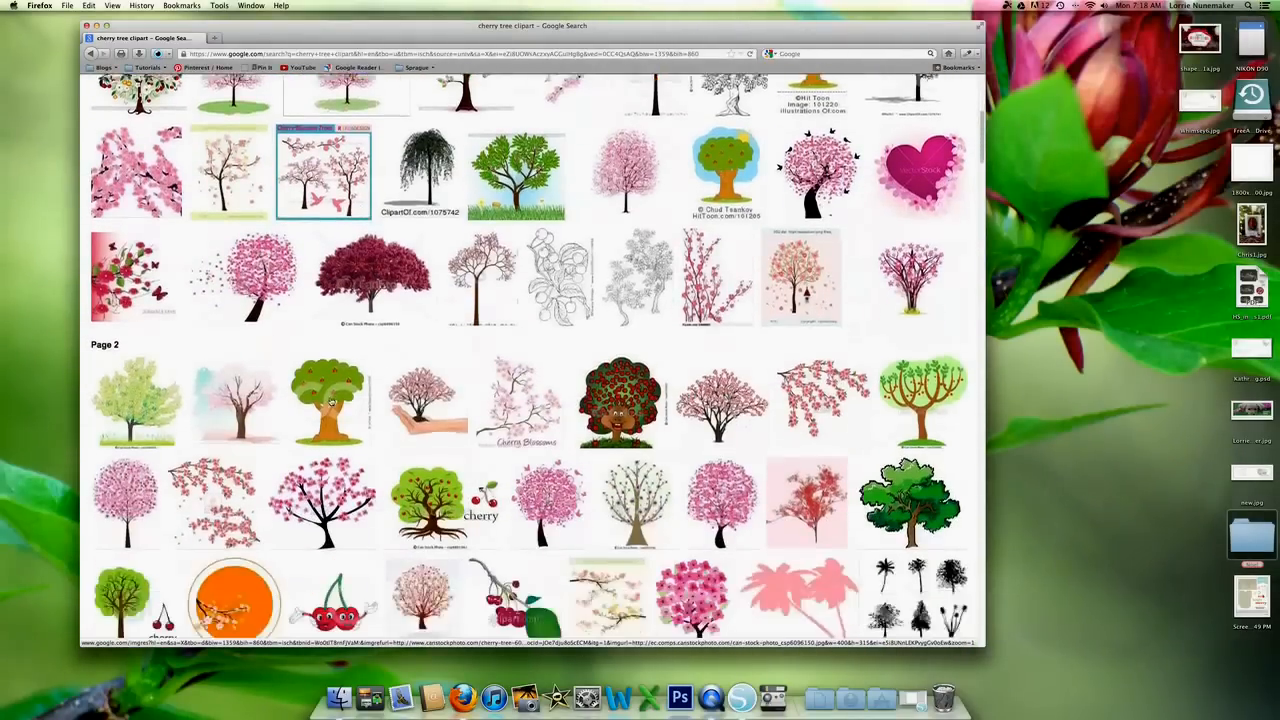
{"action": "scroll", "scroll_direction": "down", "scroll_amount": 3}
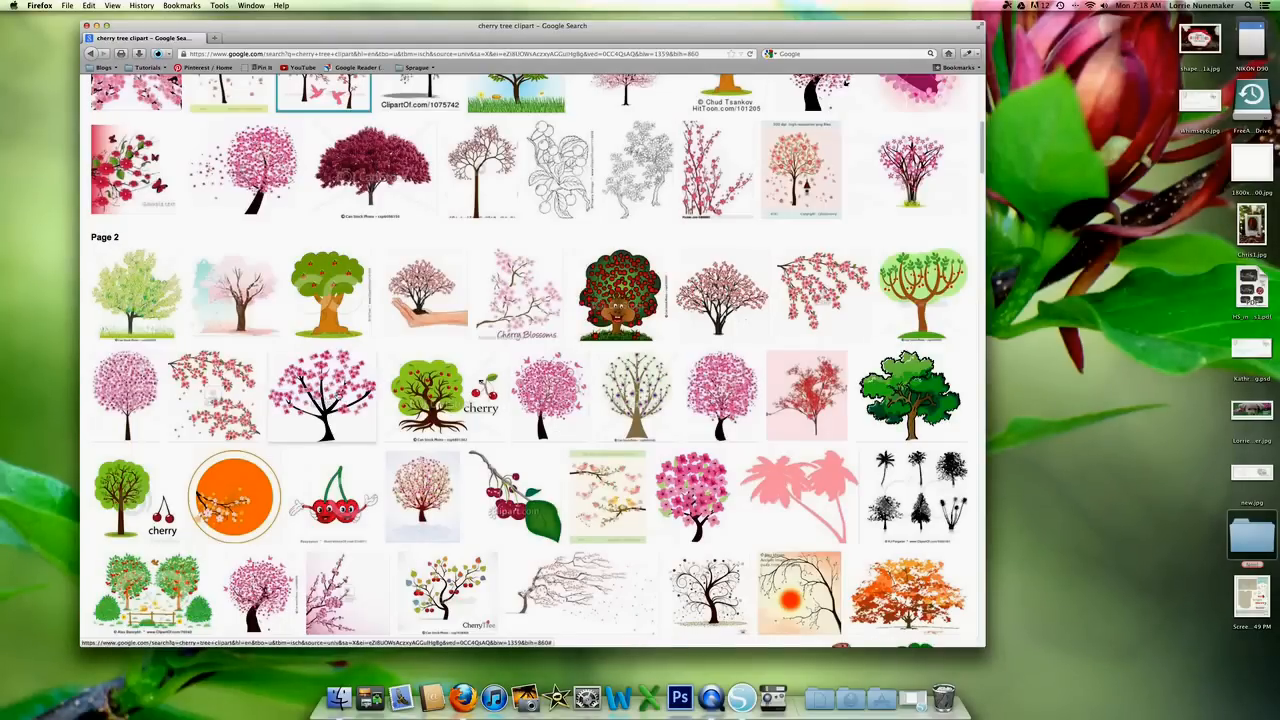
{"action": "mouse_move", "coordinate": [322, 396]}
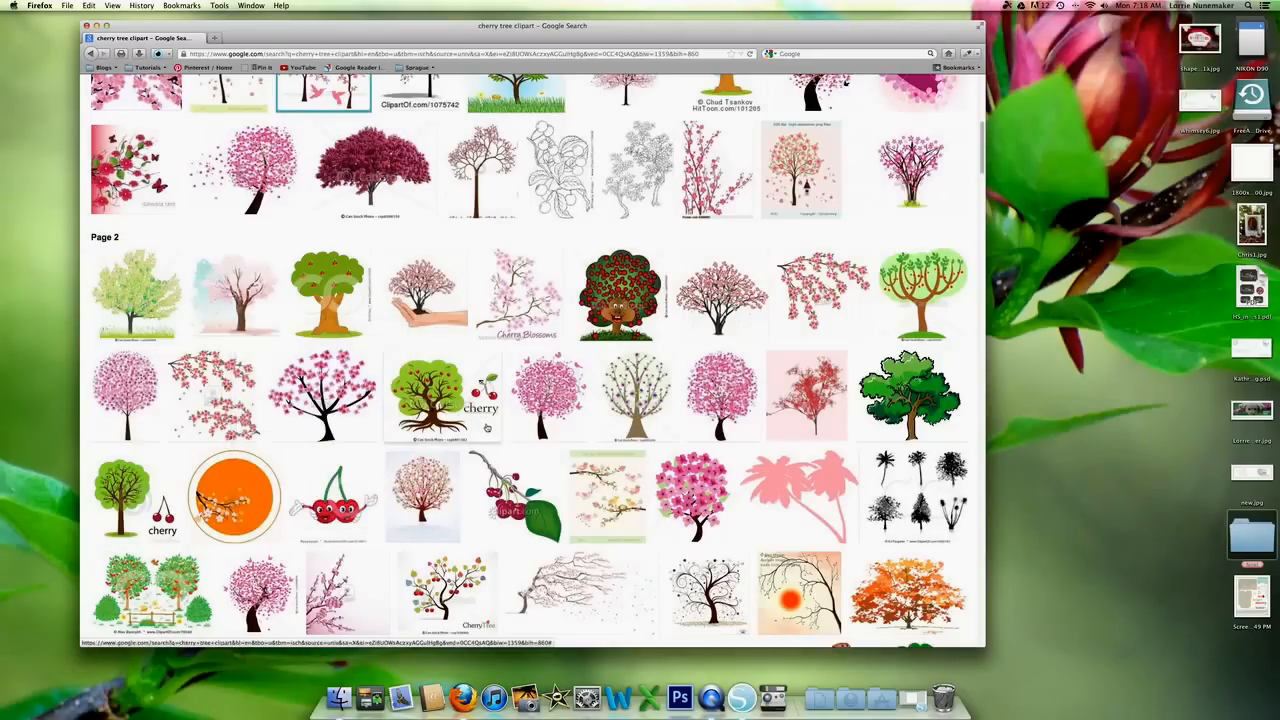
{"action": "scroll", "scroll_direction": "down", "scroll_amount": 3}
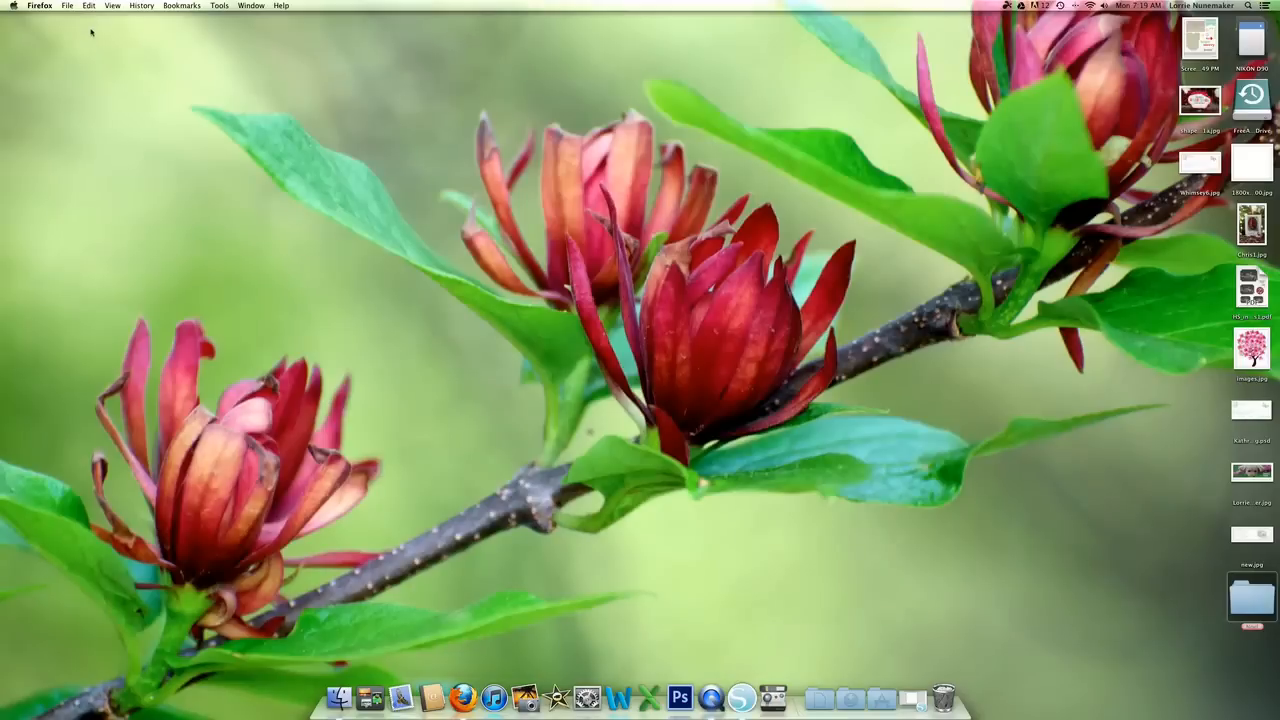
Use Open Image to place the pink cherry tree JPG from the Desktop onto the page.
{"action": "right_click", "coordinate": [462, 696]}
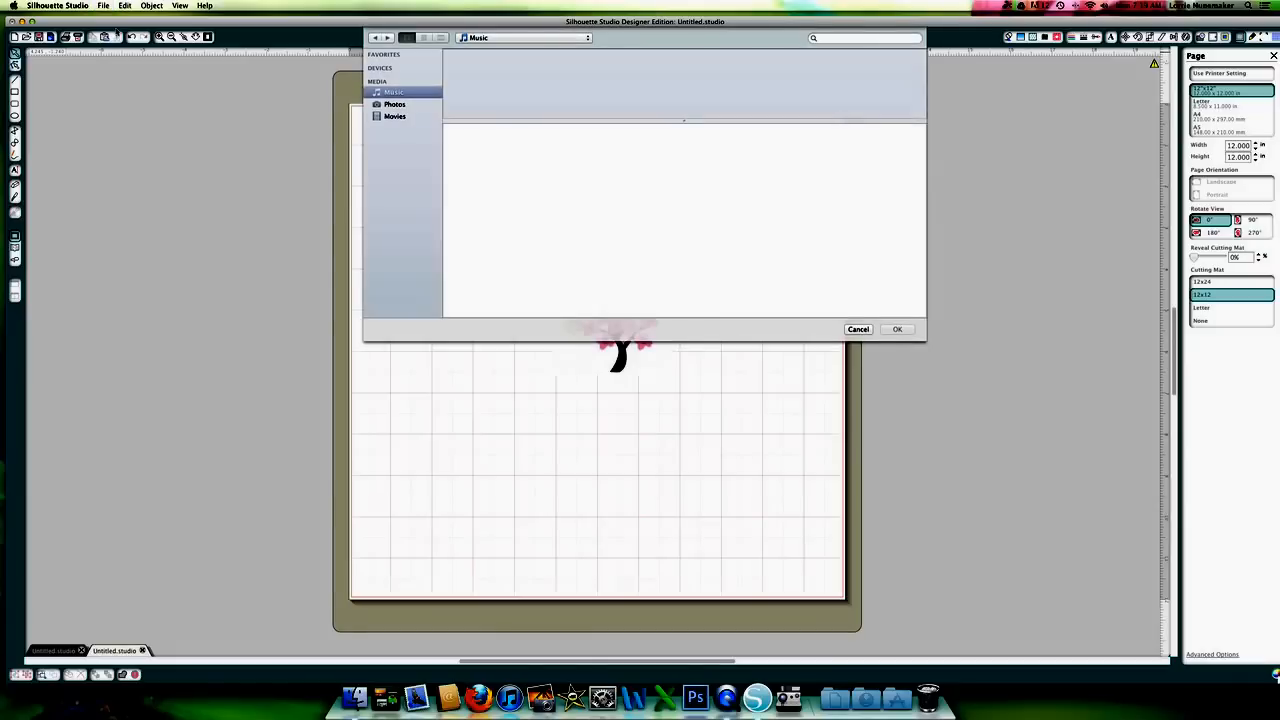
{"action": "left_click", "coordinate": [398, 76]}
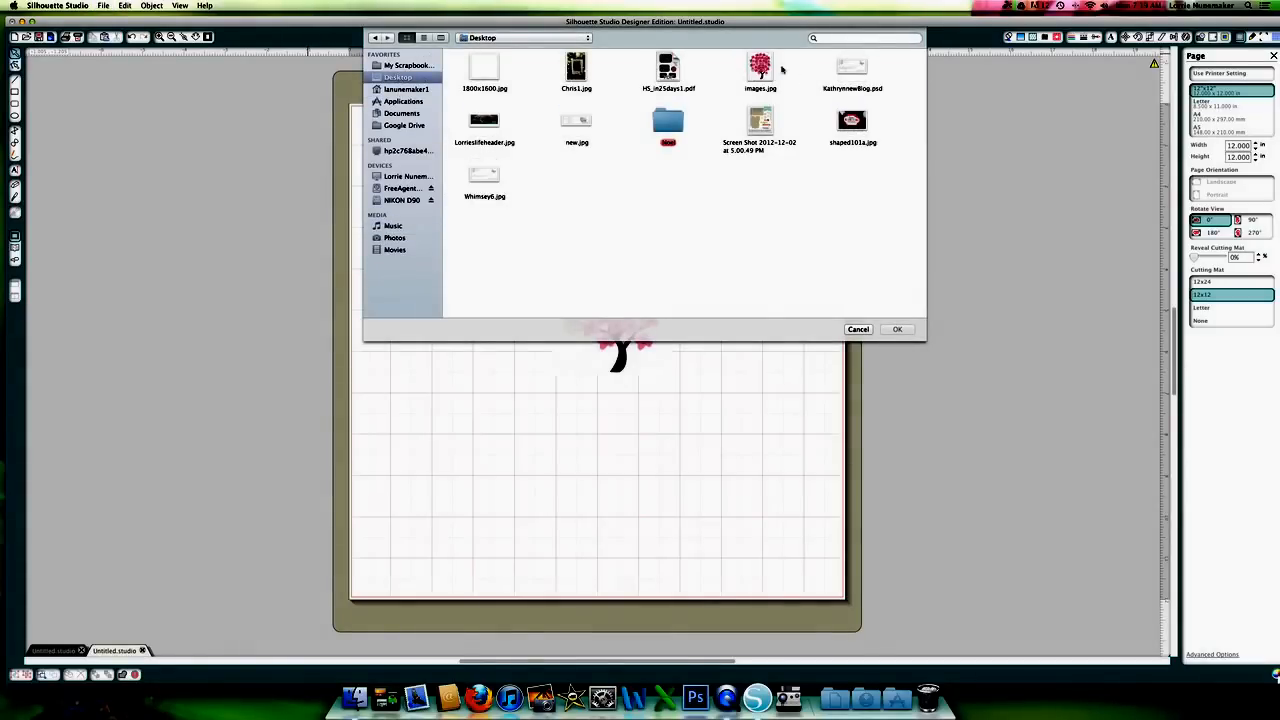
{"action": "left_click", "coordinate": [896, 328]}
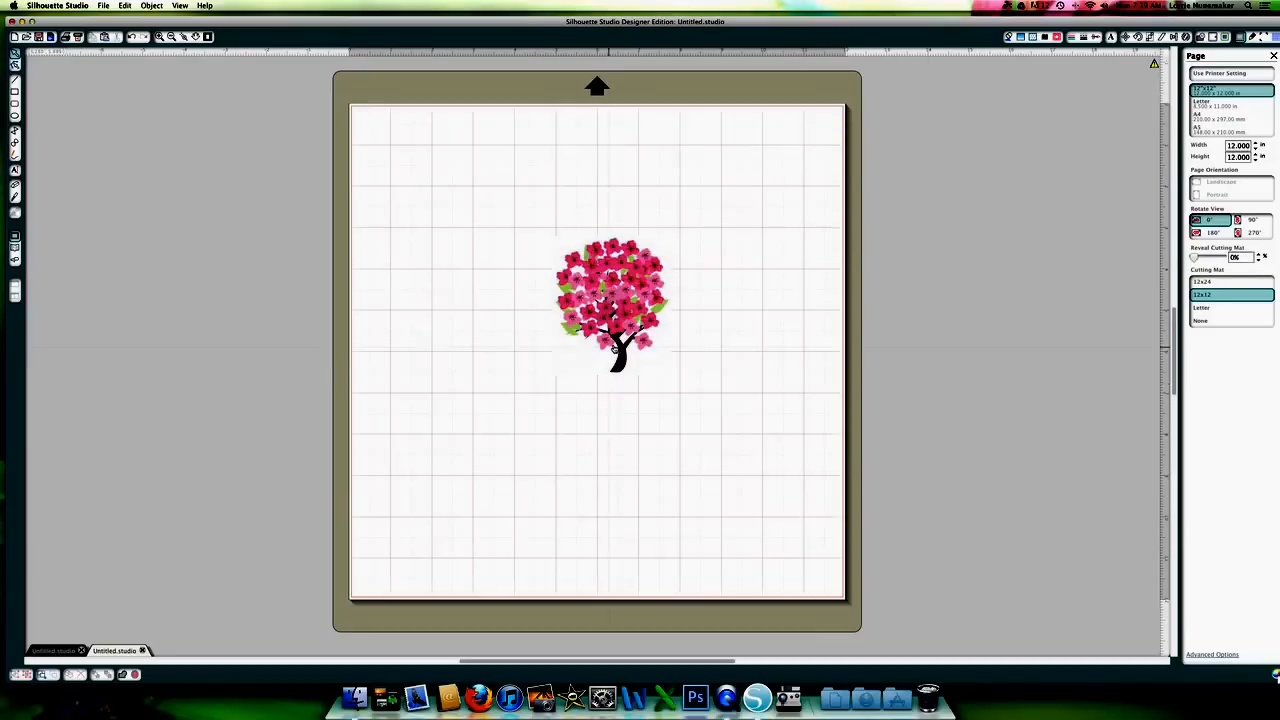
Select the tree image and drag a corner handle to enlarge it over the mat's upper half.
{"action": "left_click", "coordinate": [610, 300]}
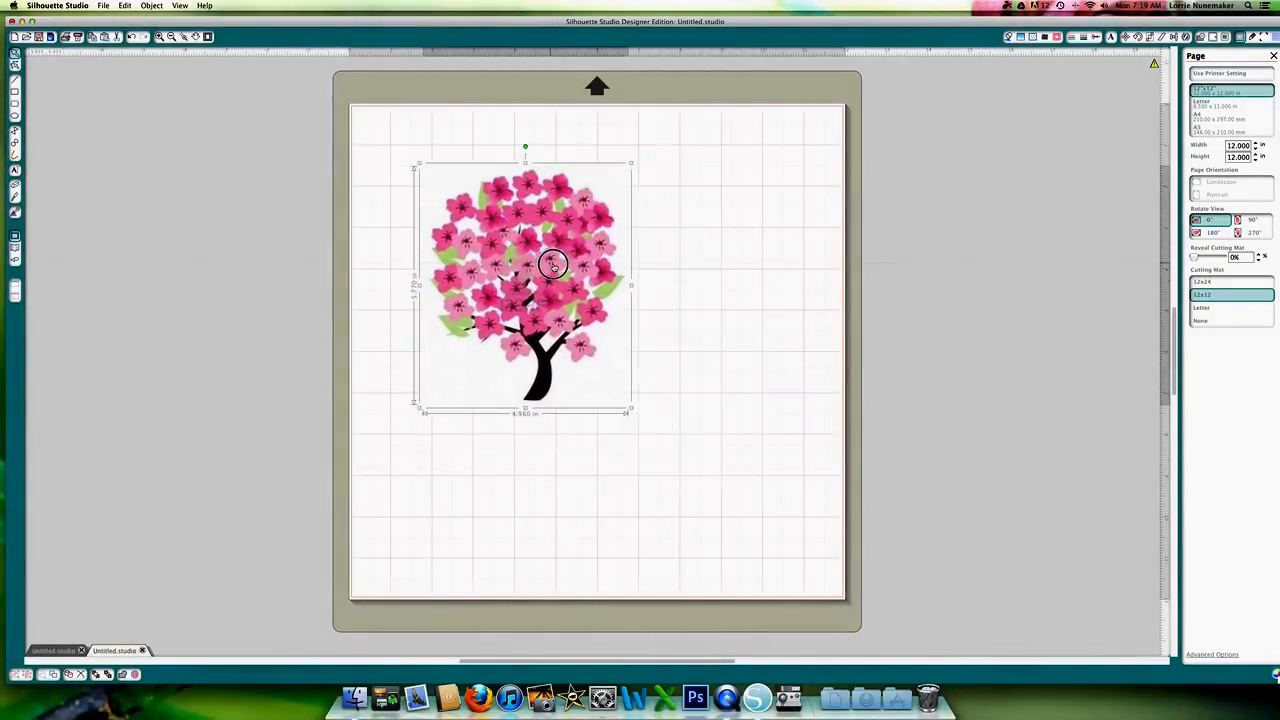
{"action": "left_click_drag", "start_coordinate": [552, 264], "coordinate": [584, 300]}
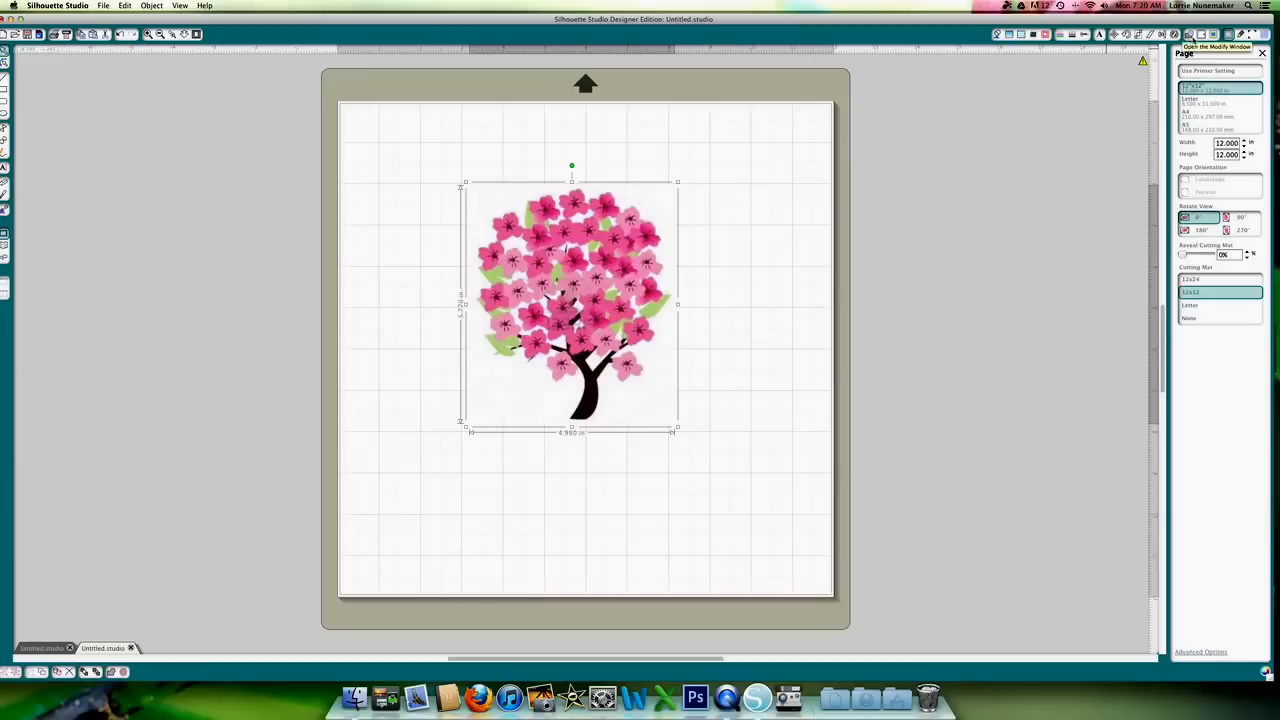
Trace the tree's outer edge with High Pass Filter off and the threshold raised until the whole tree fills.
{"action": "left_click", "coordinate": [1216, 34]}
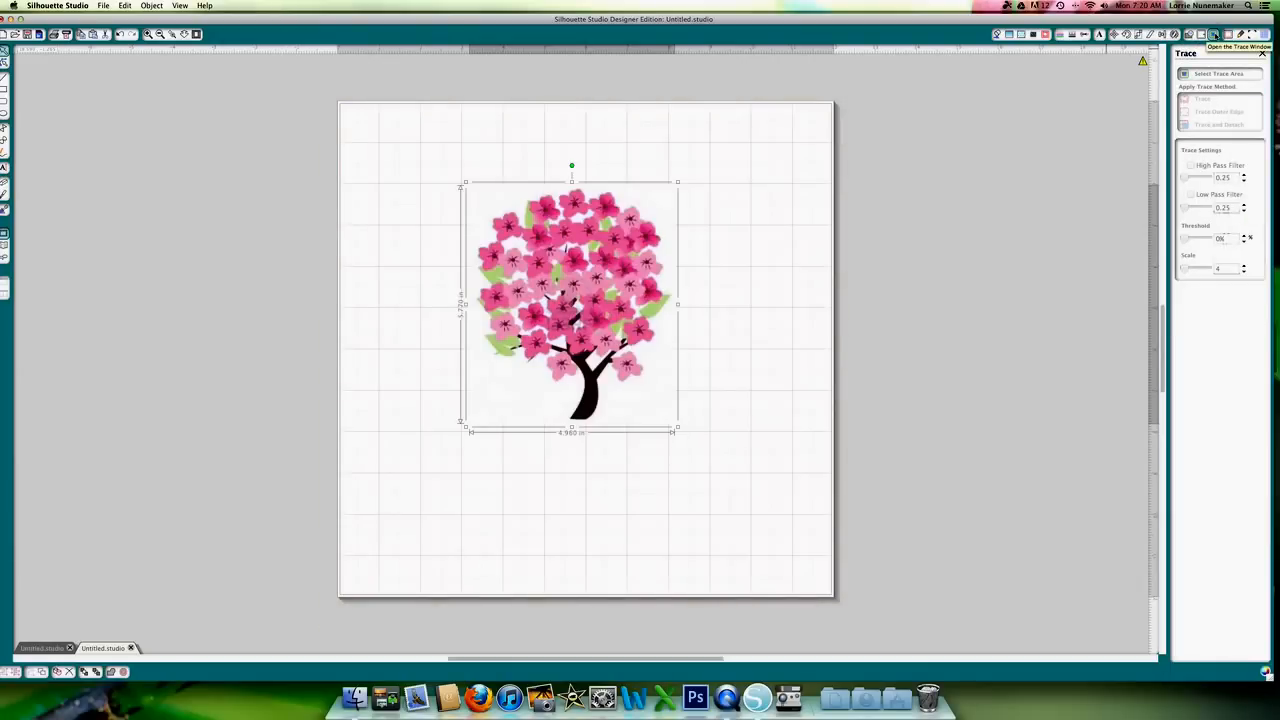
{"action": "left_click", "coordinate": [1218, 72]}
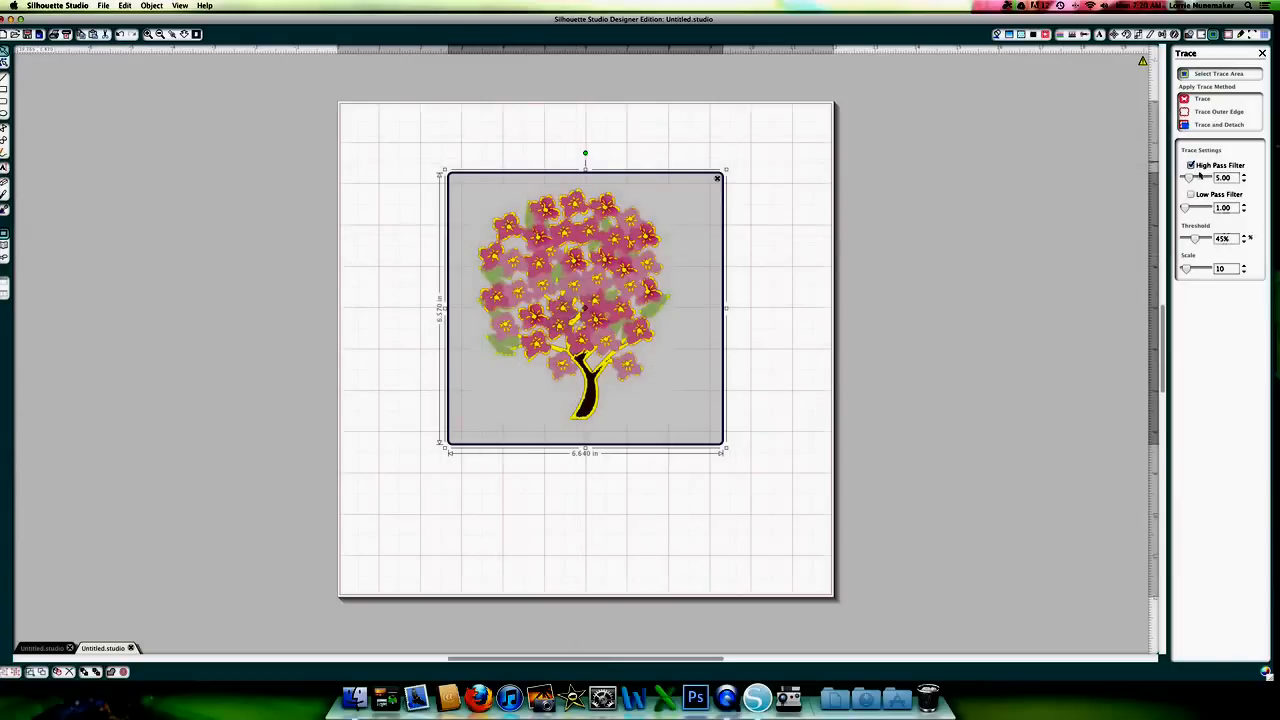
{"action": "left_click", "coordinate": [1190, 164]}
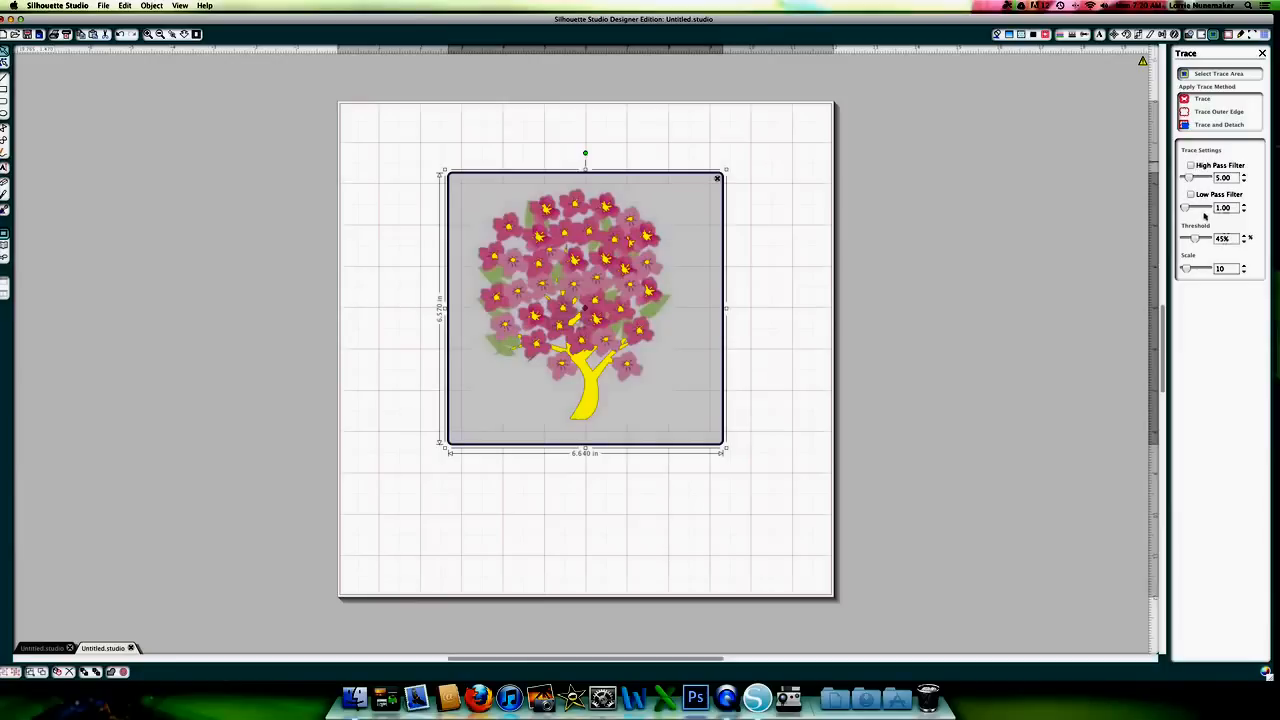
{"action": "left_click_drag", "start_coordinate": [1196, 238], "coordinate": [1210, 238]}
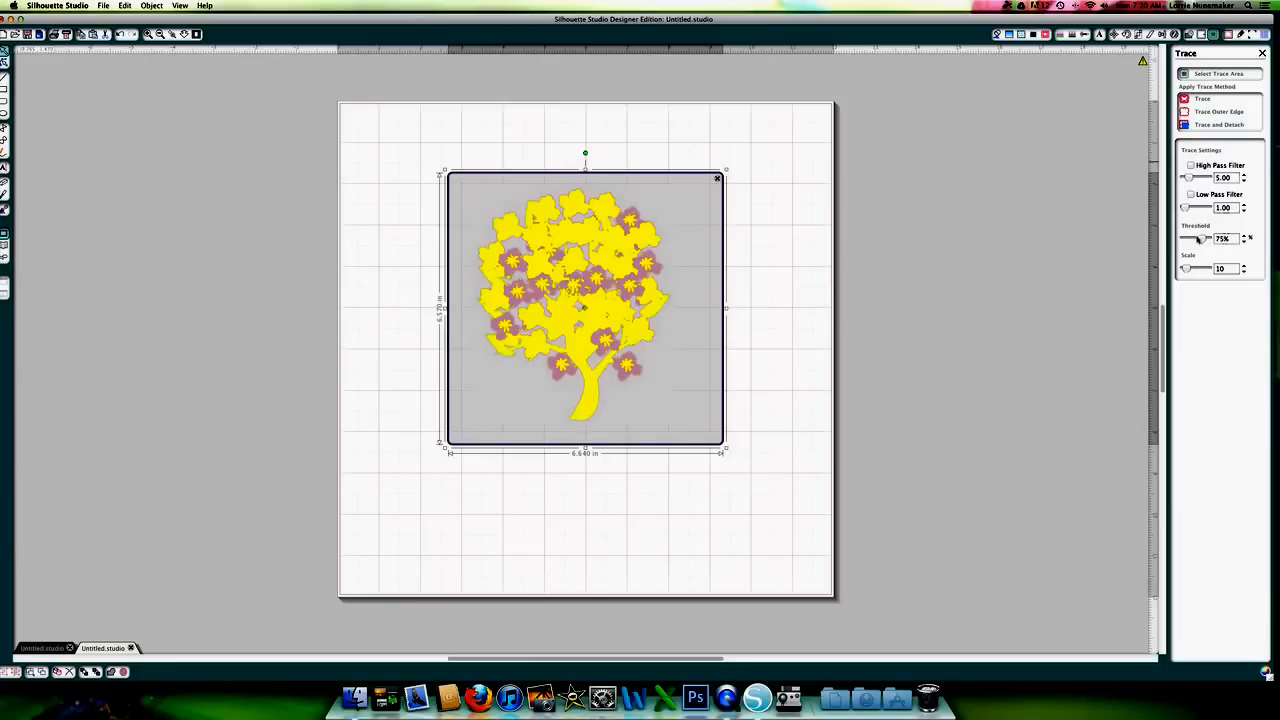
{"action": "left_click_drag", "start_coordinate": [1210, 238], "coordinate": [1200, 238]}
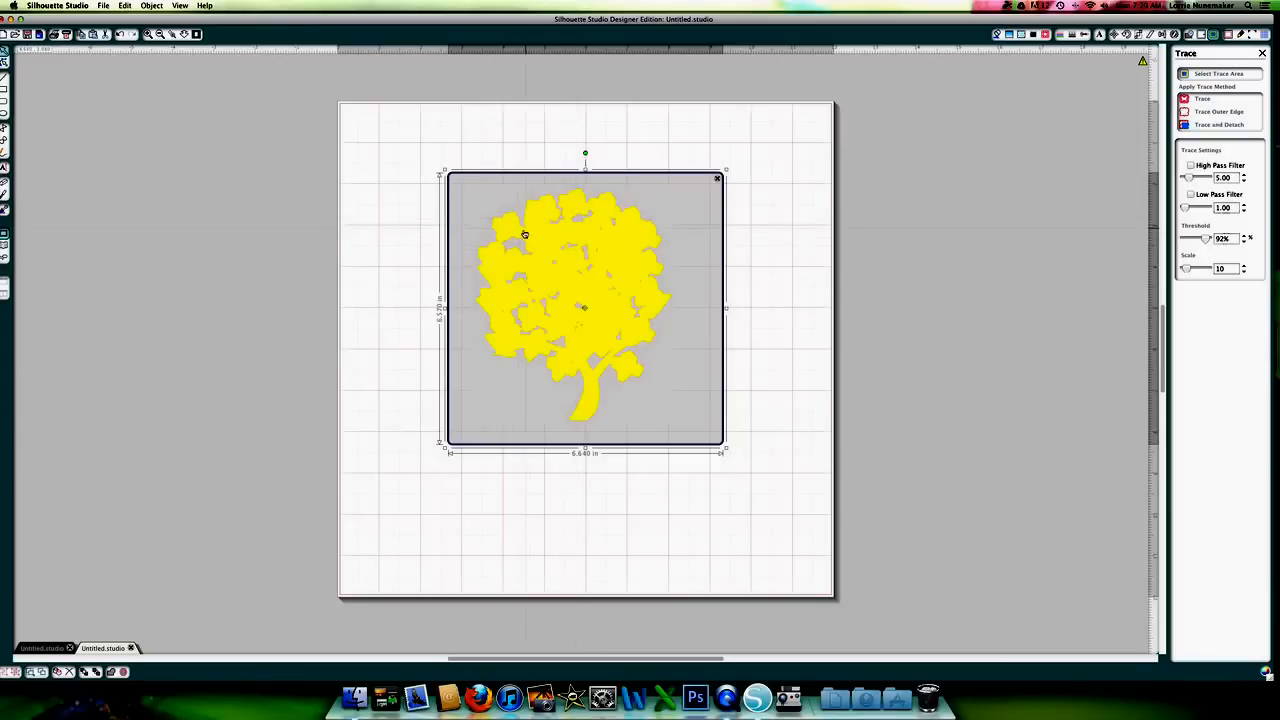
{"action": "mouse_move", "coordinate": [564, 324]}
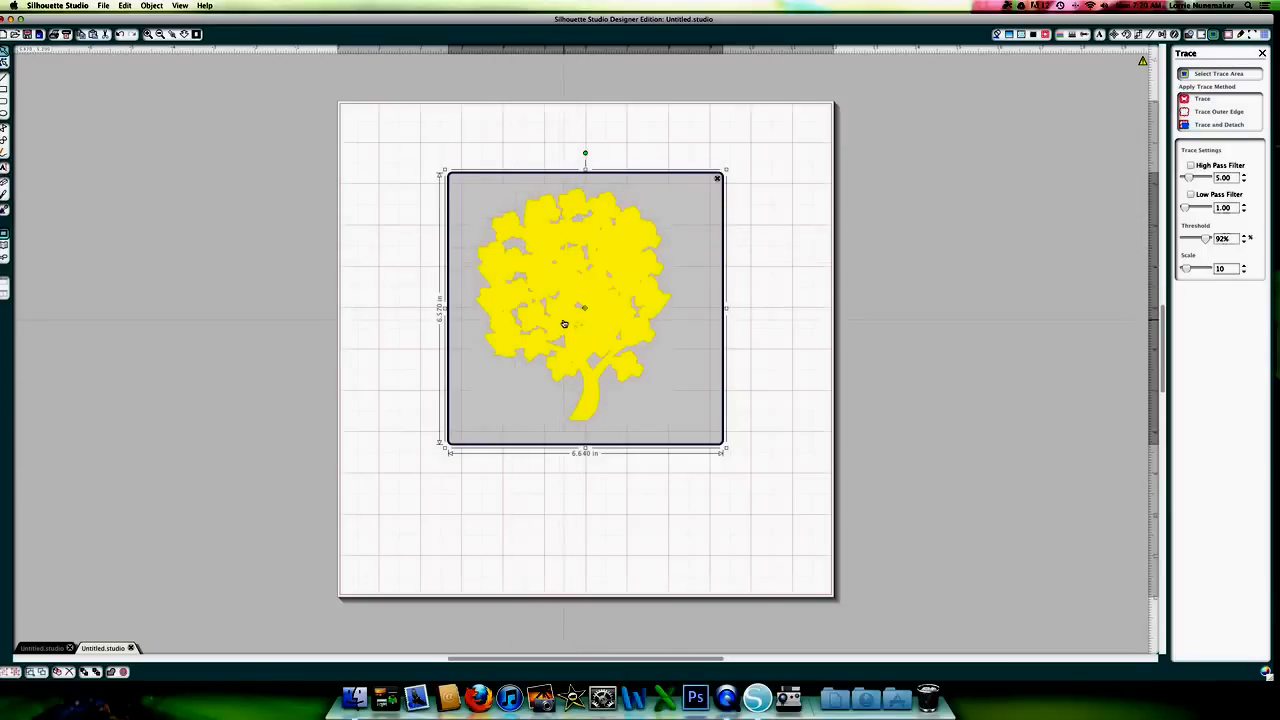
{"action": "mouse_move", "coordinate": [1144, 216]}
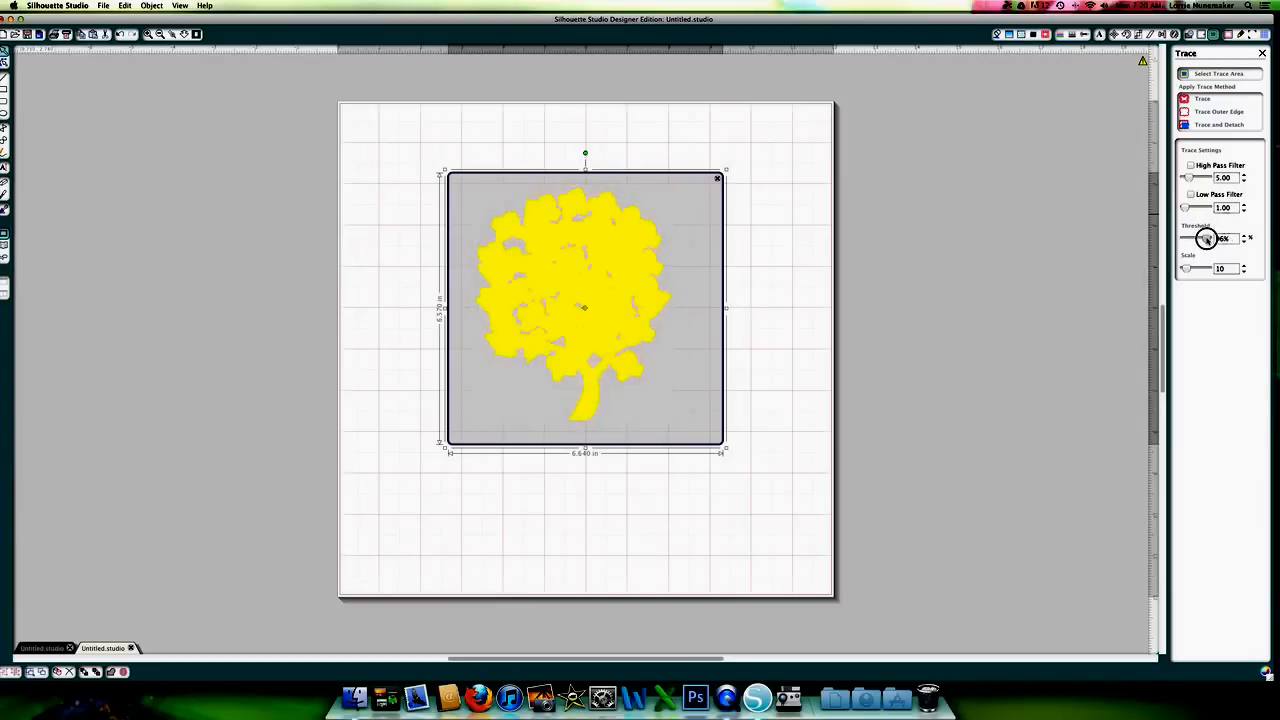
{"action": "left_click_drag", "start_coordinate": [1208, 240], "coordinate": [1204, 240]}
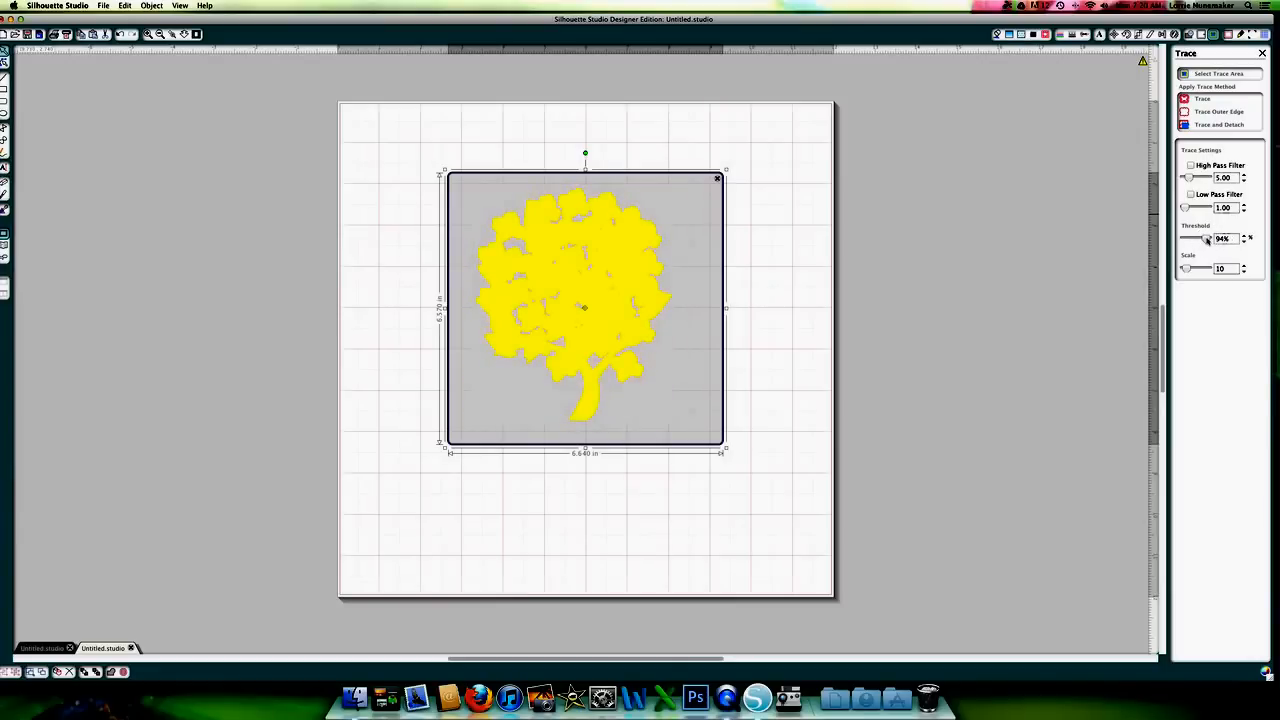
{"action": "left_click", "coordinate": [1244, 240]}
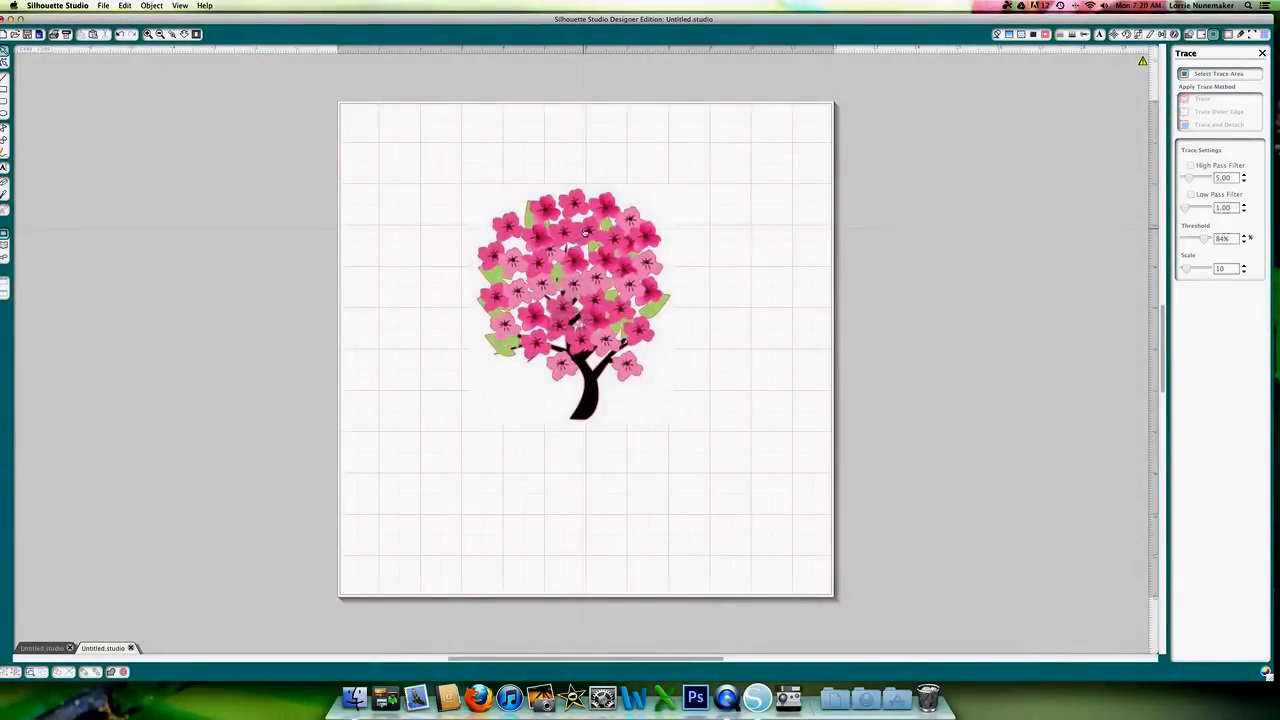
Drag the picture aside to reveal the traced outline, then back over it, and select the traced tree.
{"action": "left_click_drag", "start_coordinate": [584, 300], "coordinate": [804, 340]}
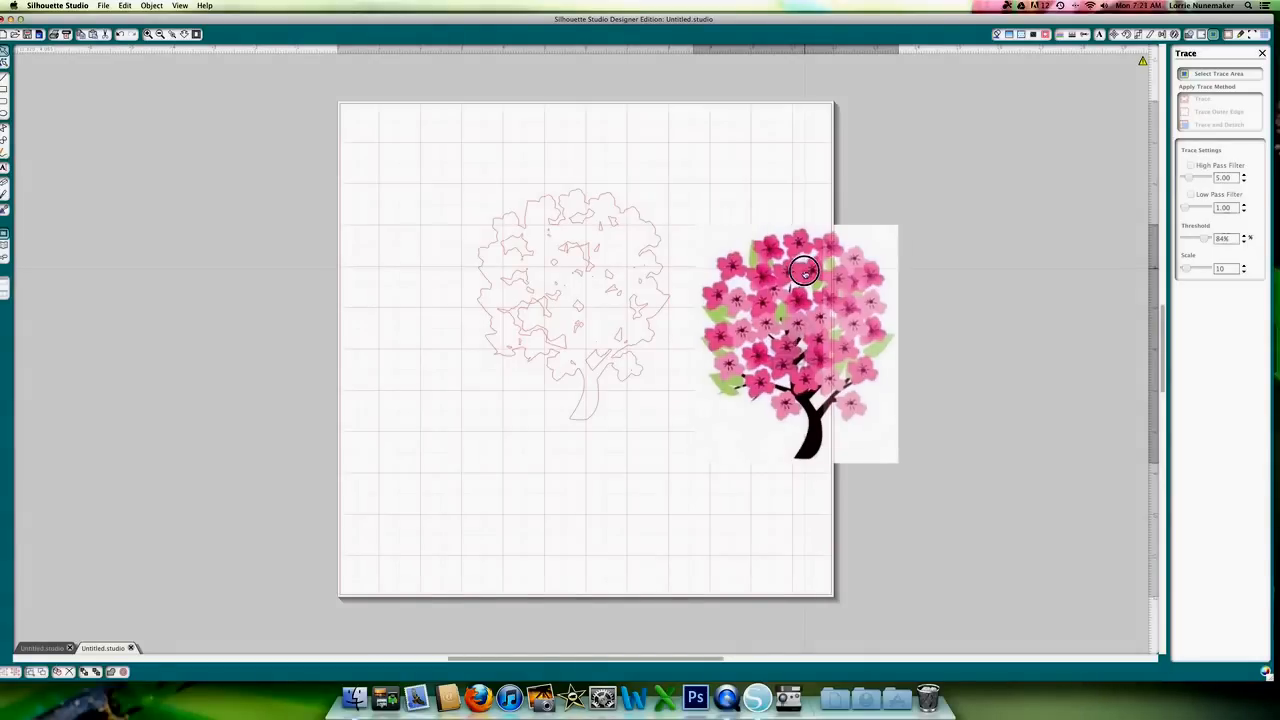
{"action": "left_click_drag", "start_coordinate": [804, 270], "coordinate": [772, 378]}
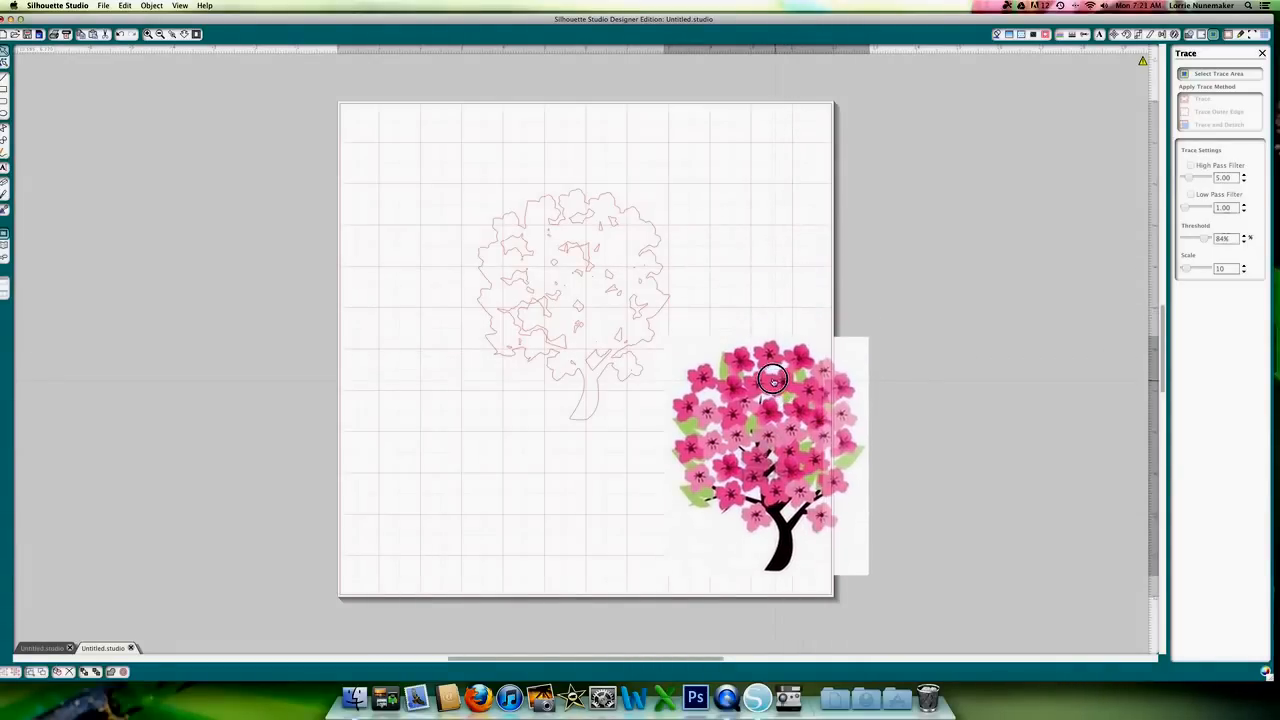
{"action": "left_click_drag", "start_coordinate": [770, 378], "coordinate": [576, 248]}
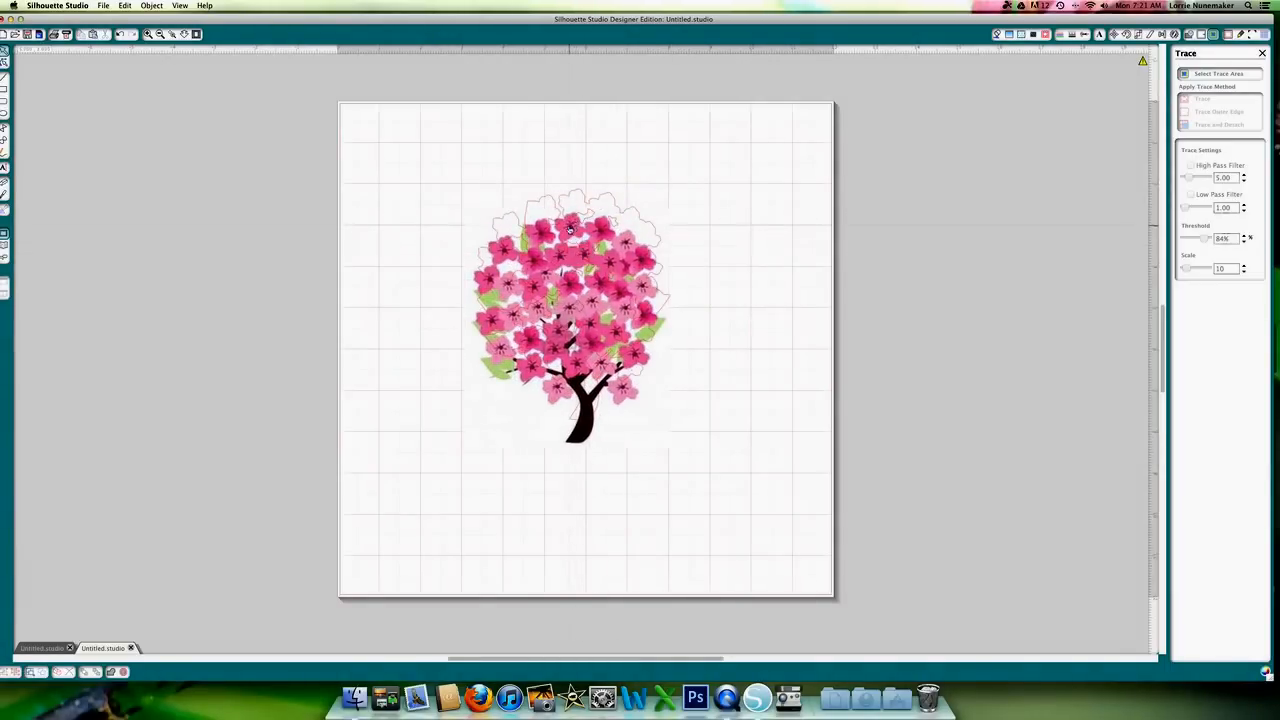
{"action": "left_click", "coordinate": [584, 320]}
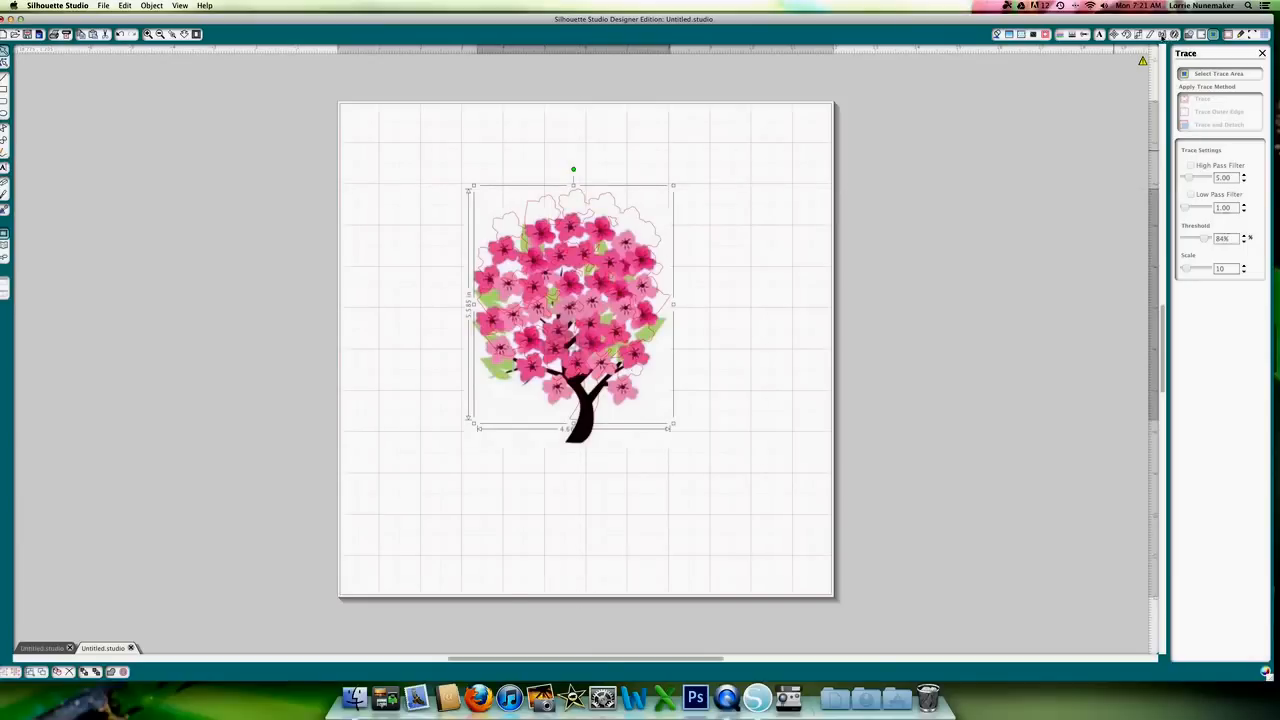
Centre the tree and its outline with the Align panel and group them as one object.
{"action": "left_click", "coordinate": [1214, 34]}
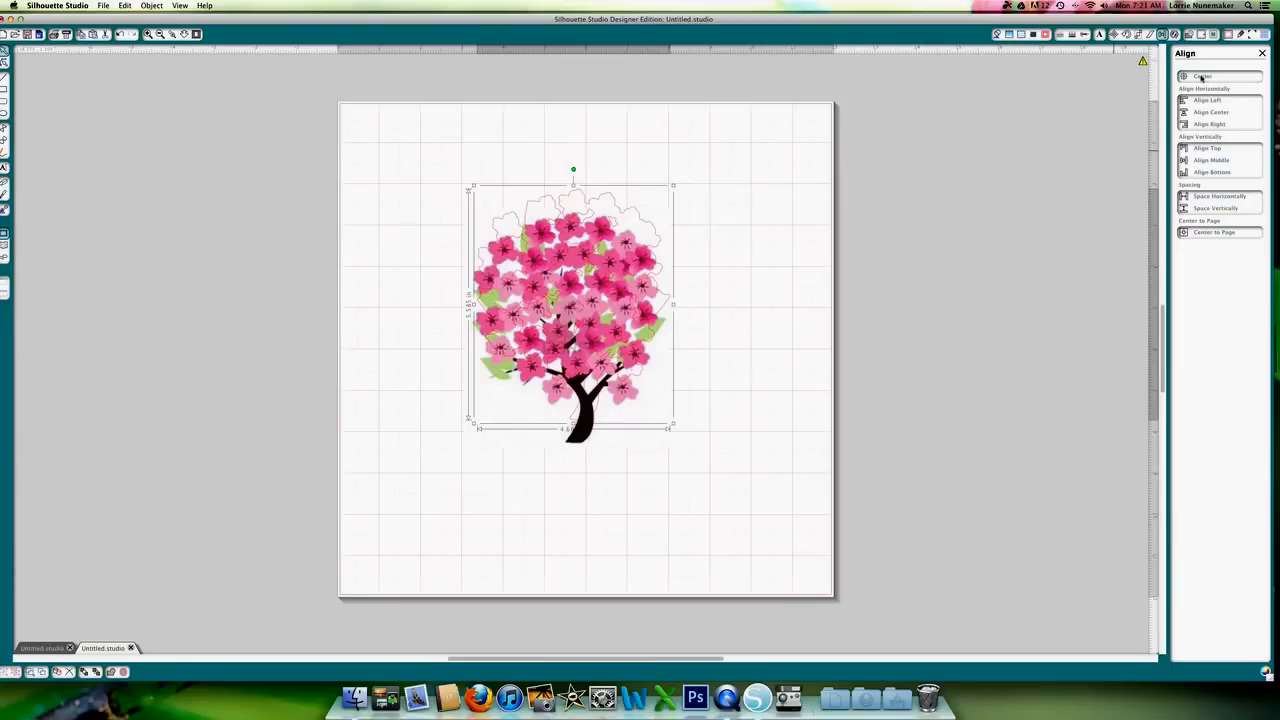
{"action": "left_click", "coordinate": [456, 156]}
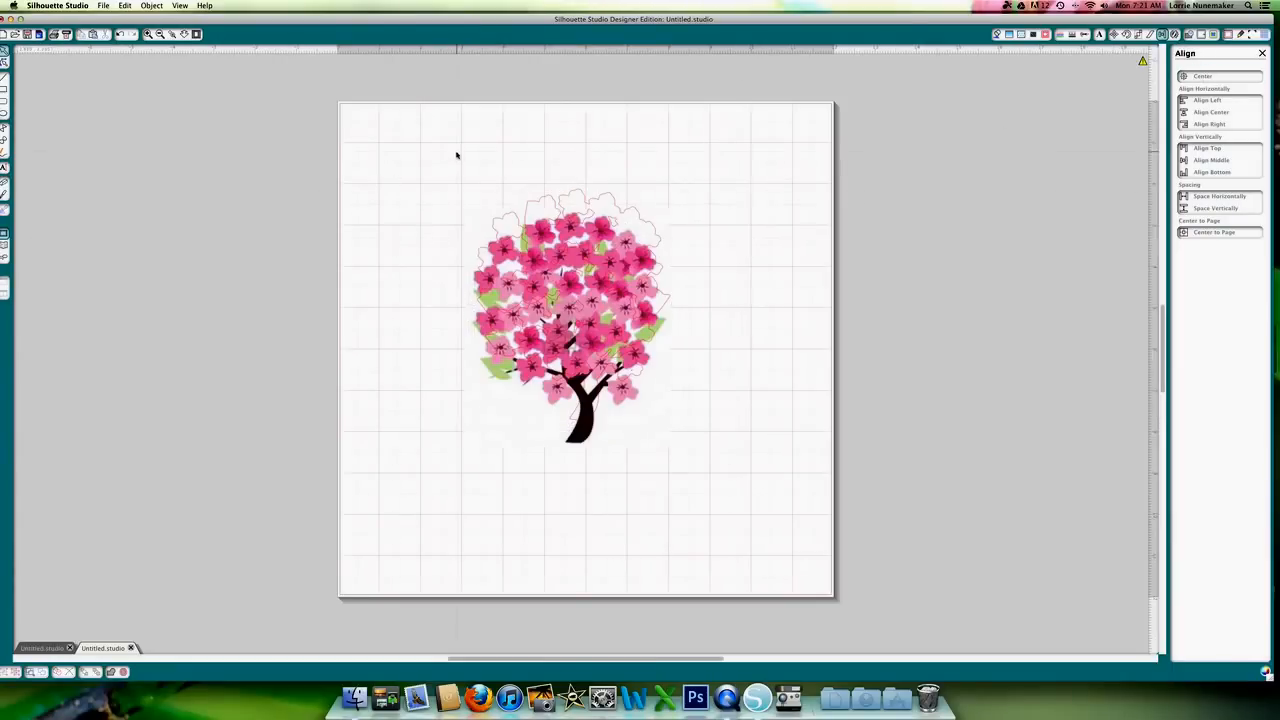
{"action": "left_click", "coordinate": [568, 290]}
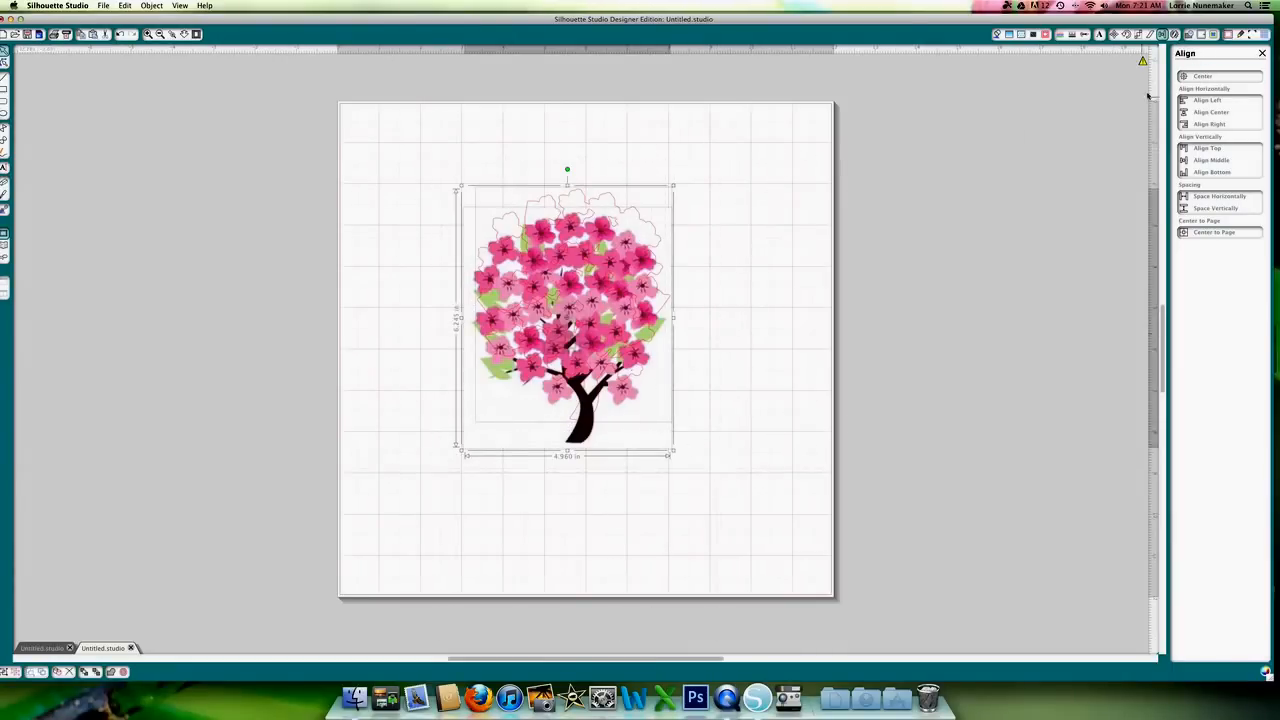
{"action": "left_click", "coordinate": [1204, 76]}
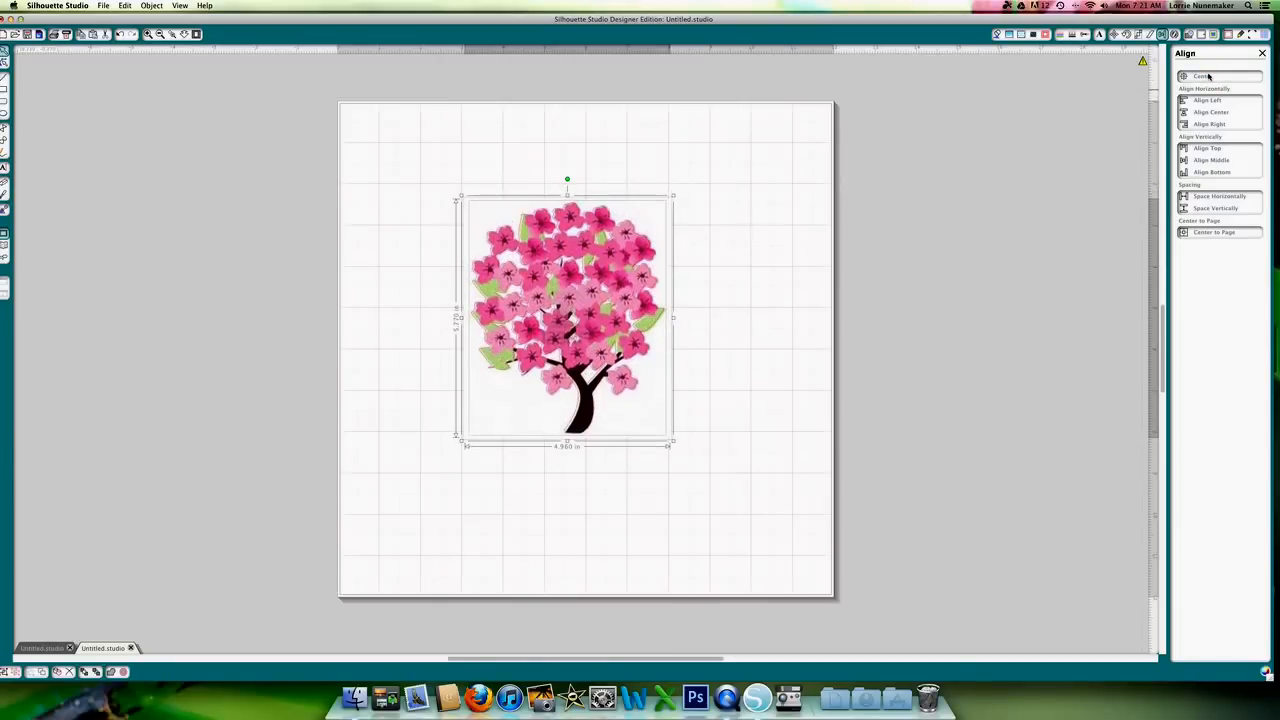
{"action": "mouse_move", "coordinate": [762, 200]}
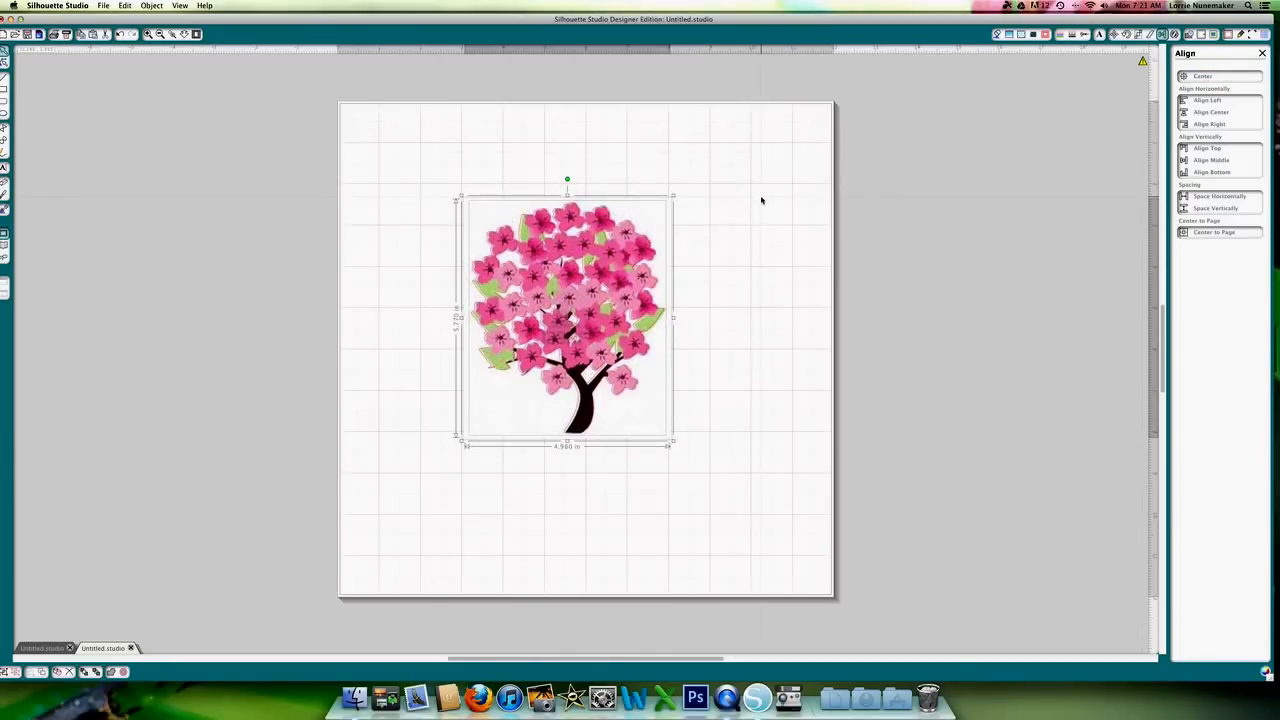
{"action": "mouse_move", "coordinate": [668, 242]}
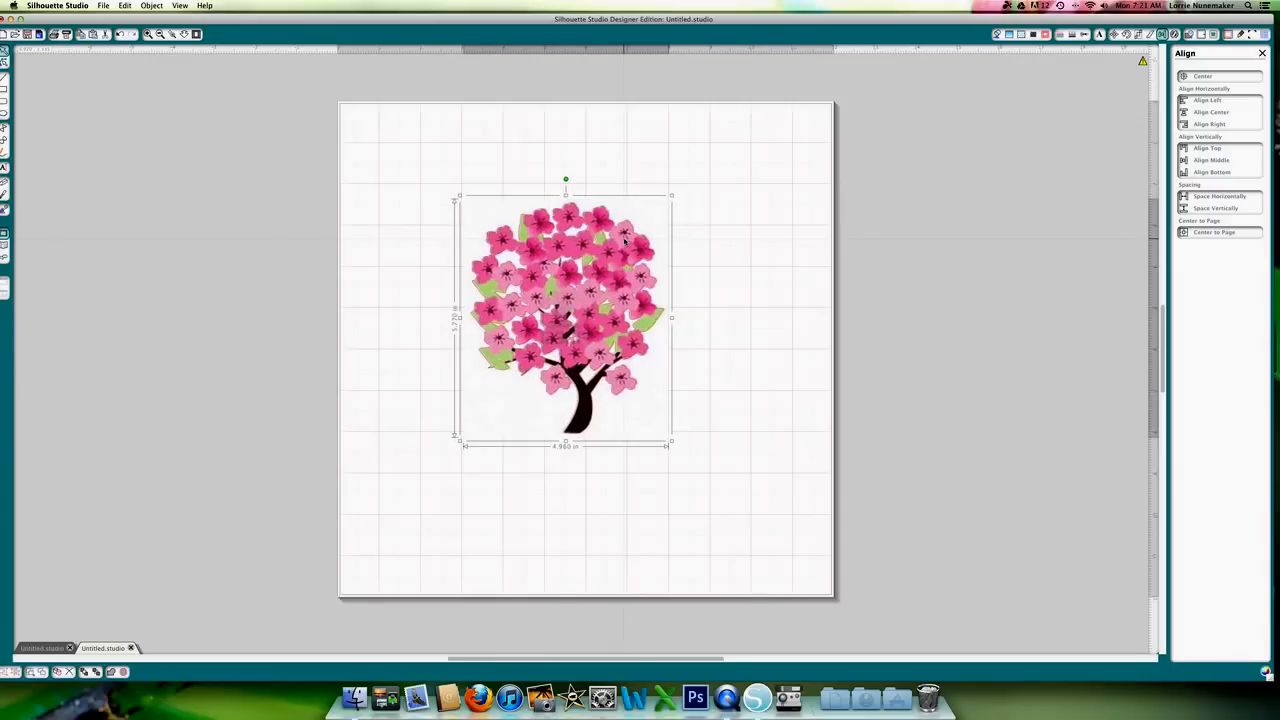
{"action": "left_click", "coordinate": [734, 232]}
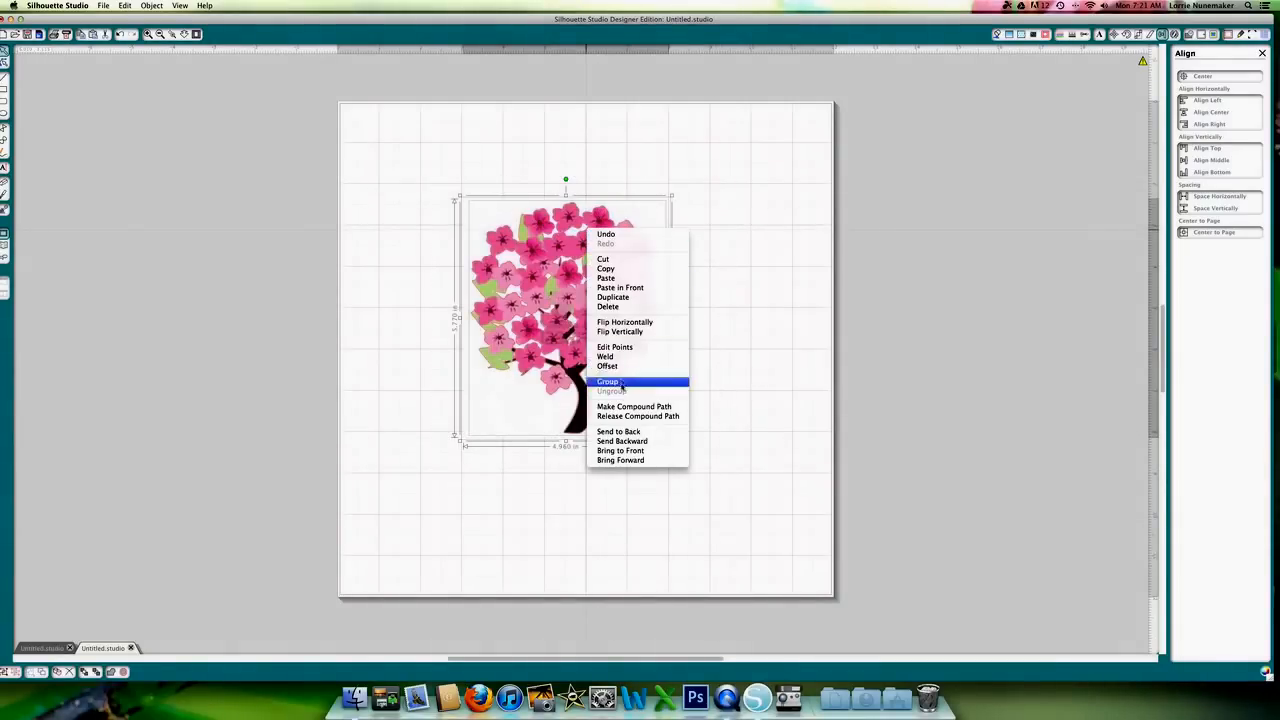
{"action": "left_click", "coordinate": [608, 380]}
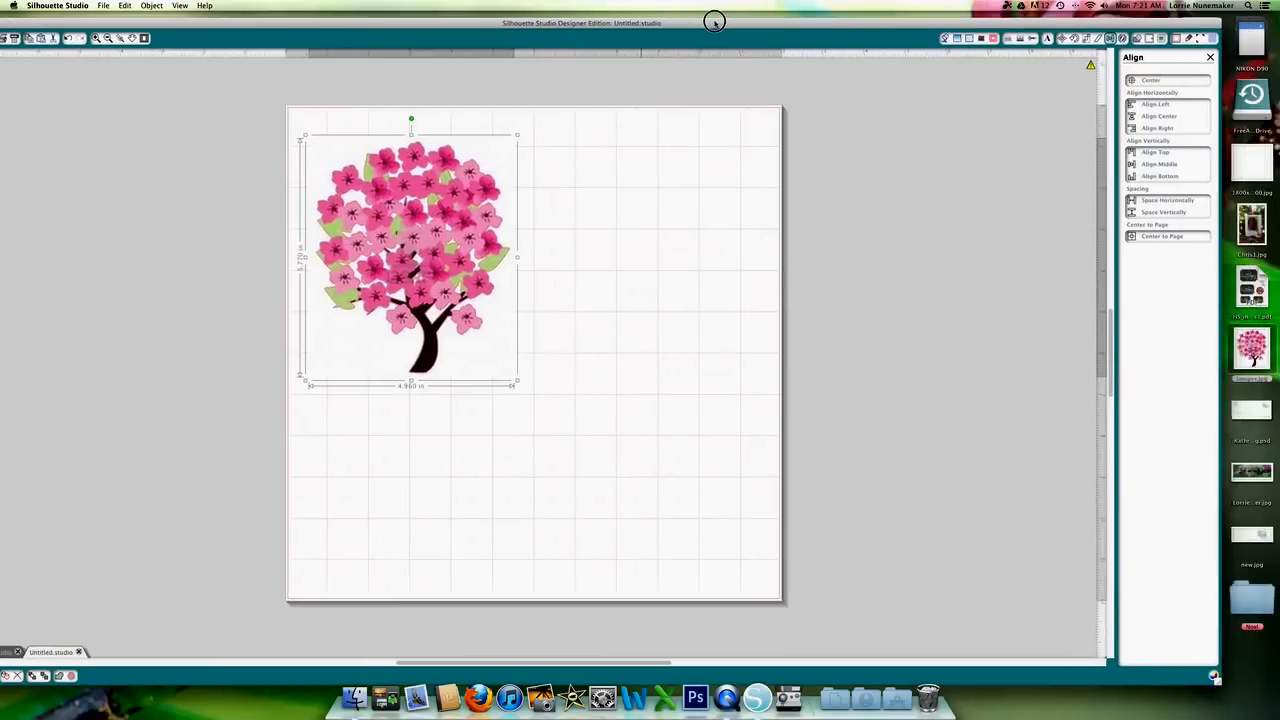
Bring the second cherry tree onto the page and trace it with adjusted high-pass filter and raised threshold.
{"action": "left_click_drag", "start_coordinate": [1252, 348], "coordinate": [700, 316]}
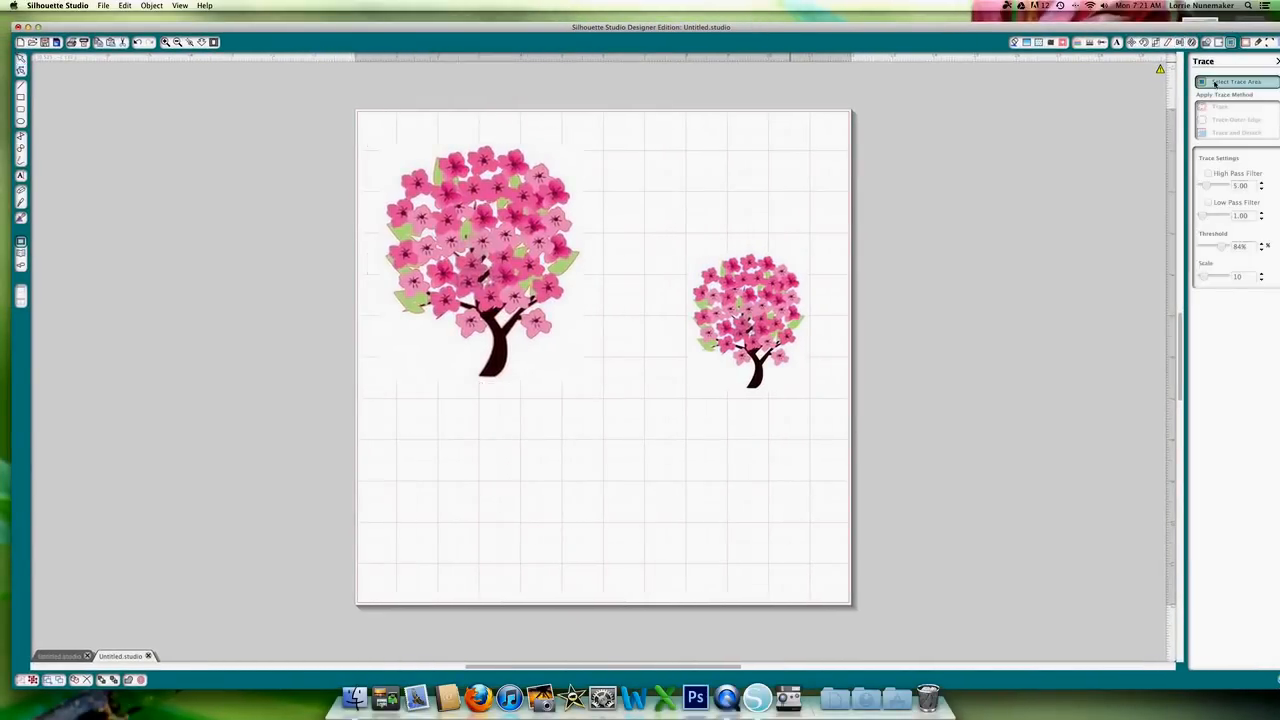
{"action": "left_click_drag", "start_coordinate": [660, 248], "coordinate": [810, 400]}
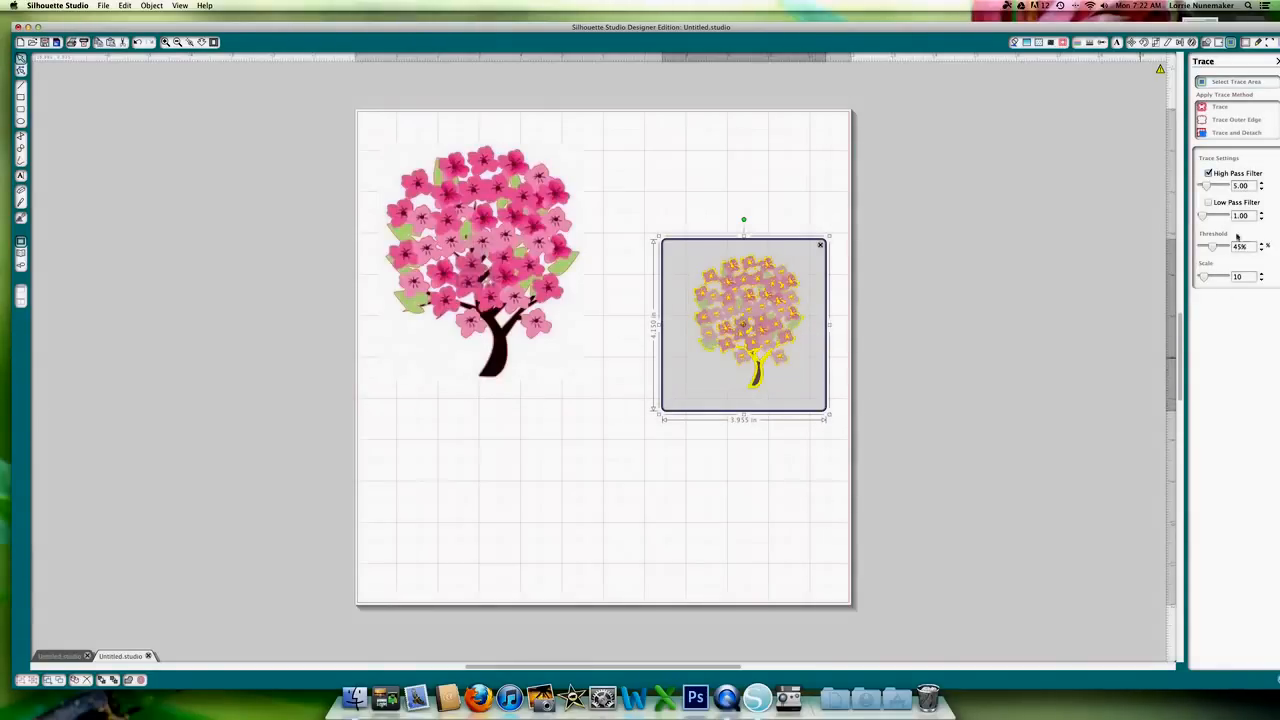
{"action": "left_click", "coordinate": [1208, 172]}
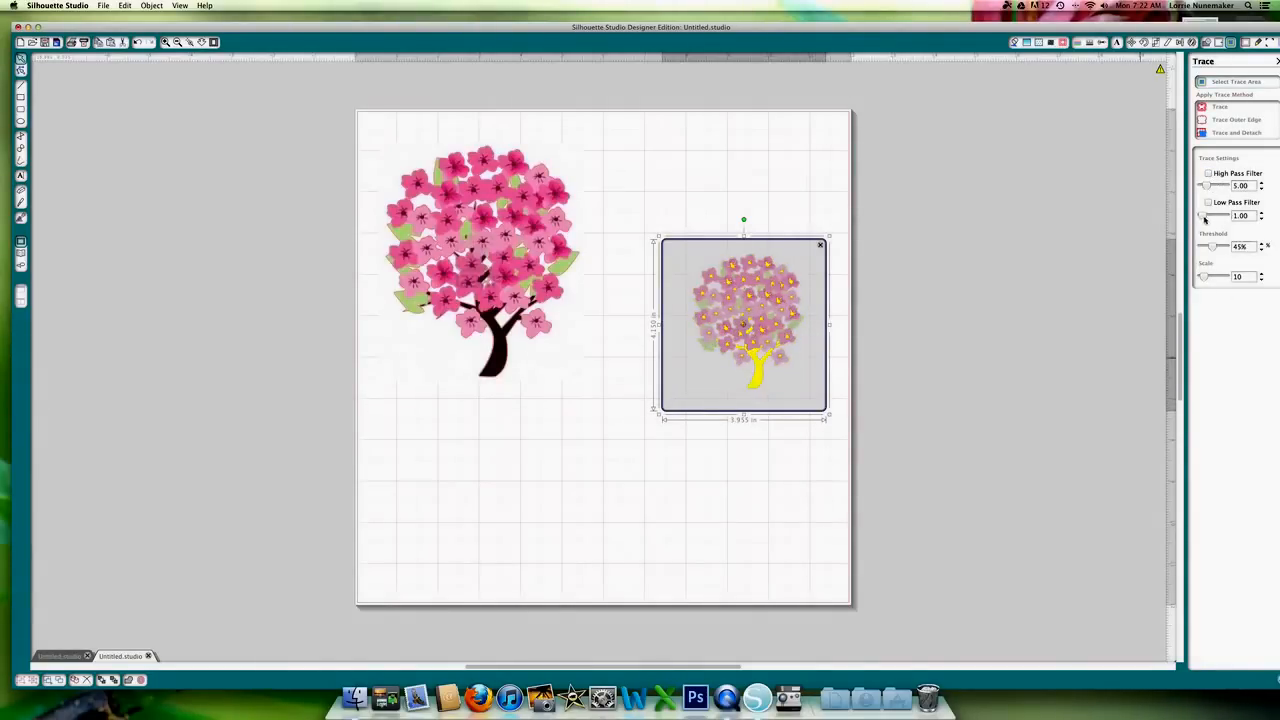
{"action": "left_click_drag", "start_coordinate": [1204, 248], "coordinate": [1224, 248]}
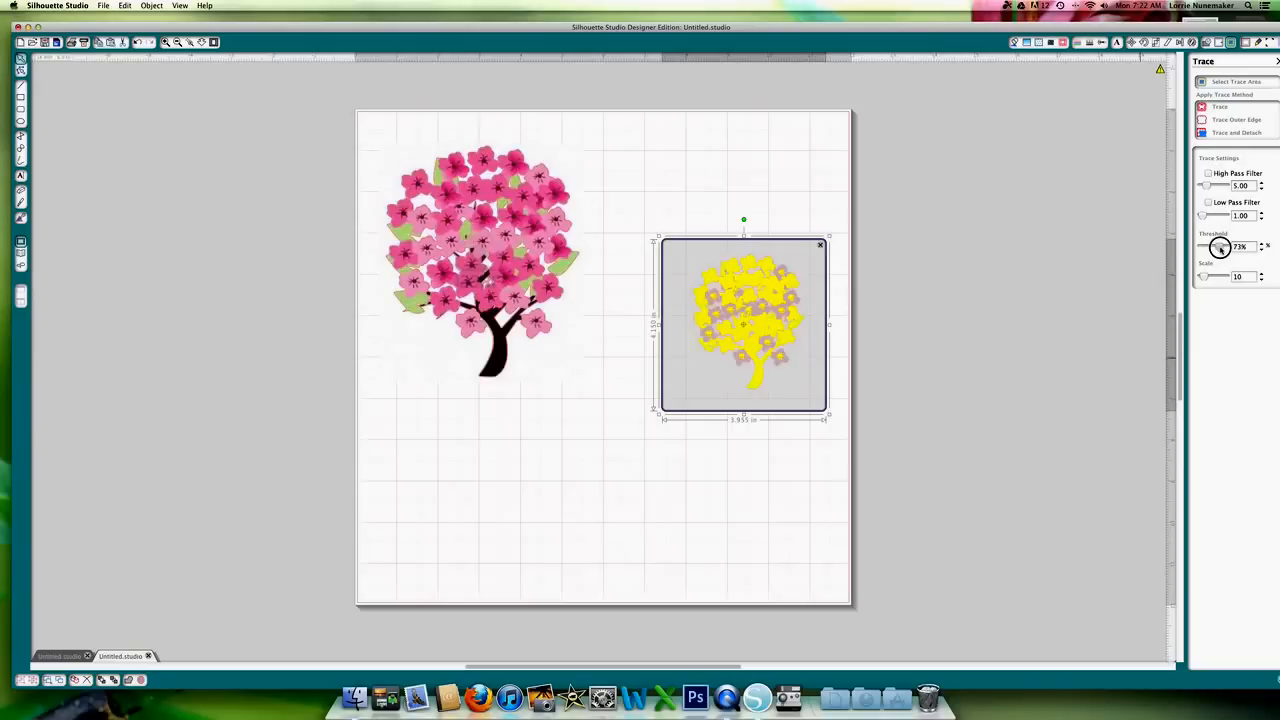
{"action": "left_click_drag", "start_coordinate": [1220, 248], "coordinate": [1236, 248]}
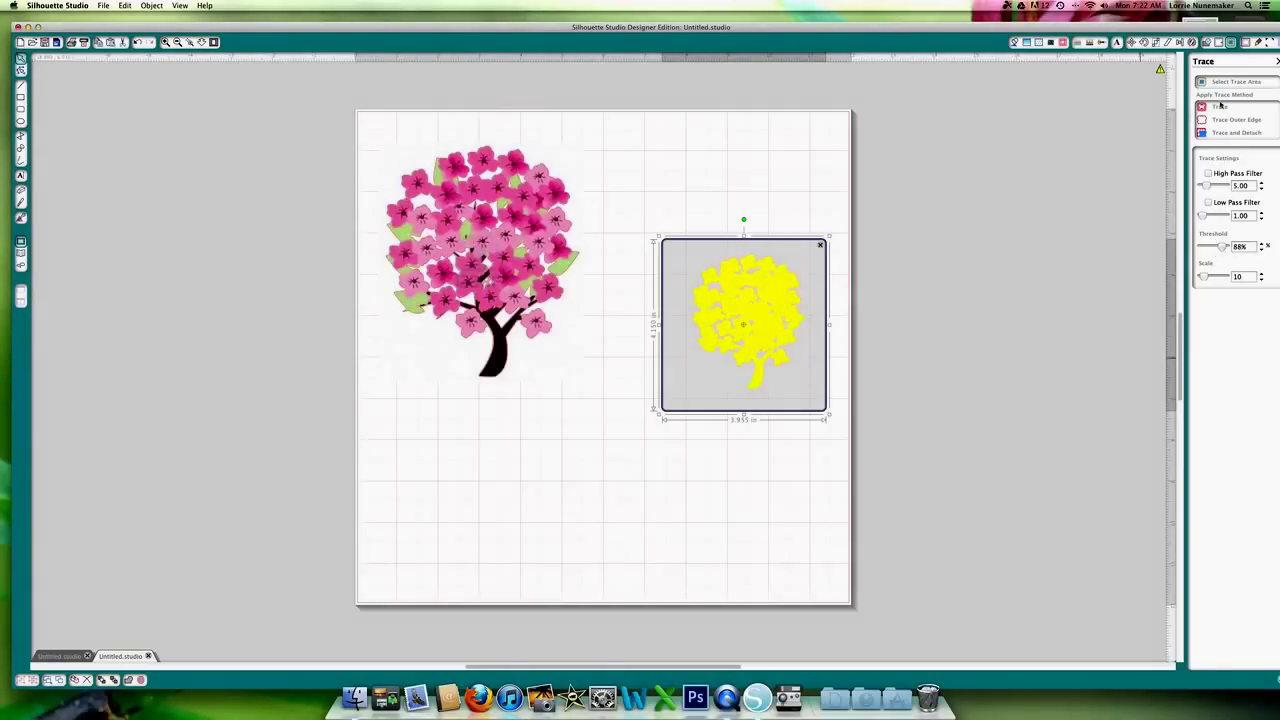
{"action": "left_click", "coordinate": [1220, 106]}
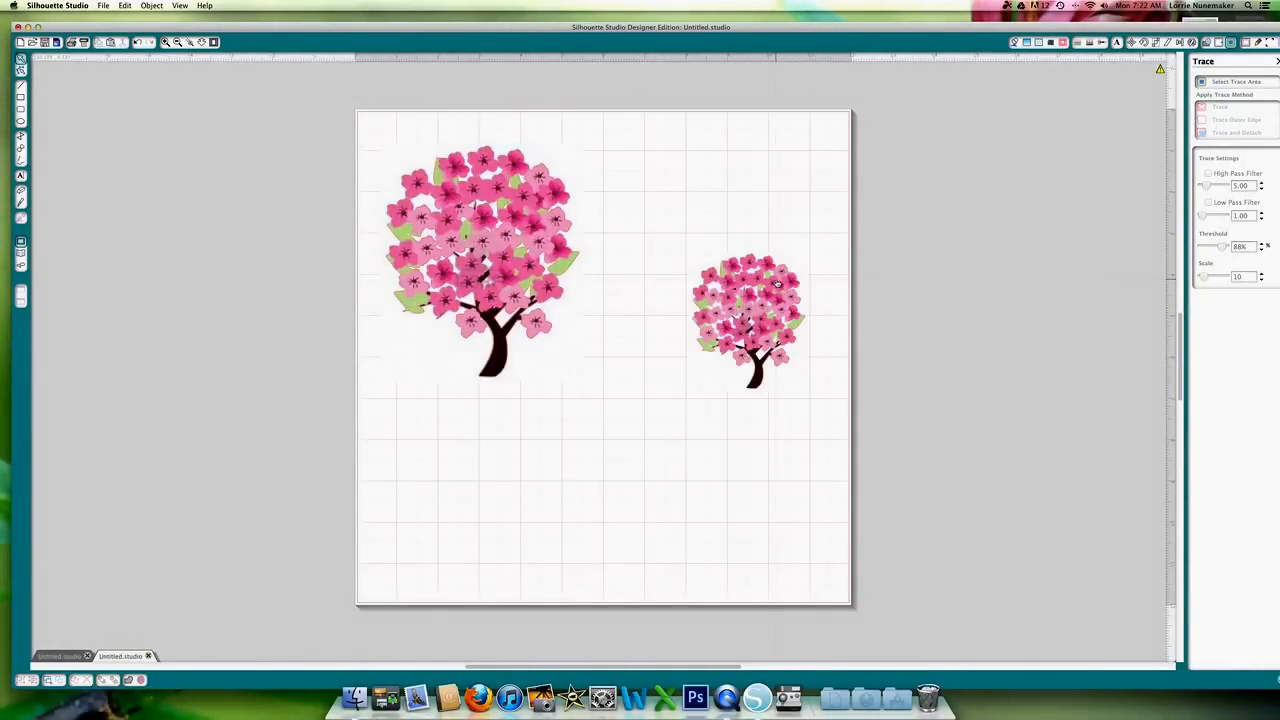
Pull the second tree's image away from its new traced outline.
{"action": "left_click_drag", "start_coordinate": [744, 320], "coordinate": [636, 400]}
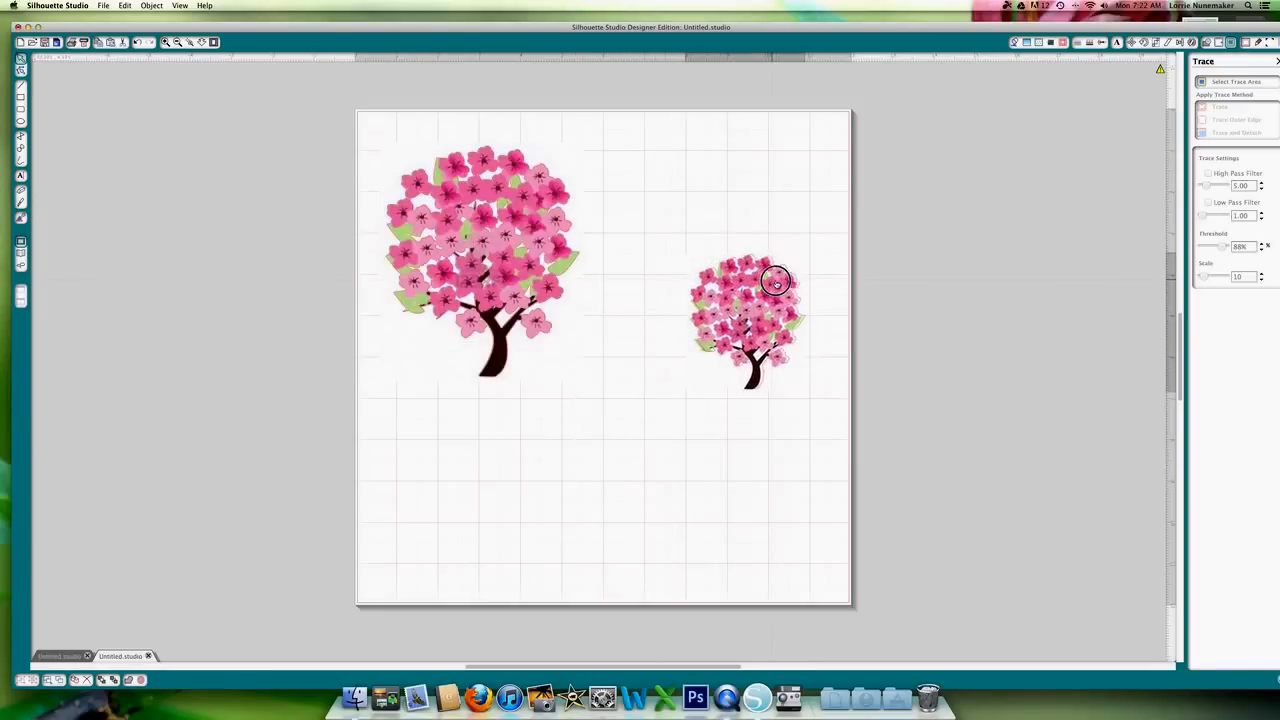
{"action": "left_click_drag", "start_coordinate": [776, 284], "coordinate": [720, 350]}
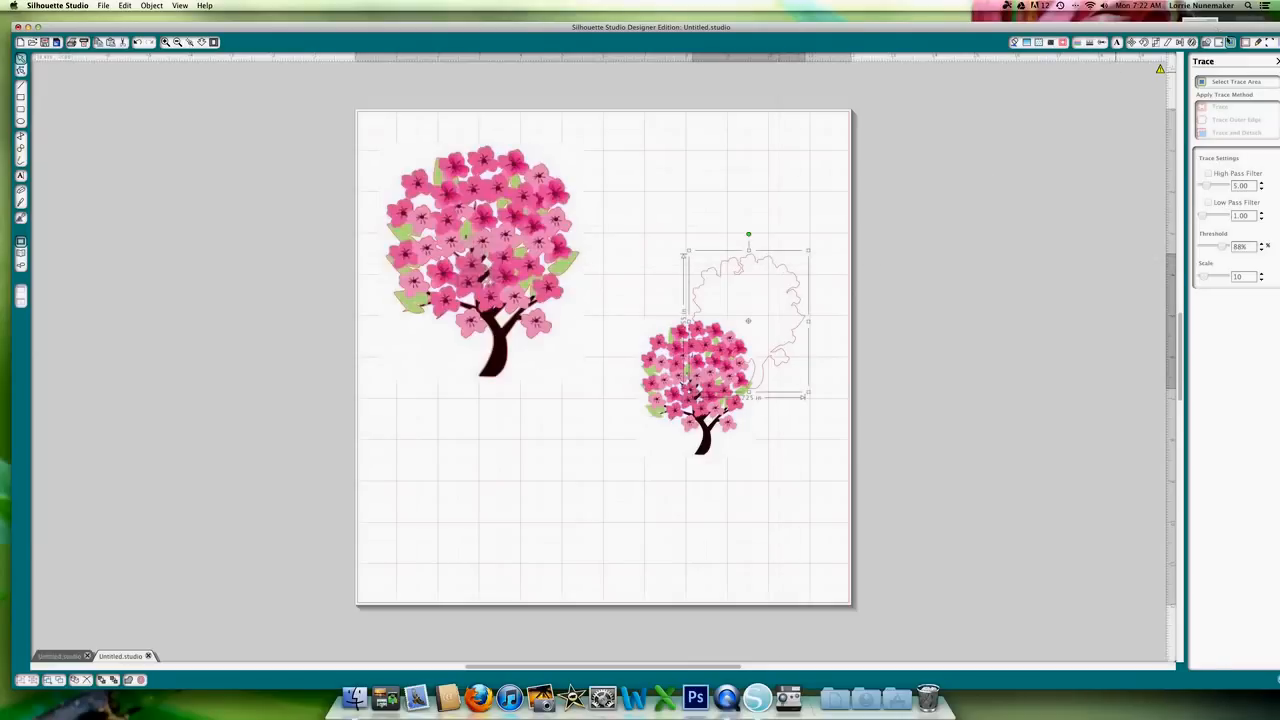
{"action": "mouse_move", "coordinate": [1218, 42]}
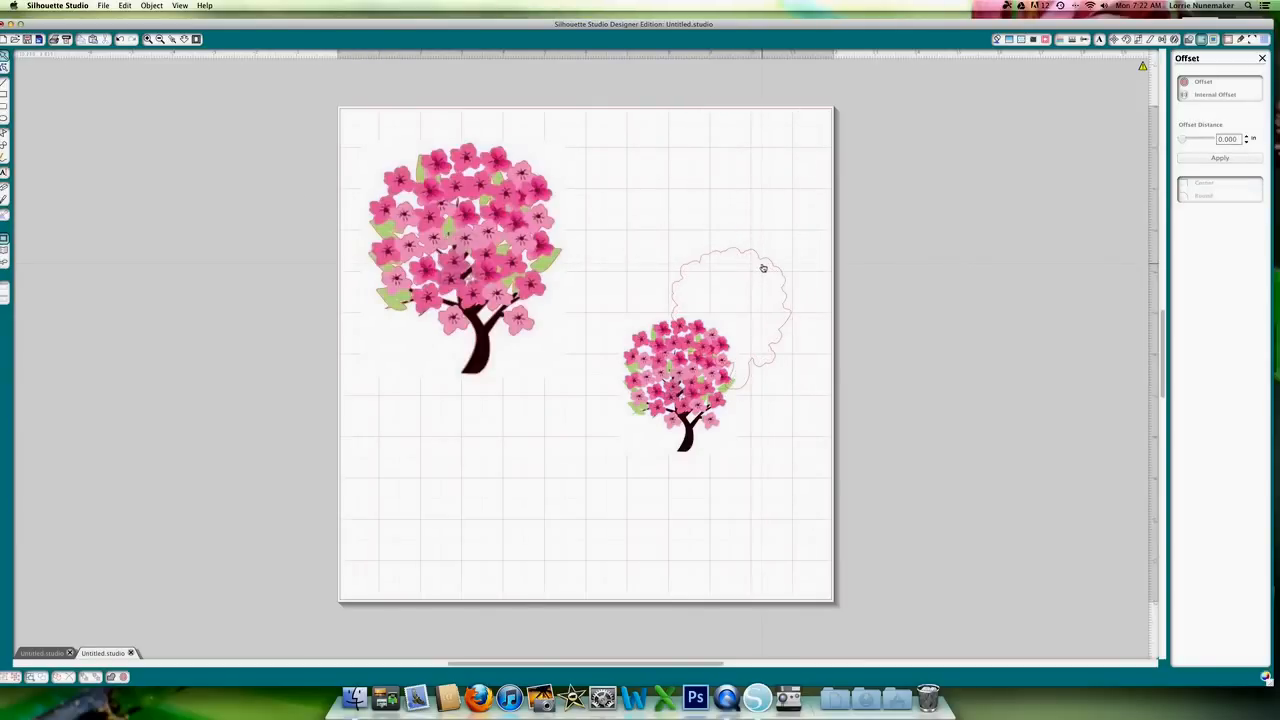
Seat the small tree inside its offset outline, group the pair, and move the group toward the page centre.
{"action": "left_click_drag", "start_coordinate": [680, 376], "coordinate": [740, 316]}
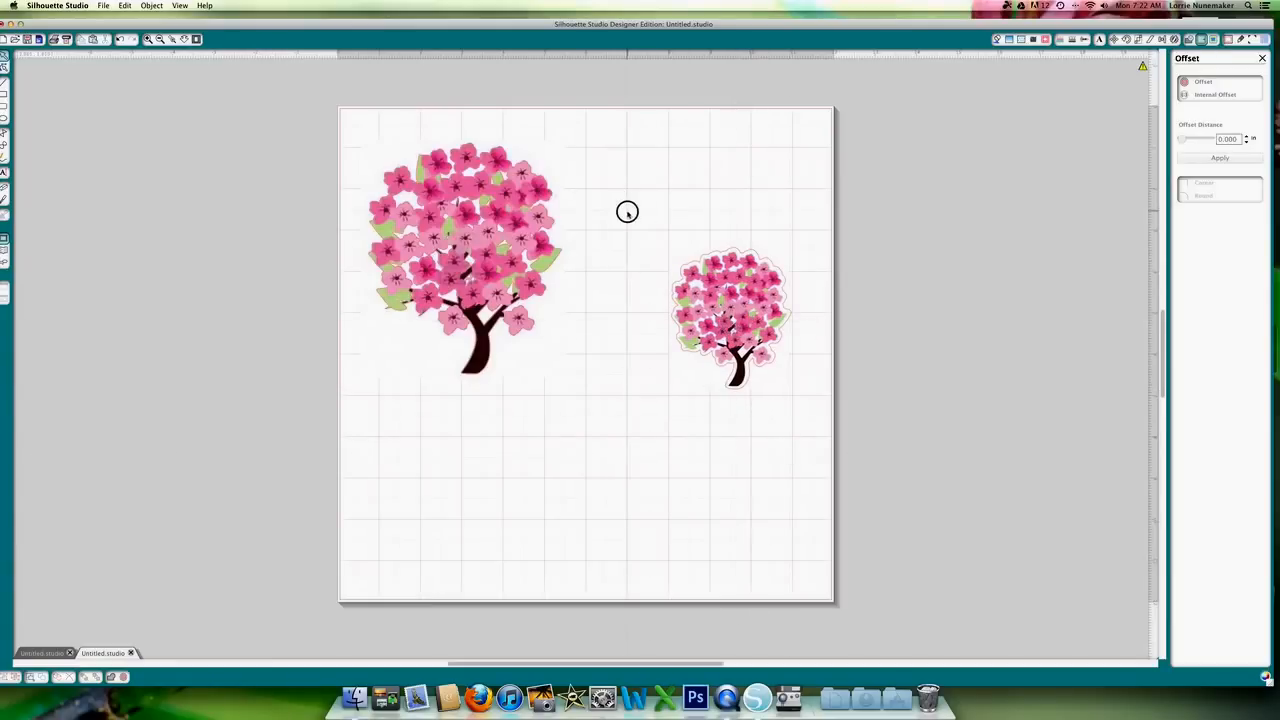
{"action": "left_click", "coordinate": [730, 316]}
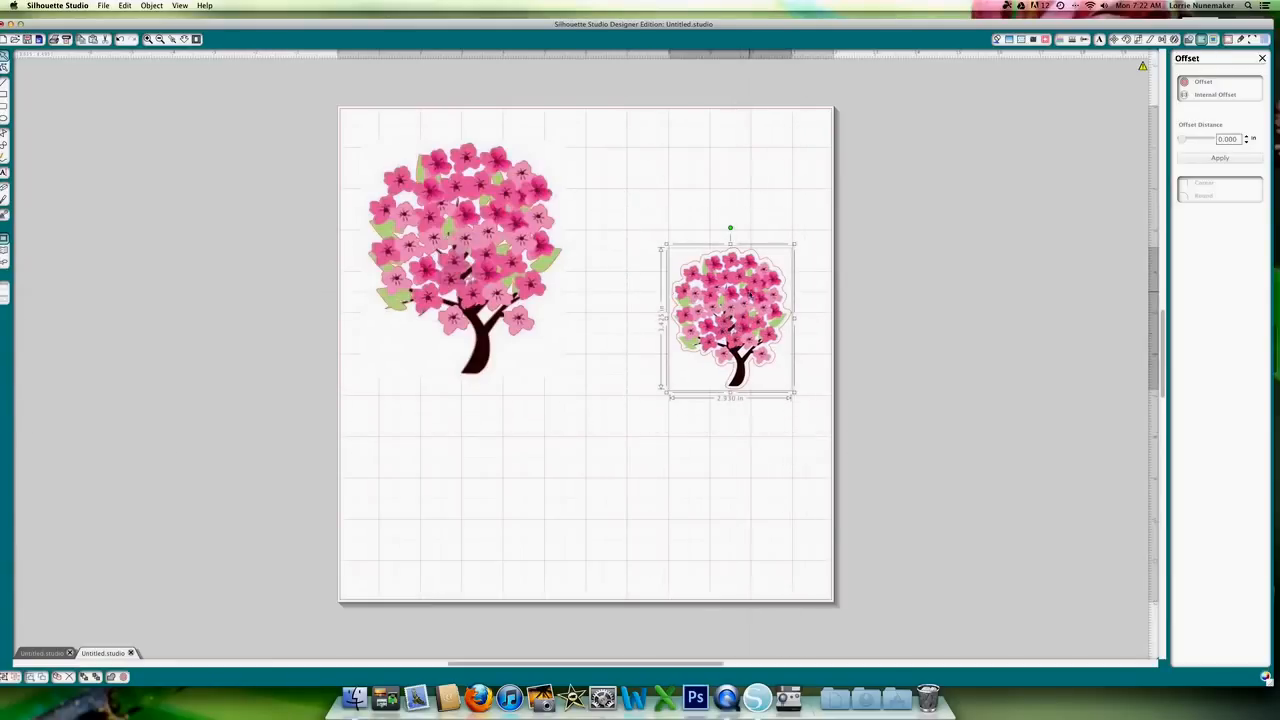
{"action": "right_click", "coordinate": [730, 320]}
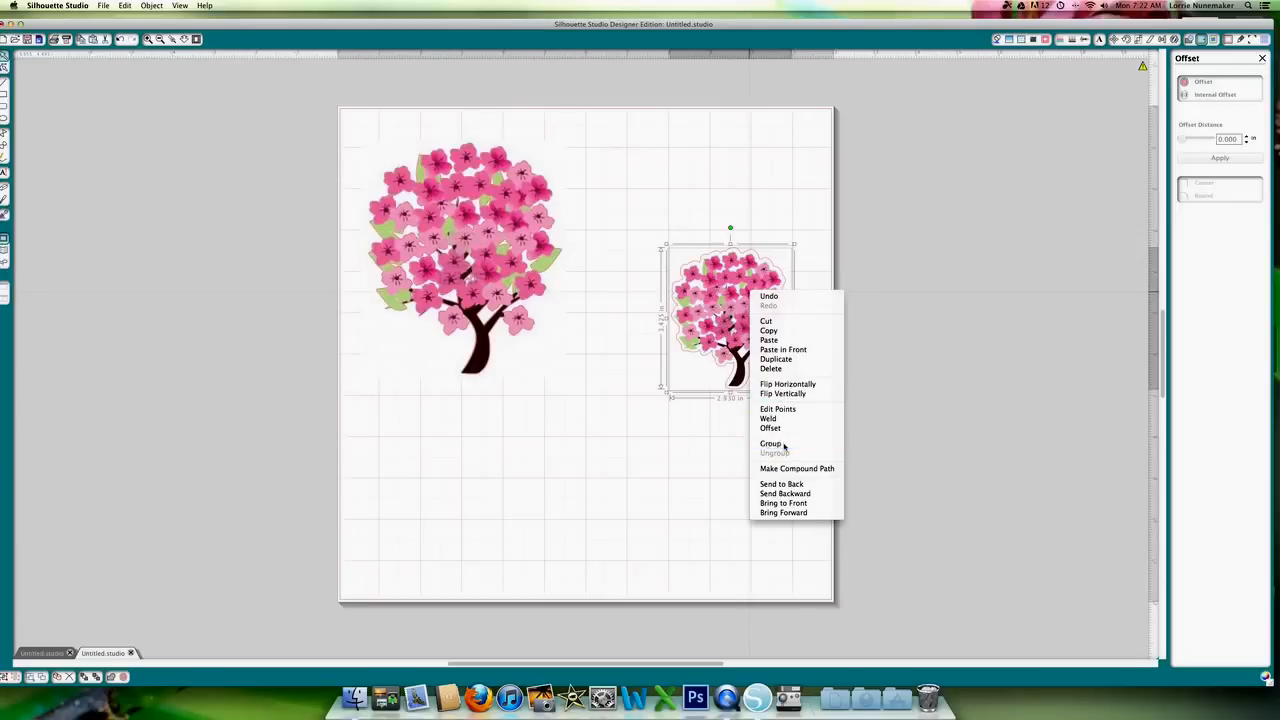
{"action": "left_click", "coordinate": [770, 444]}
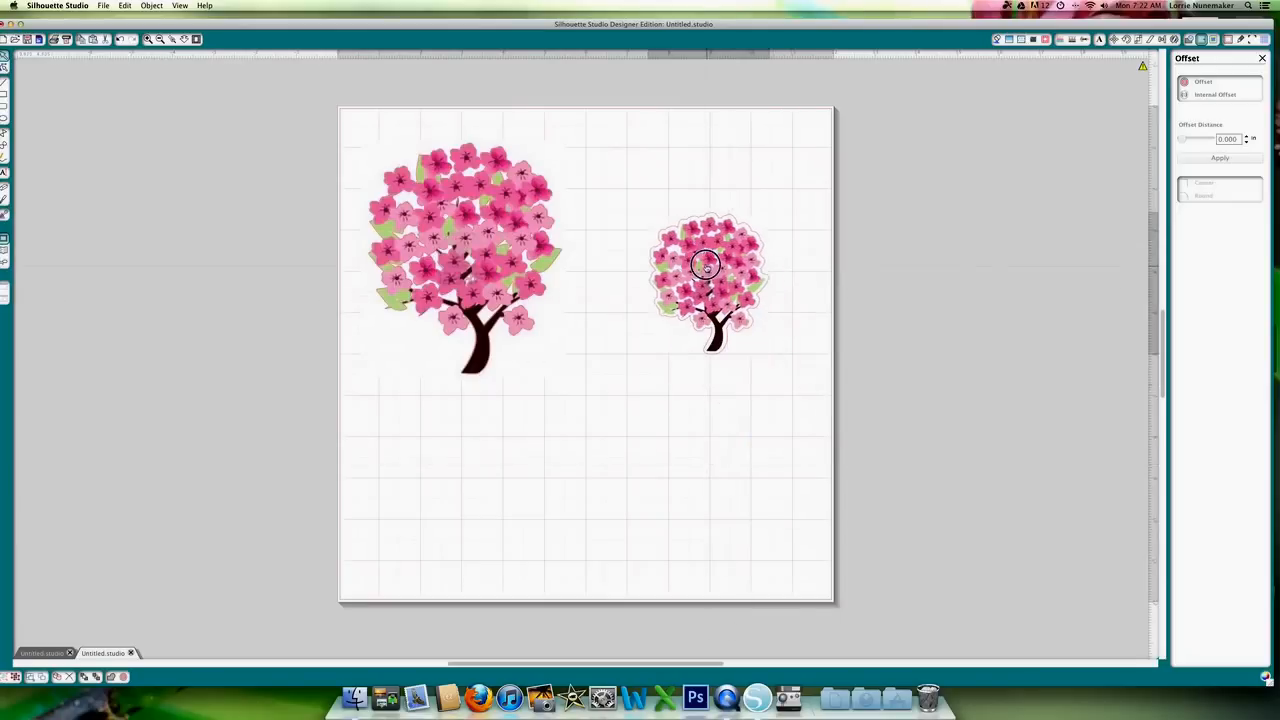
{"action": "left_click_drag", "start_coordinate": [704, 280], "coordinate": [650, 336]}
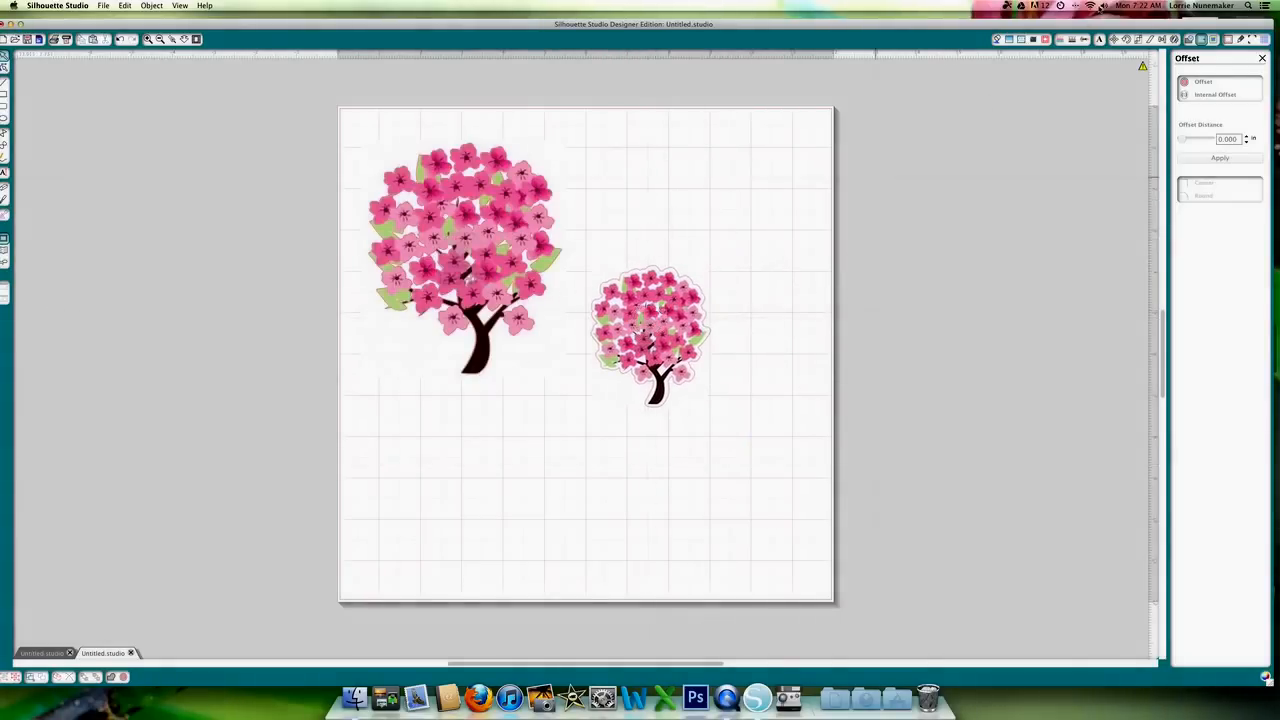
{"action": "left_click", "coordinate": [1084, 40]}
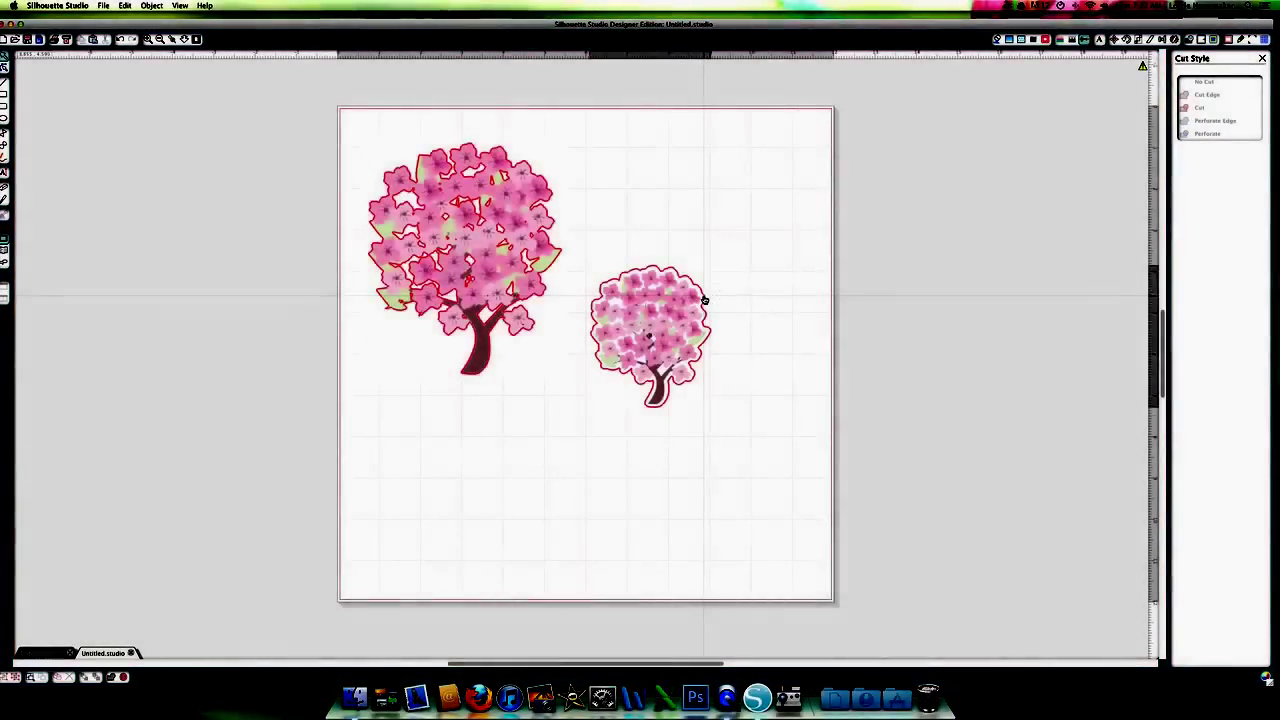
Select the small cherry tree group in the Cut Style panel and give it the Cut Edge style.
{"action": "left_click", "coordinate": [650, 336]}
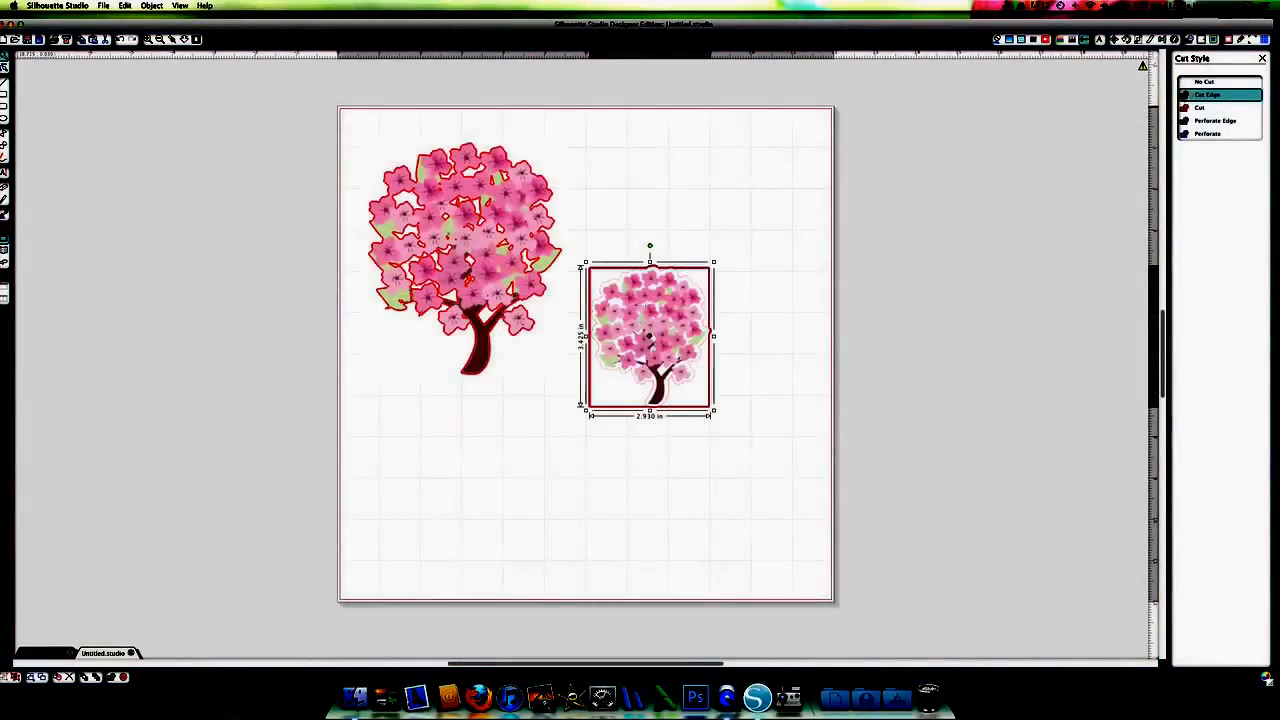
{"action": "mouse_move", "coordinate": [1144, 64]}
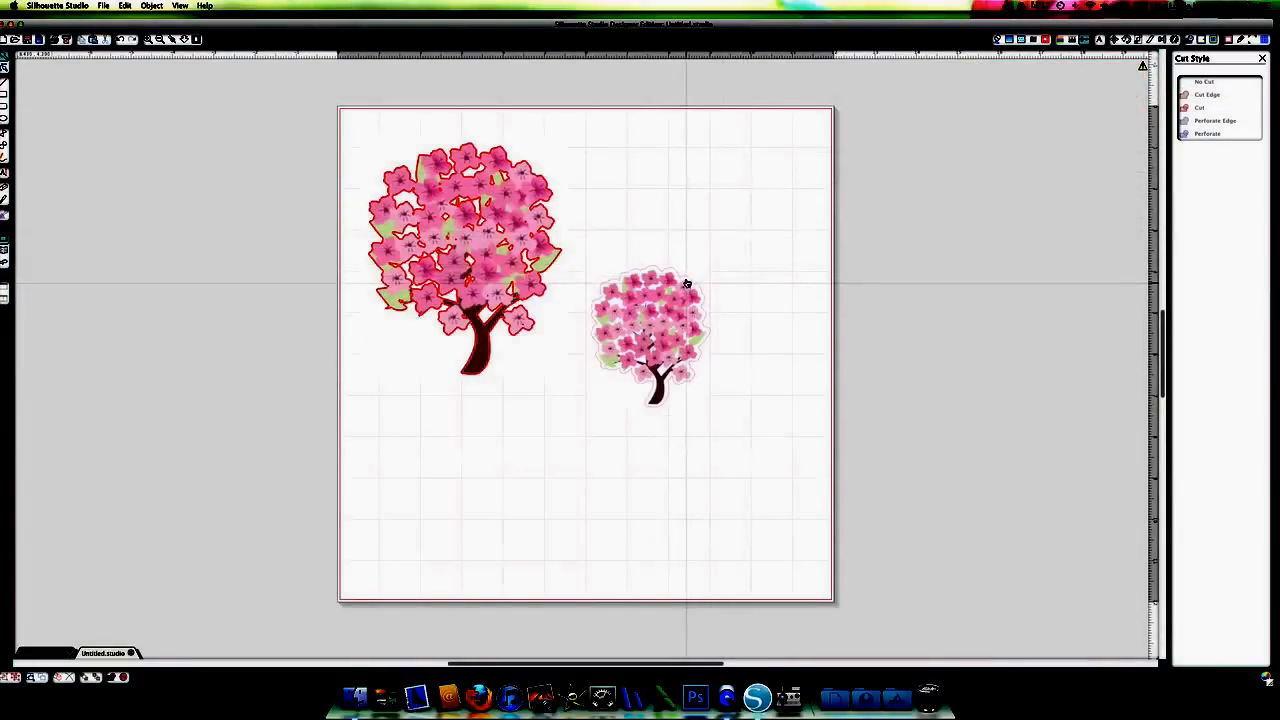
{"action": "left_click", "coordinate": [650, 330]}
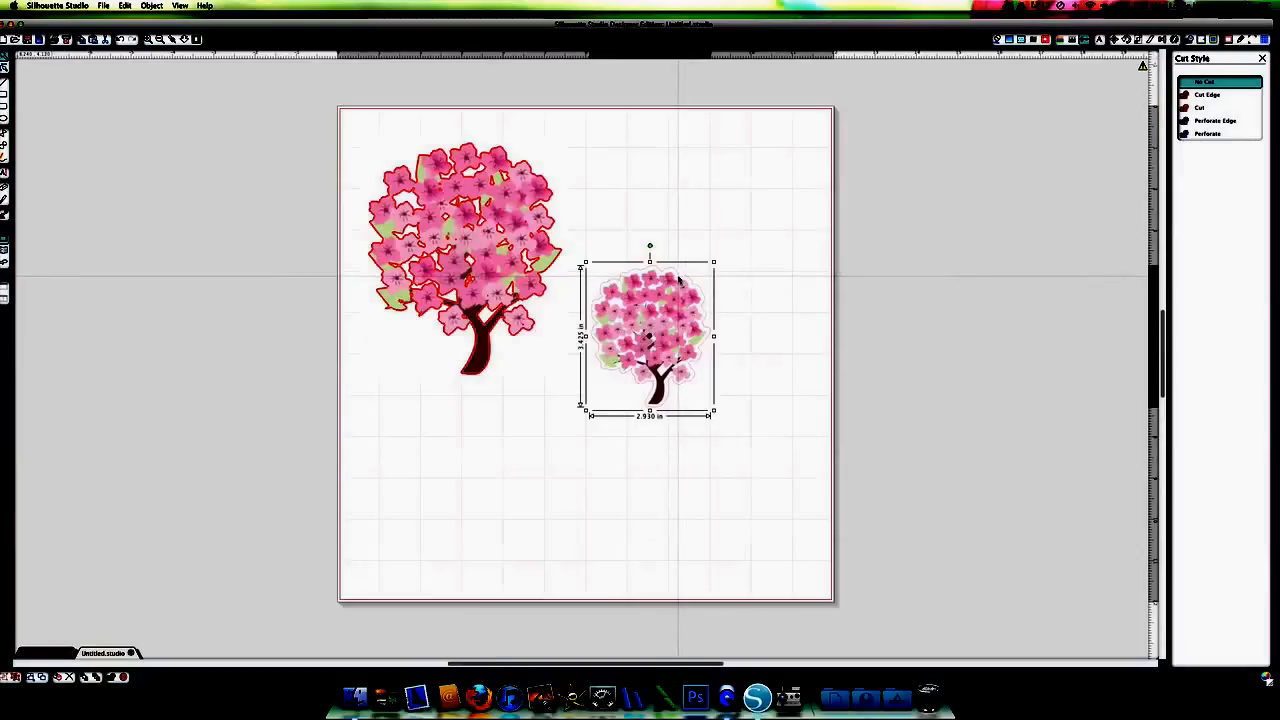
{"action": "left_click", "coordinate": [1208, 94]}
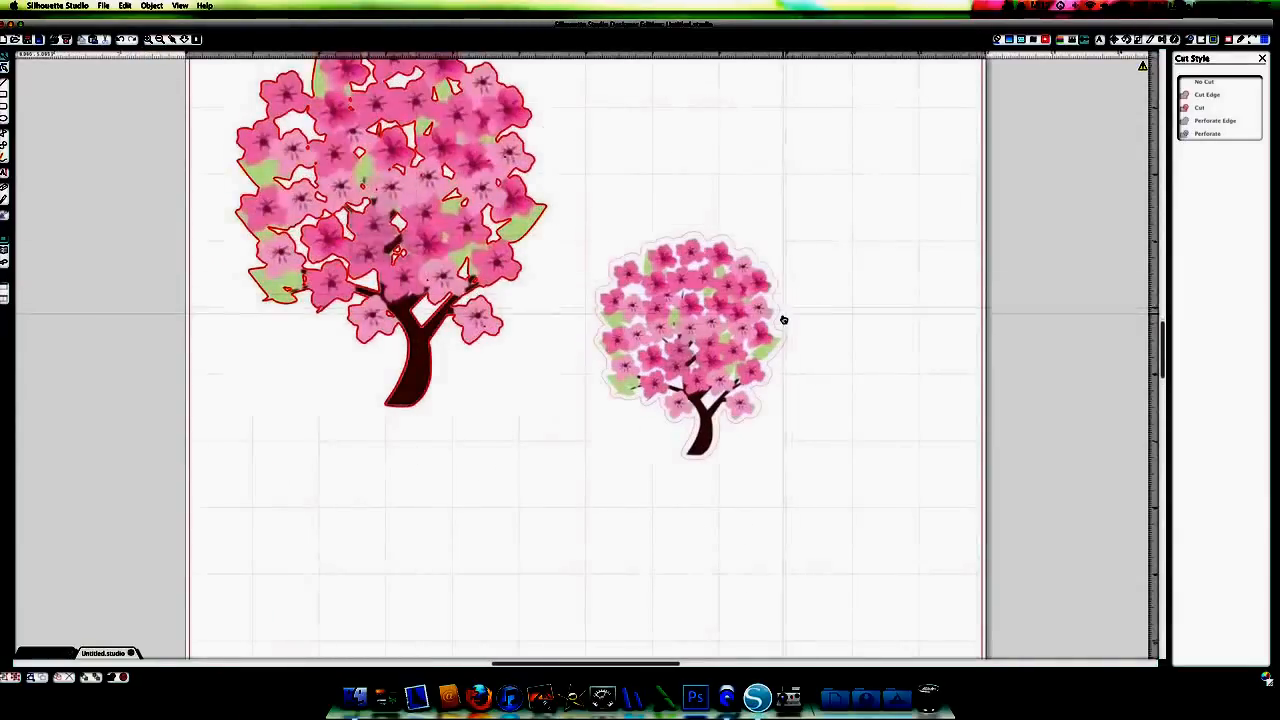
Ungroup the small cherry tree so its traced outline separates from the picture.
{"action": "left_click", "coordinate": [688, 340]}
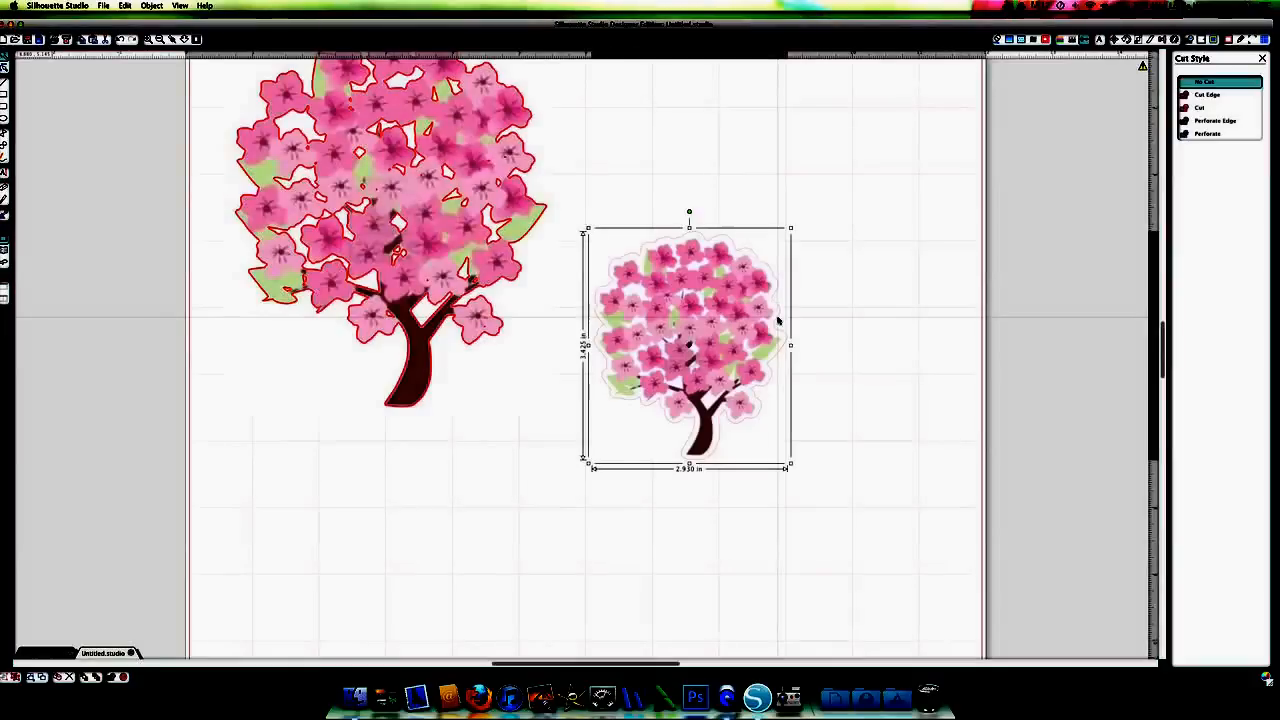
{"action": "left_click", "coordinate": [1208, 94]}
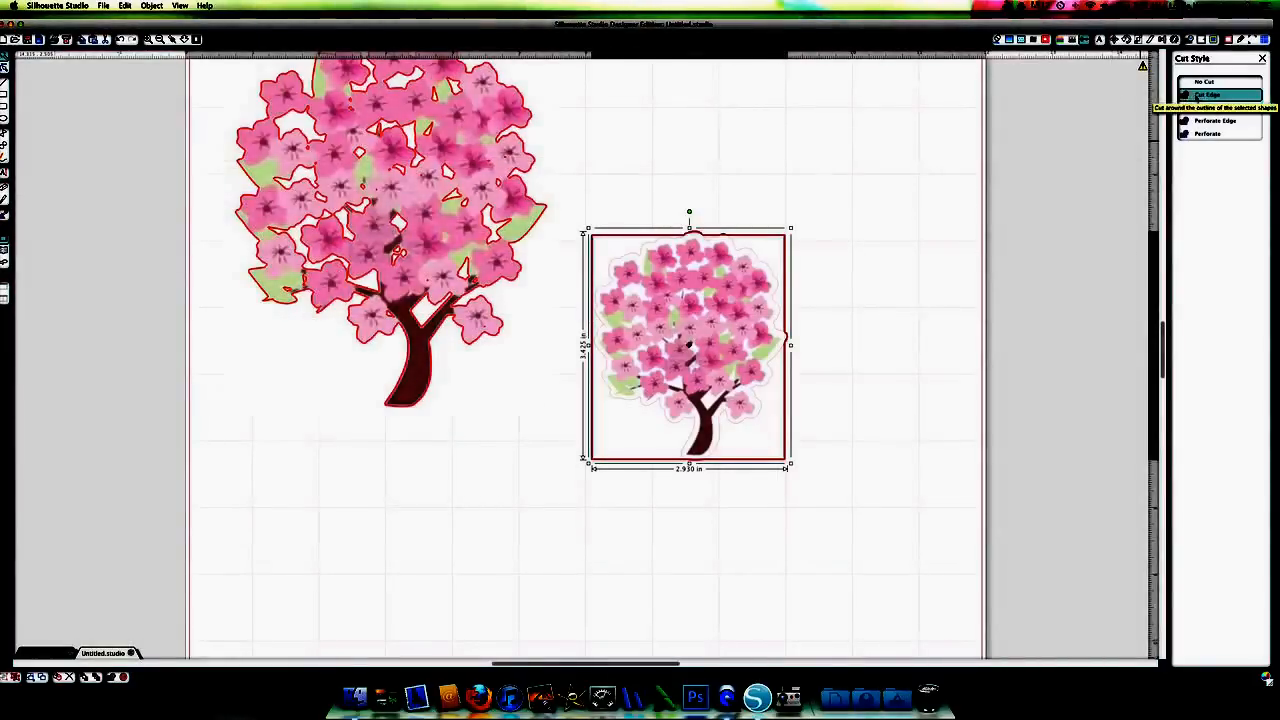
{"action": "left_click", "coordinate": [1204, 80]}
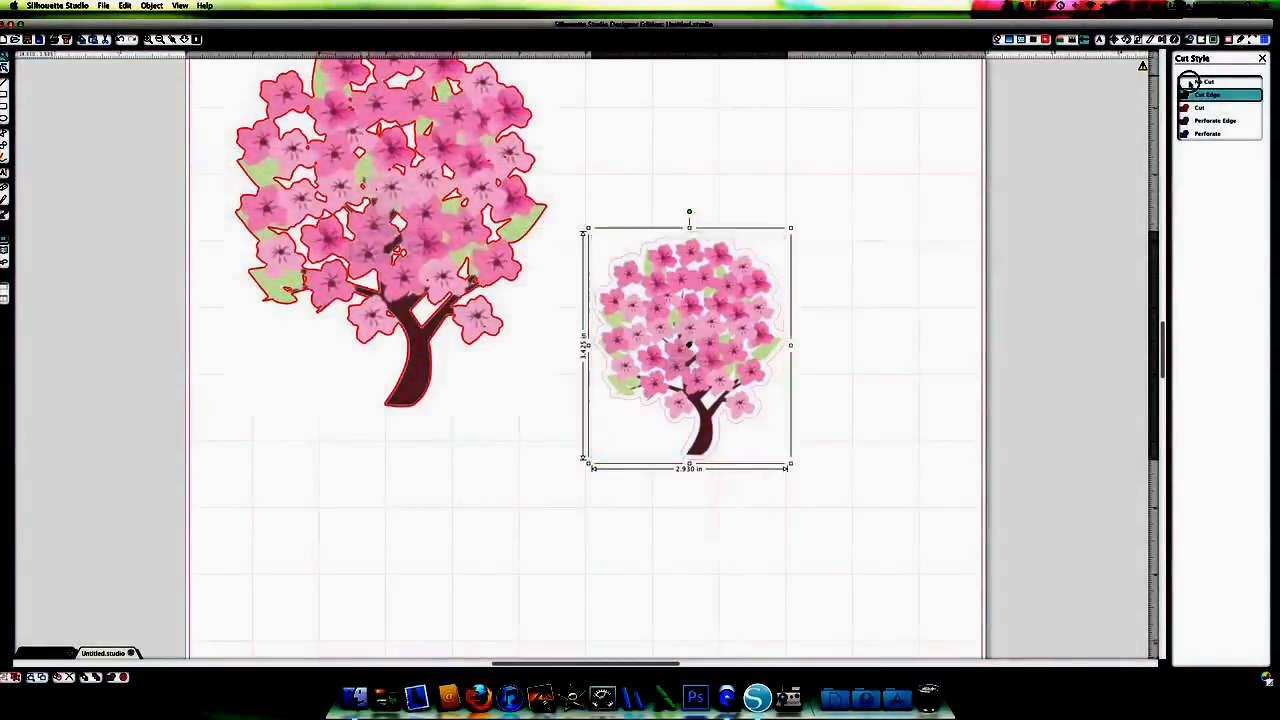
{"action": "right_click", "coordinate": [688, 344]}
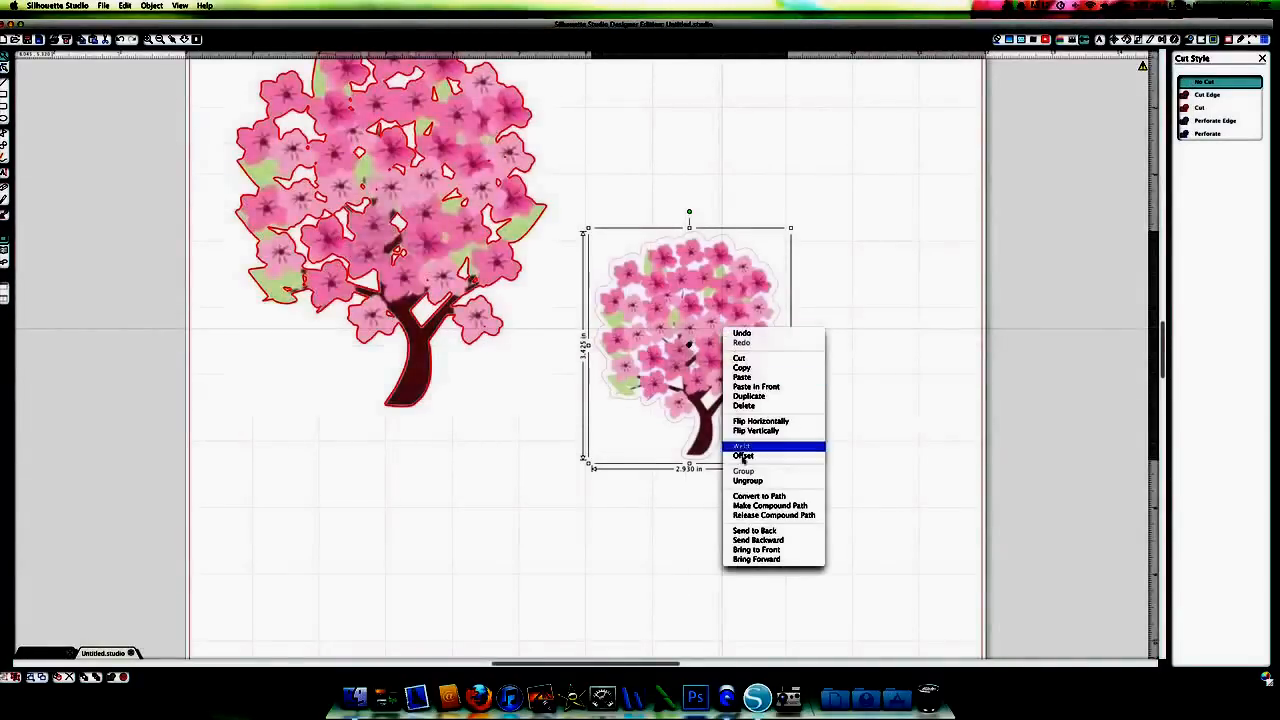
{"action": "left_click", "coordinate": [764, 552]}
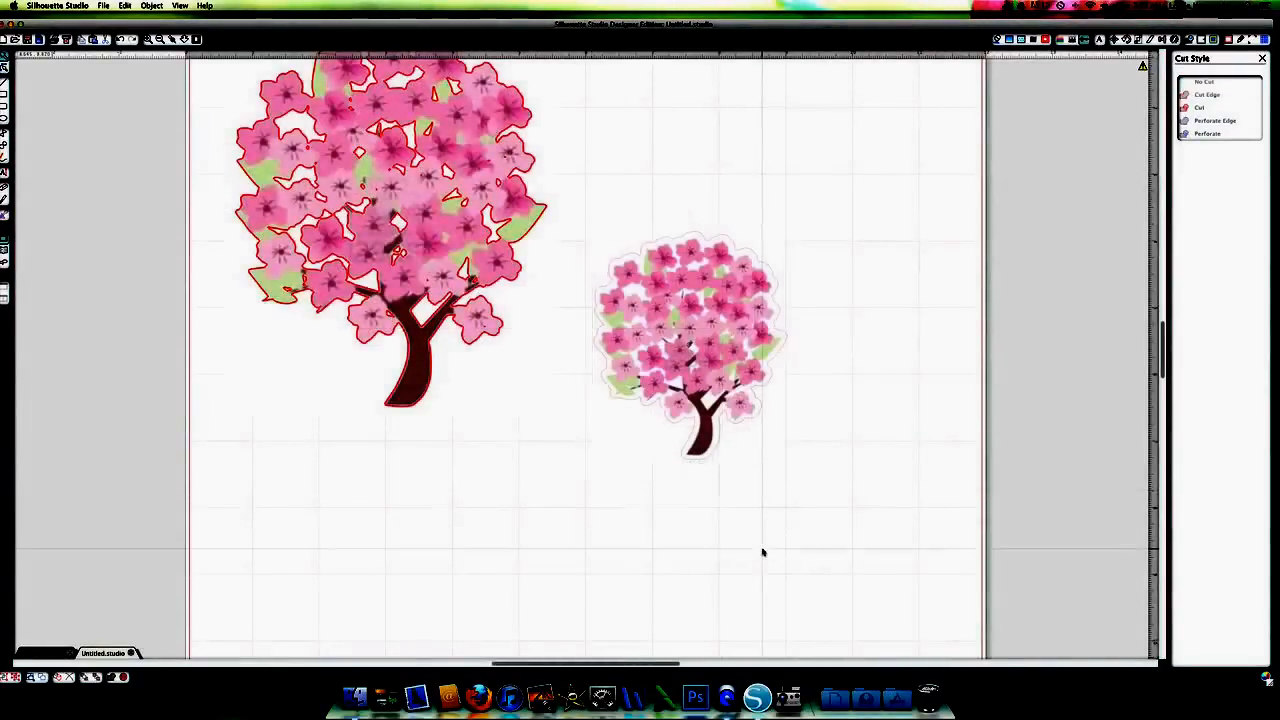
Set the small tree's cut style to Cut Edge so a cut line follows its outer edge.
{"action": "left_click", "coordinate": [688, 340]}
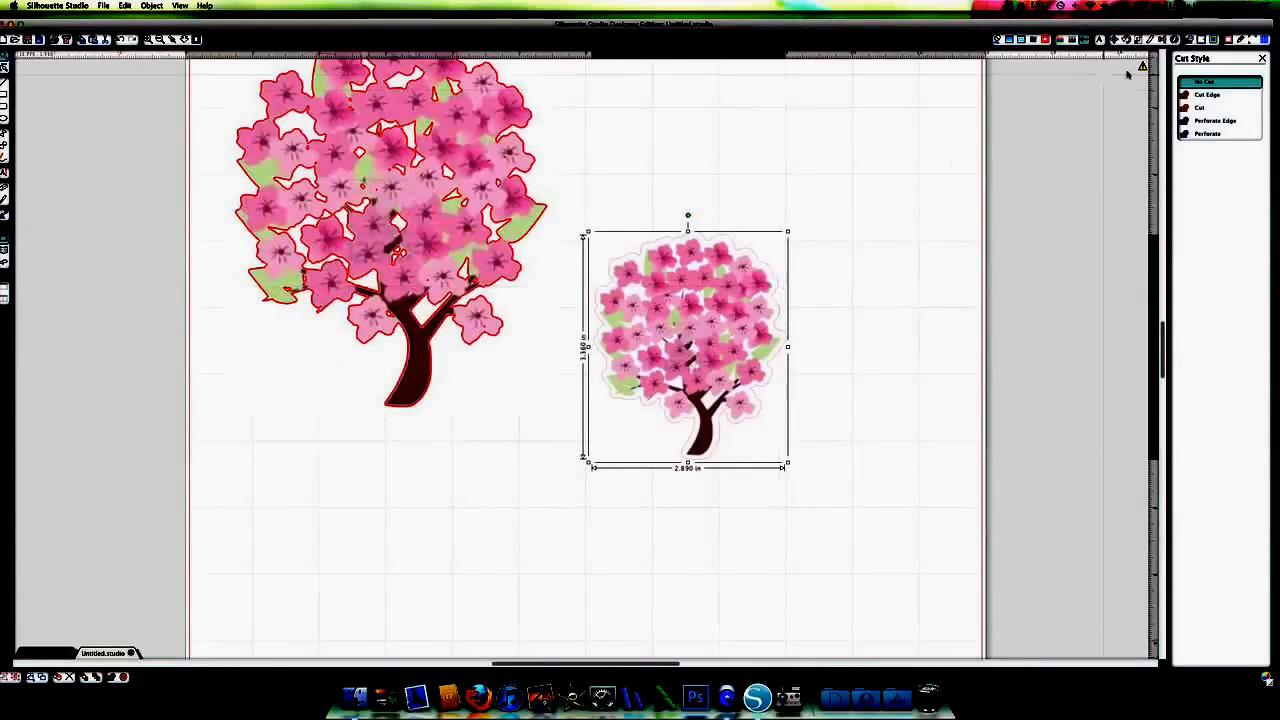
{"action": "left_click", "coordinate": [1208, 94]}
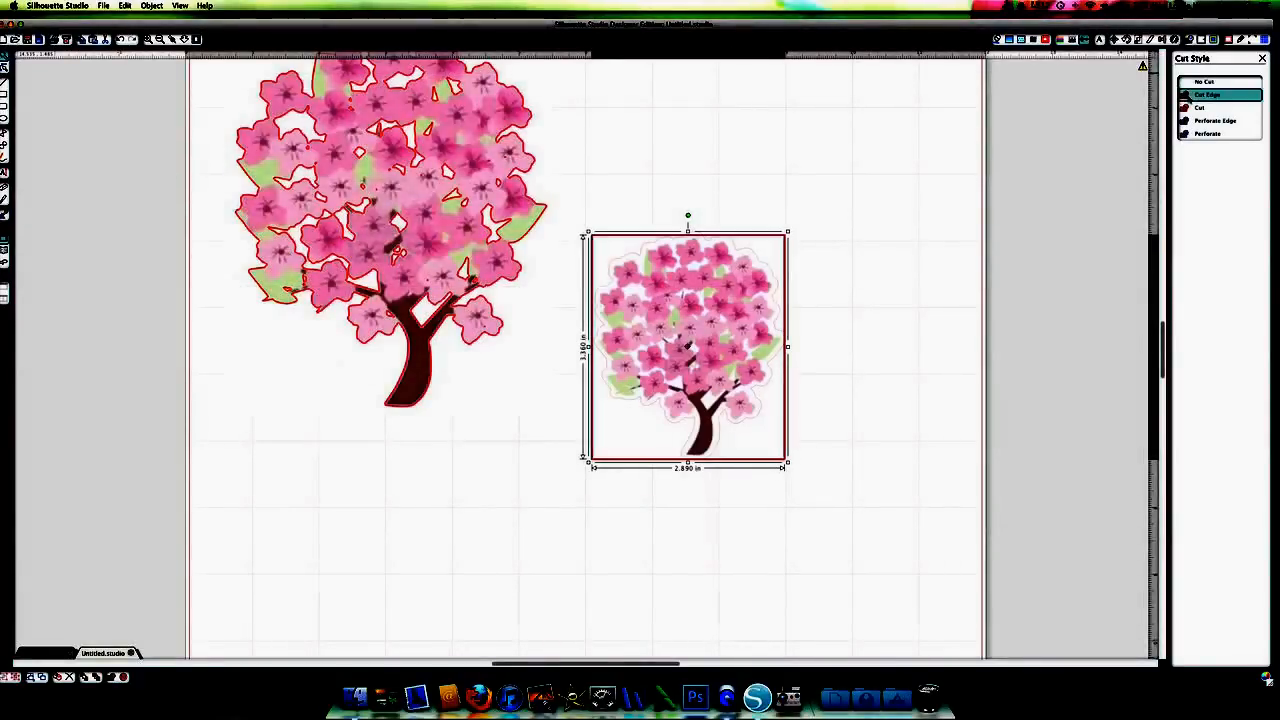
{"action": "left_click", "coordinate": [1204, 80]}
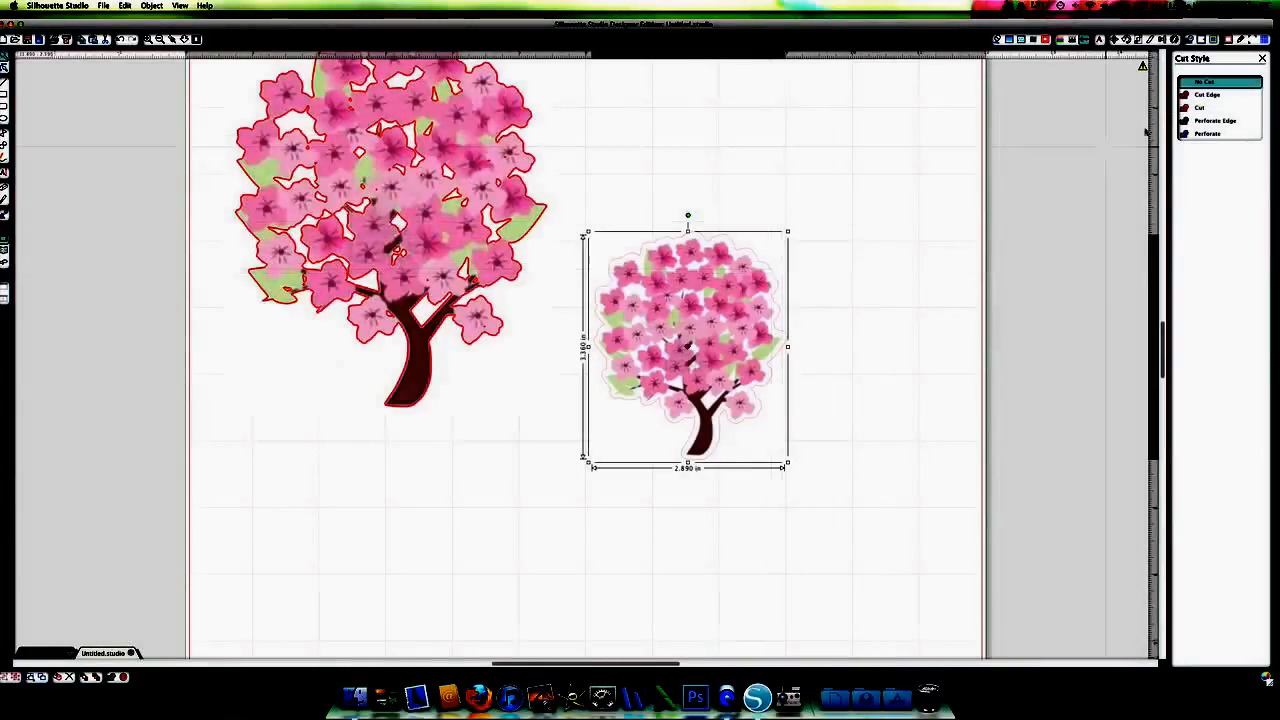
{"action": "left_click", "coordinate": [1208, 94]}
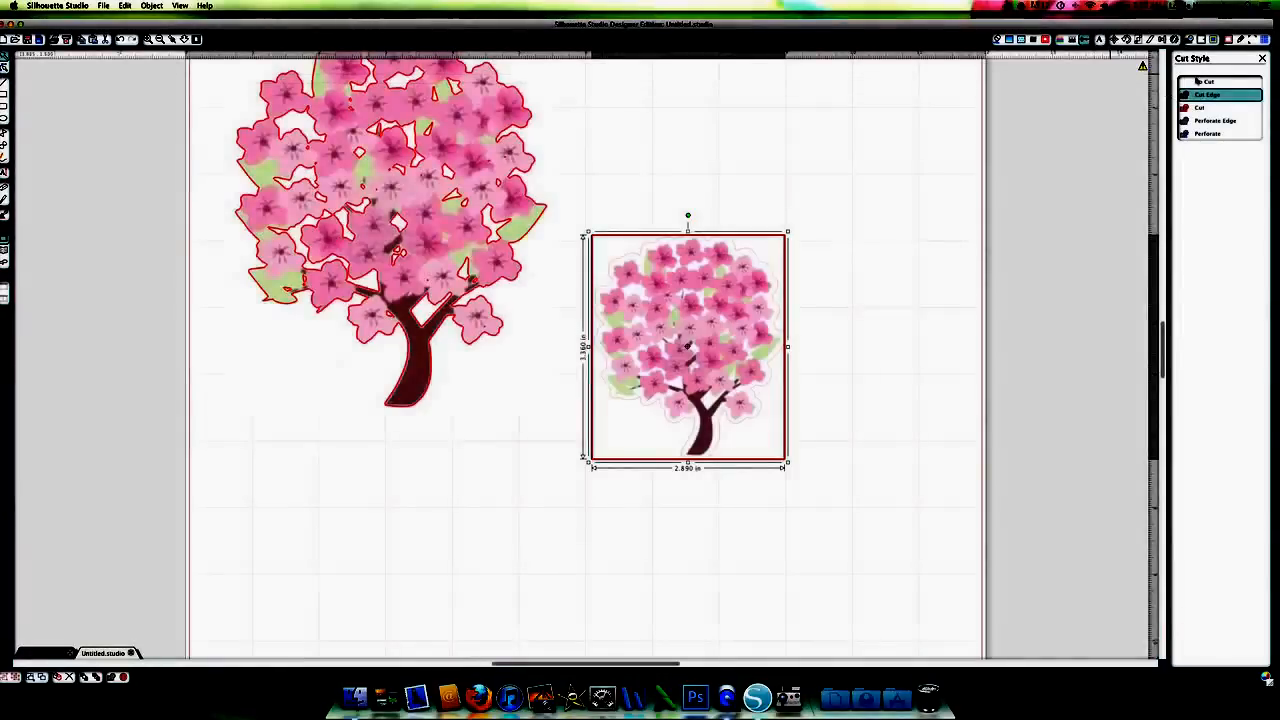
{"action": "left_click", "coordinate": [1208, 80]}
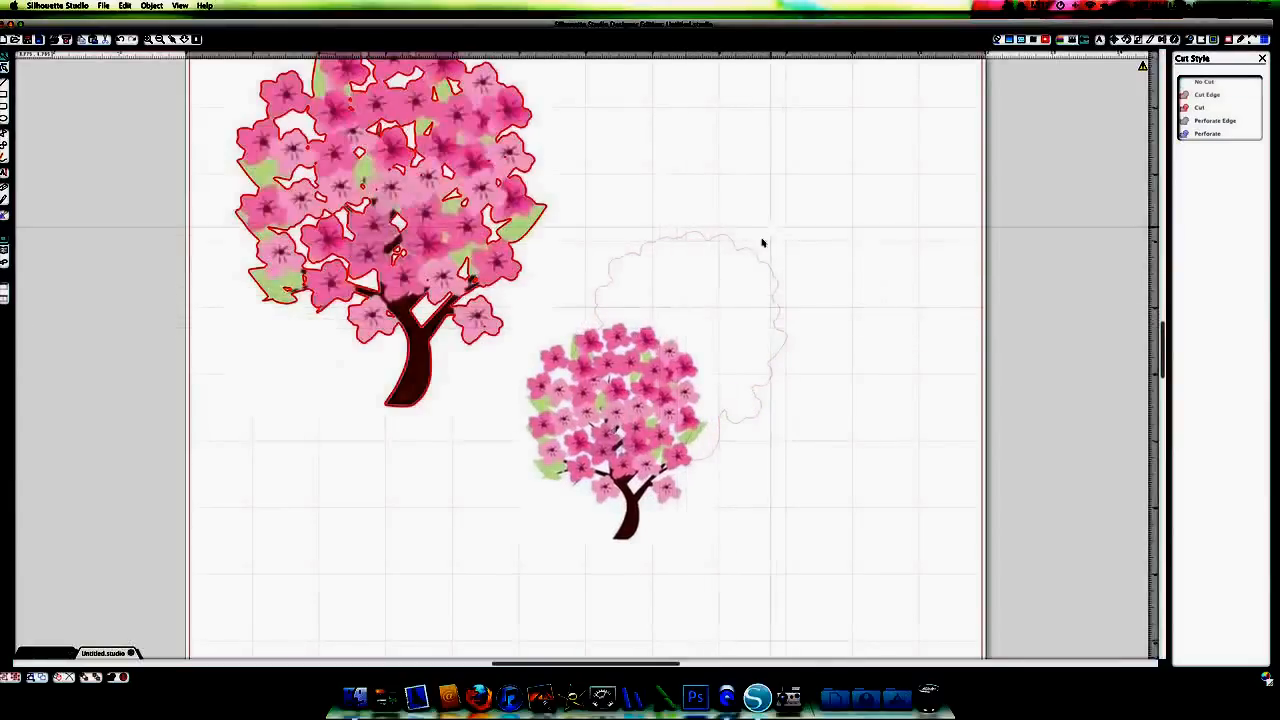
Give the empty offset outline a Cut Edge line and place the small tree back inside it.
{"action": "left_click", "coordinate": [680, 330]}
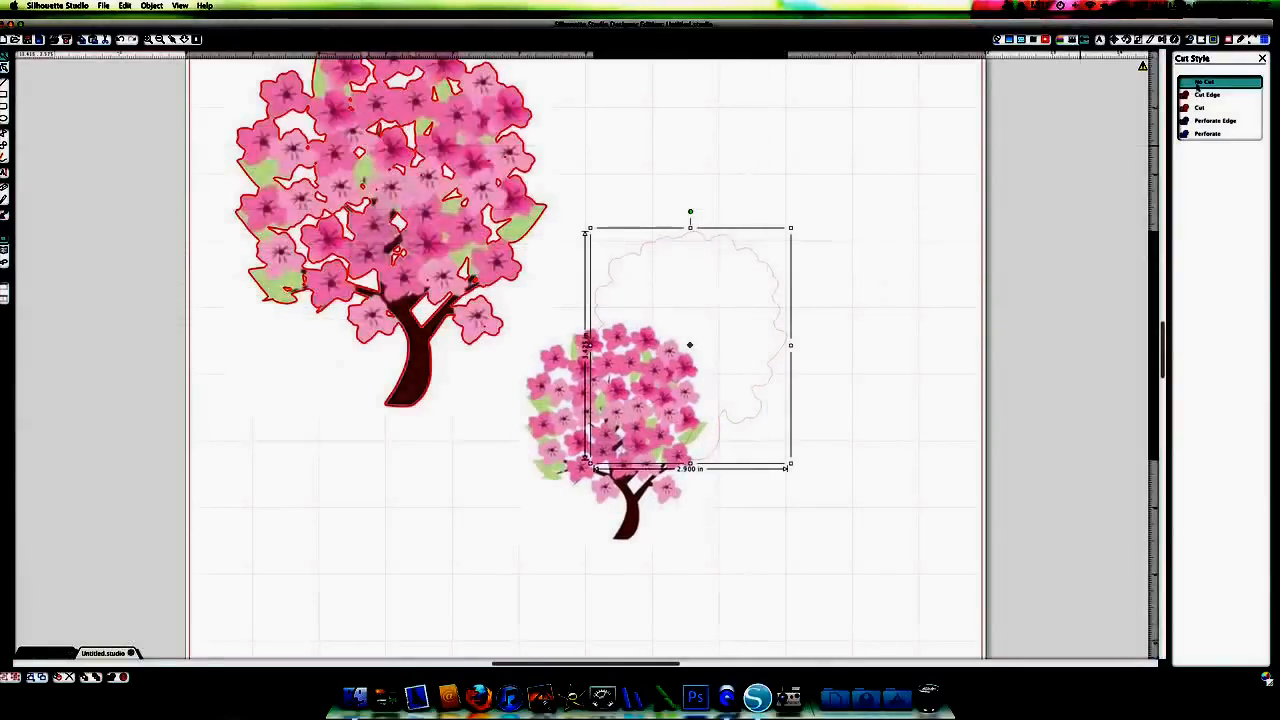
{"action": "left_click", "coordinate": [1208, 94]}
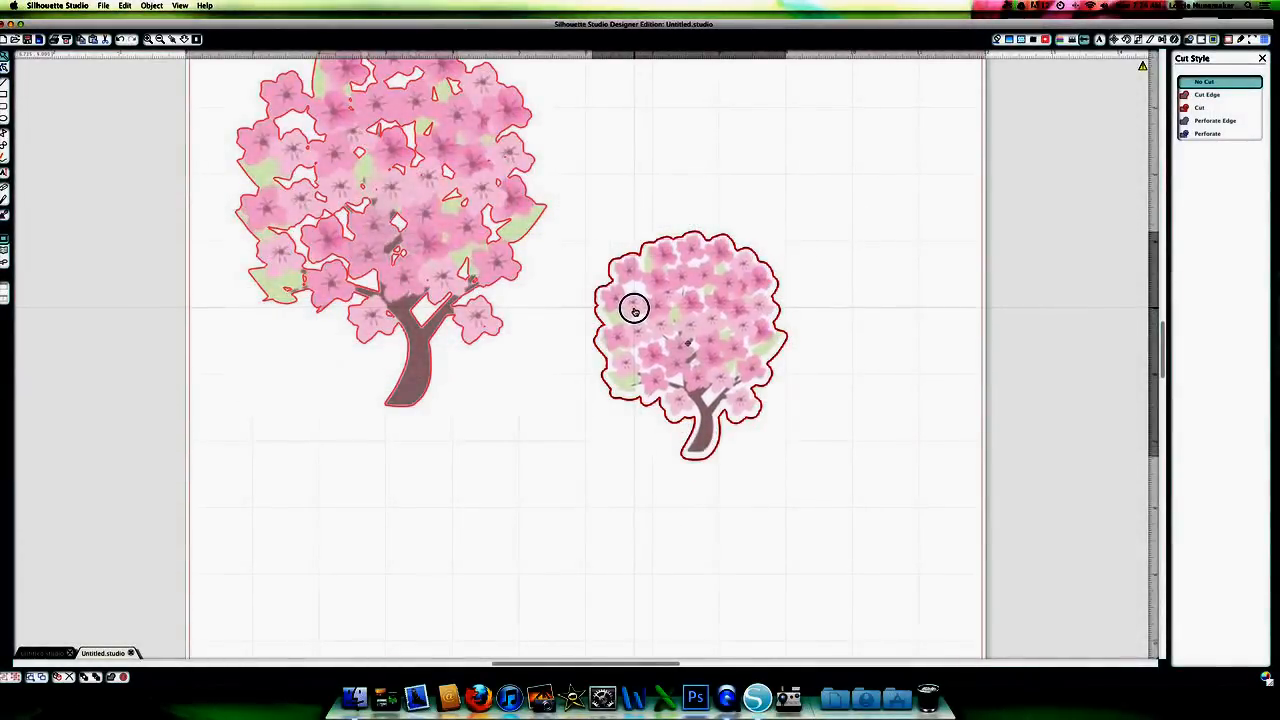
{"action": "left_click", "coordinate": [852, 388]}
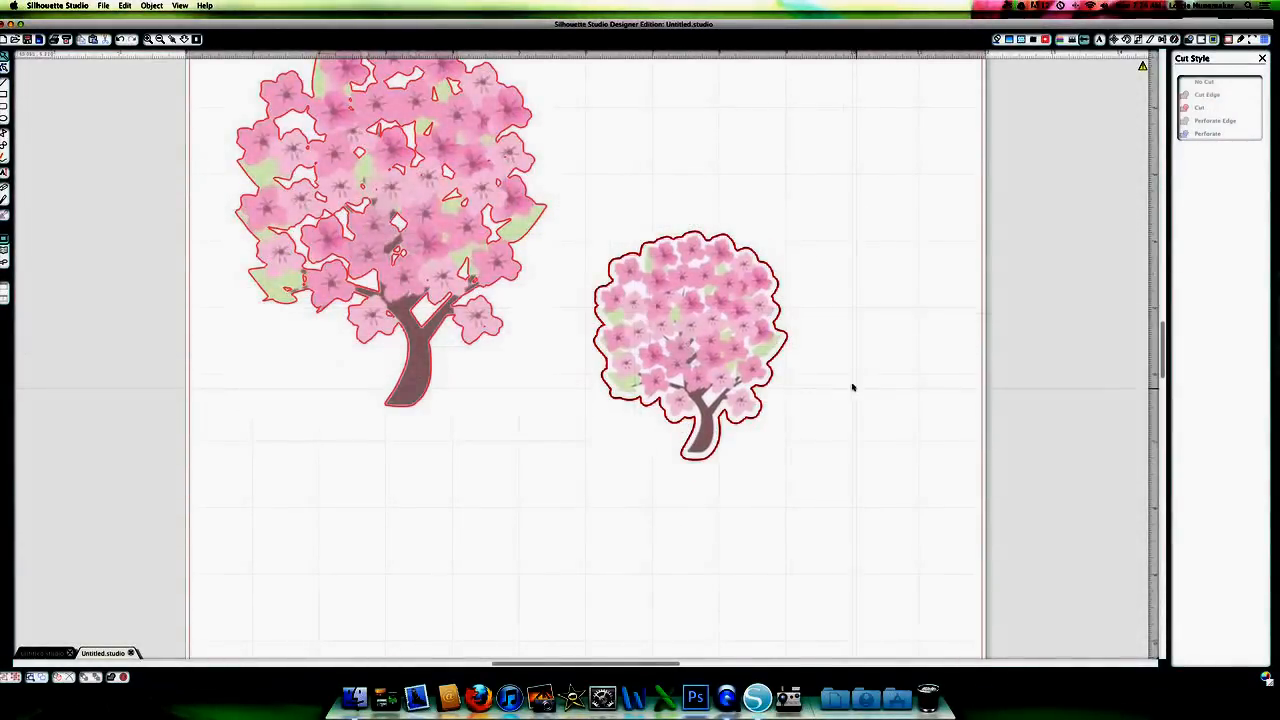
{"action": "left_click", "coordinate": [690, 340]}
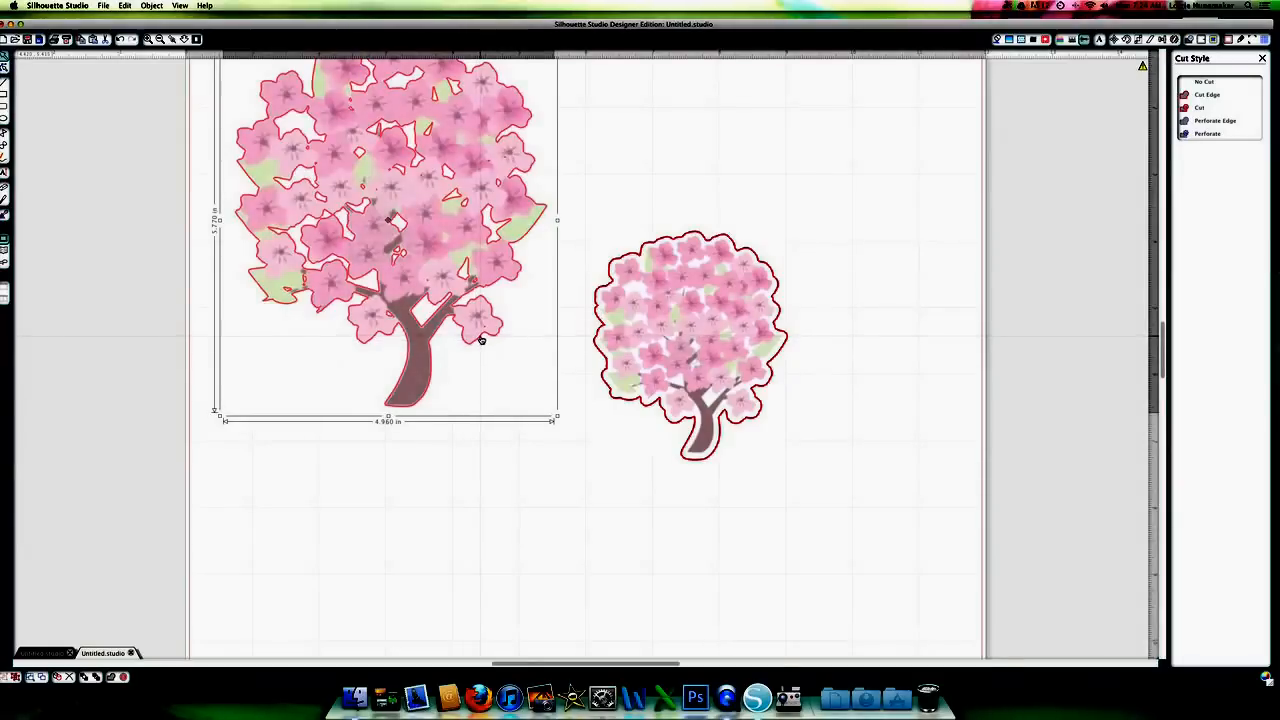
Select the large cherry tree and apply Cut Edge to its traced outline.
{"action": "left_click", "coordinate": [1208, 94]}
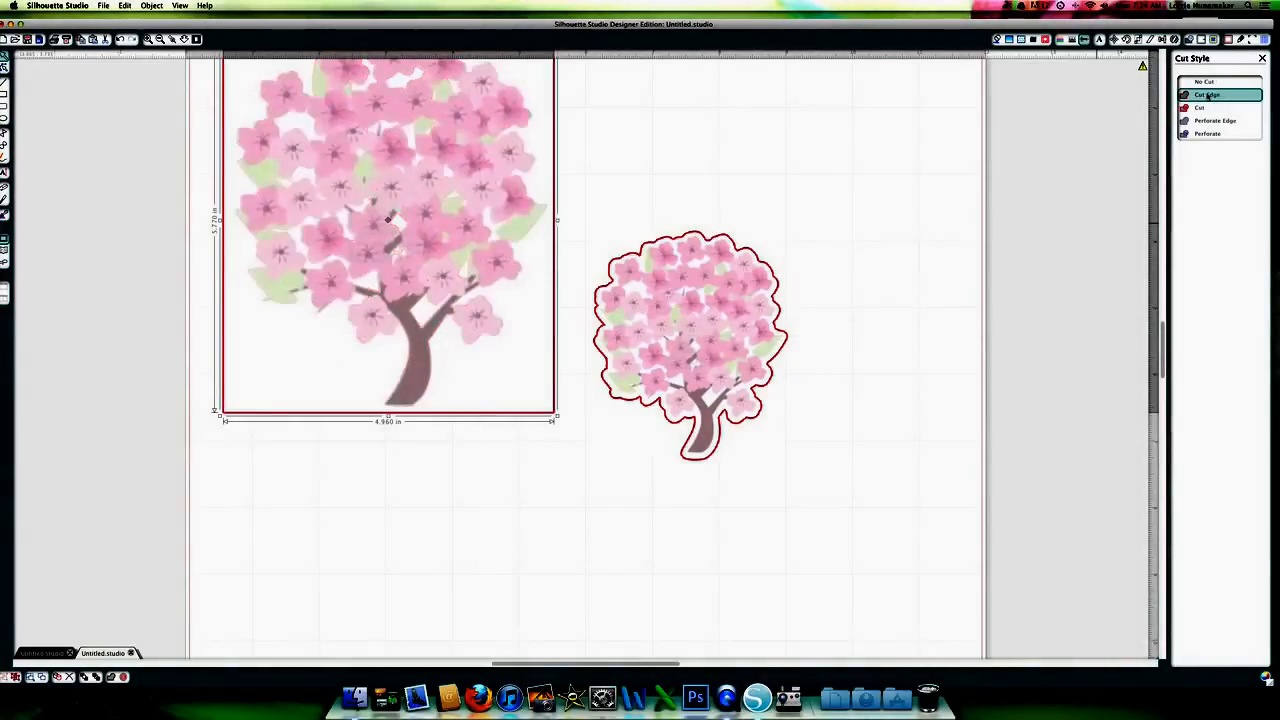
{"action": "left_click", "coordinate": [1204, 80]}
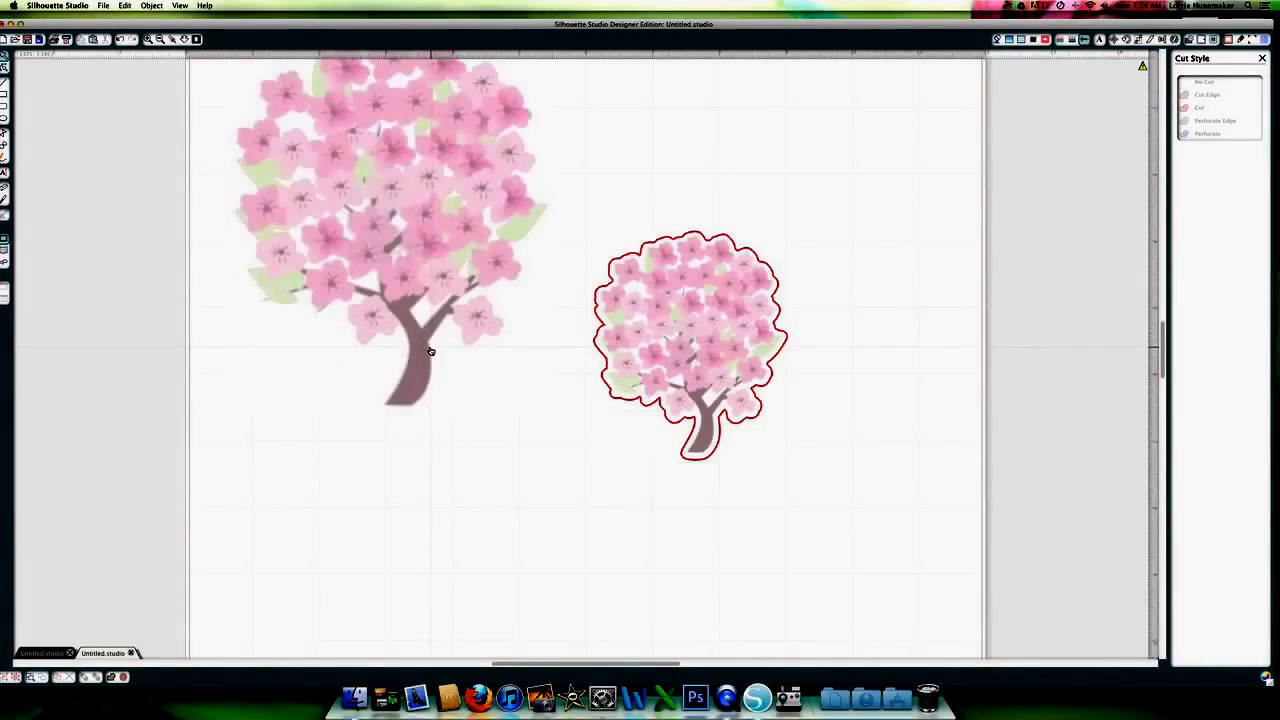
{"action": "left_click", "coordinate": [390, 220]}
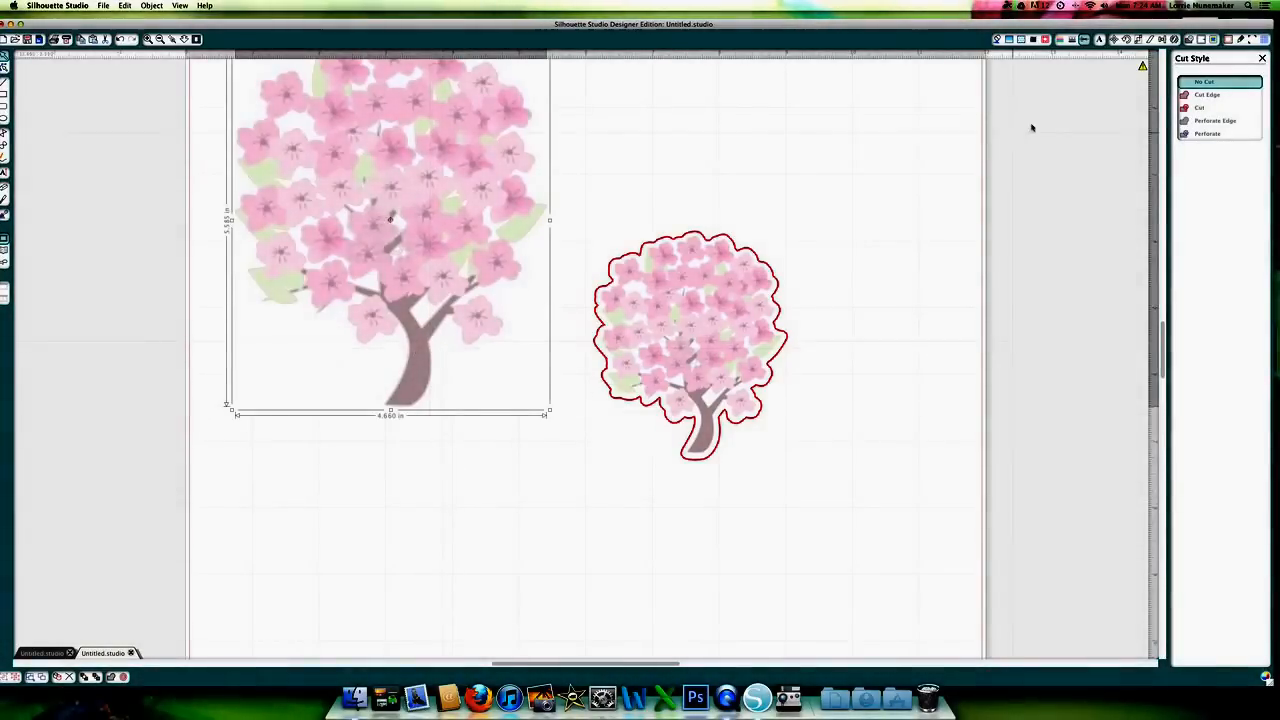
Confirm the large tree's Cut Edge style and enlarge it on the page.
{"action": "left_click", "coordinate": [1208, 94]}
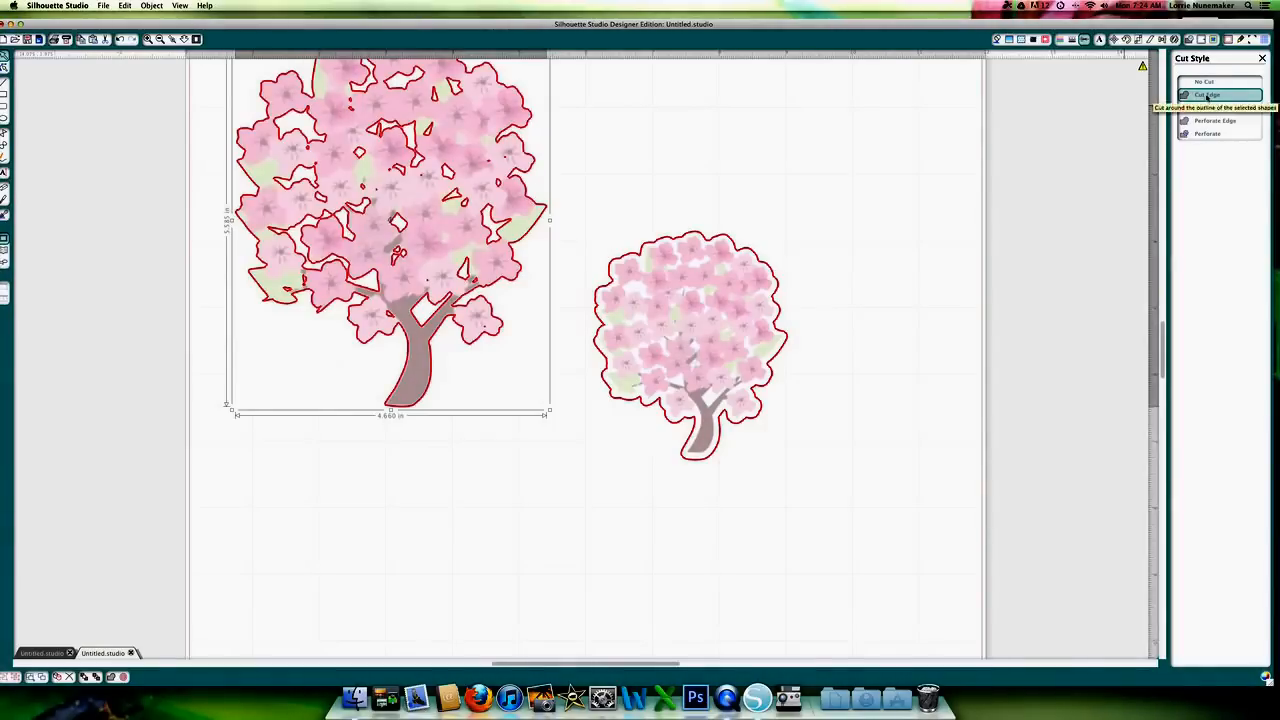
{"action": "left_click", "coordinate": [1208, 94]}
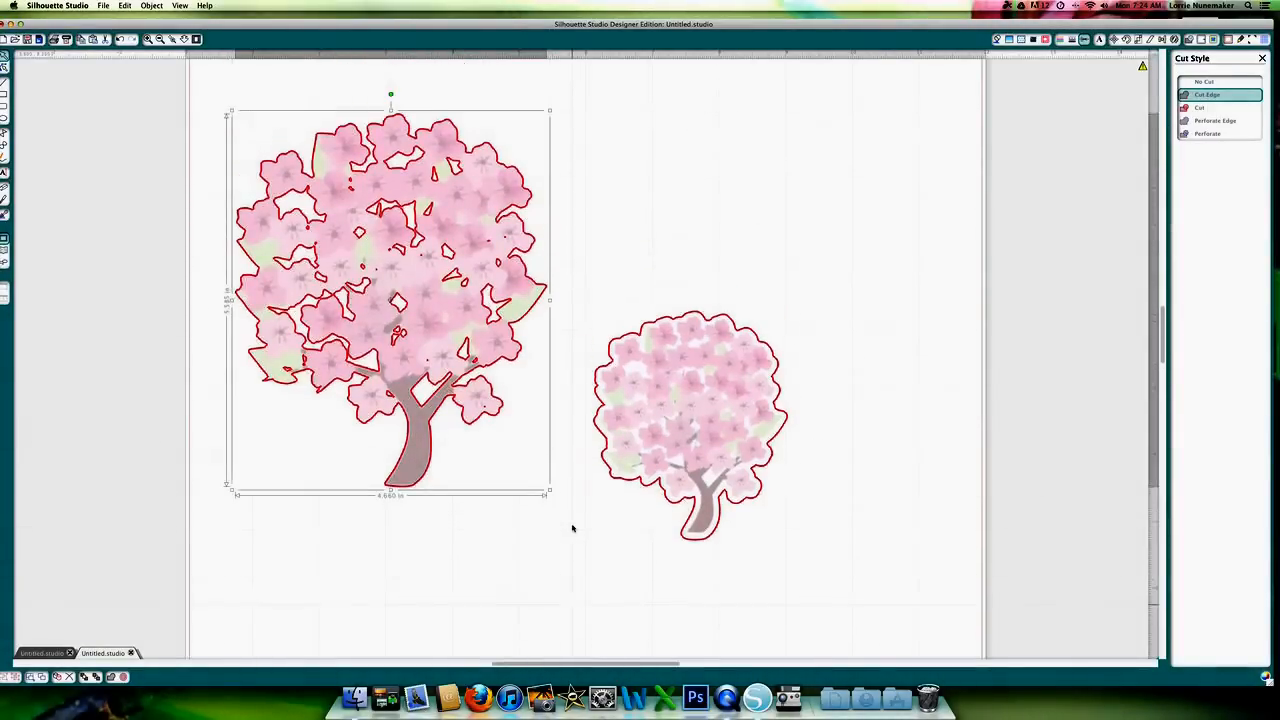
{"action": "left_click", "coordinate": [210, 88]}
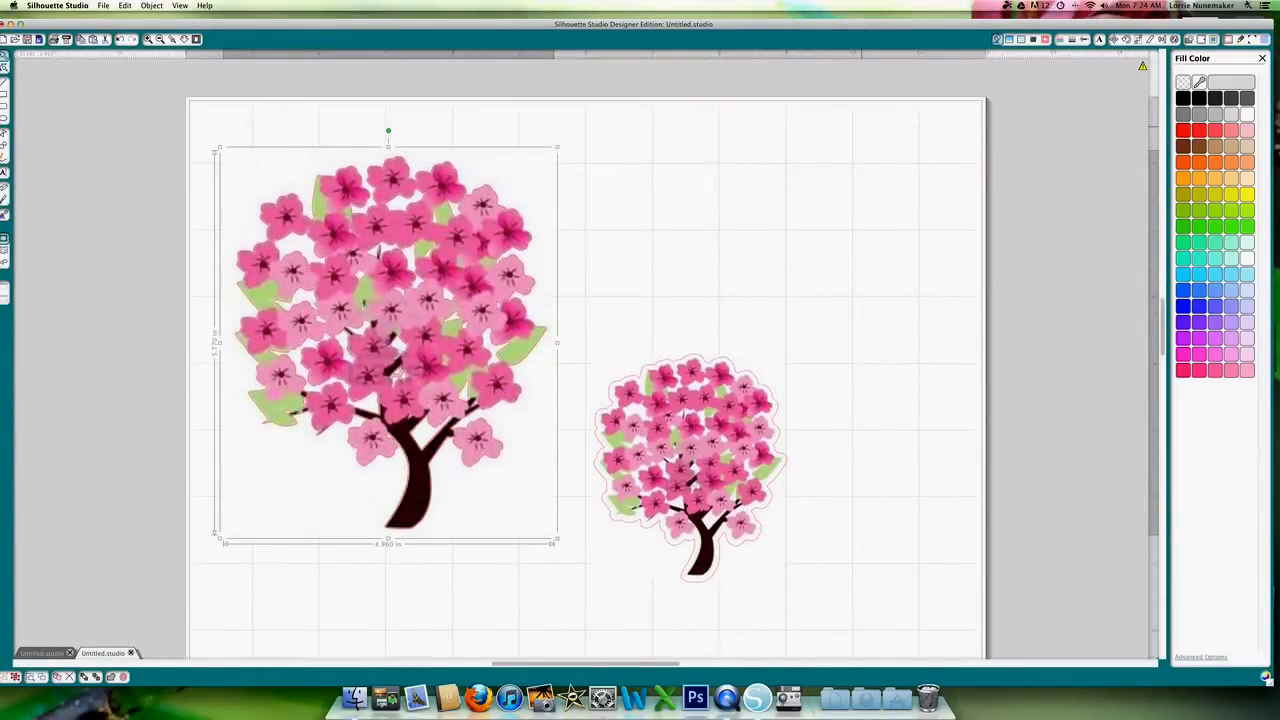
Enable Show Reg Marks so registration marks appear at the page corners.
{"action": "left_click", "coordinate": [1252, 40]}
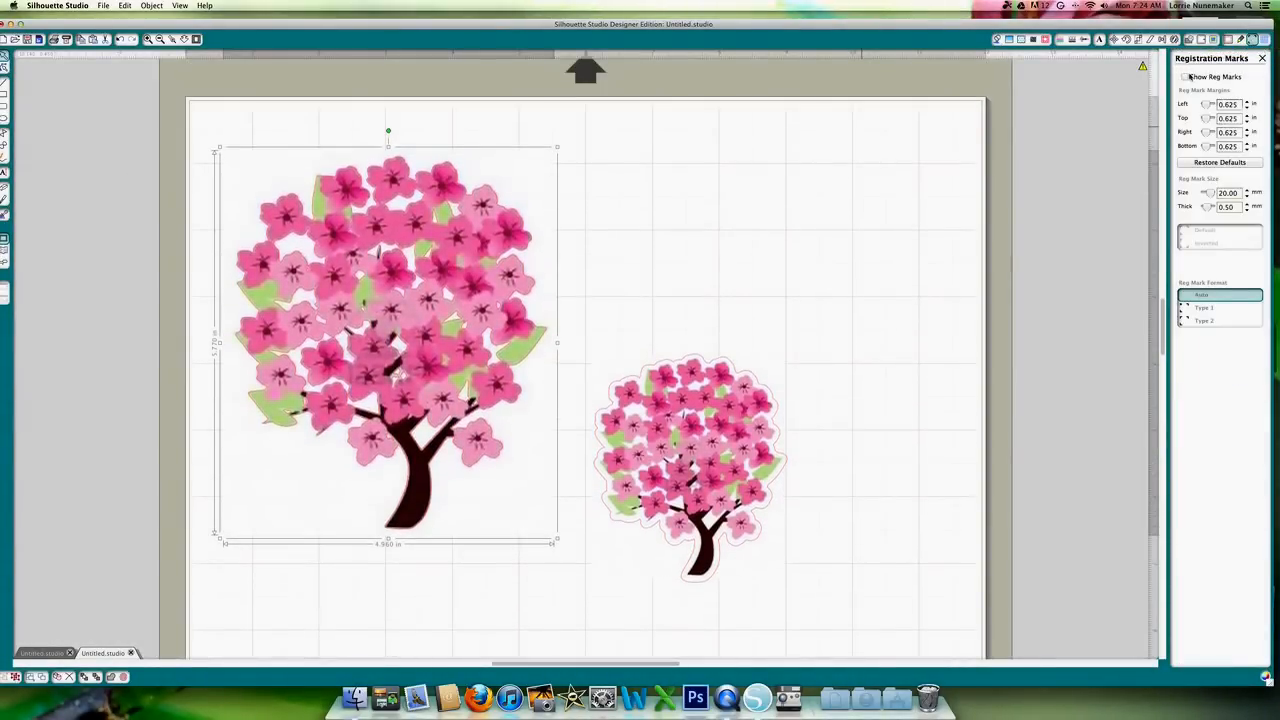
{"action": "left_click", "coordinate": [1184, 76]}
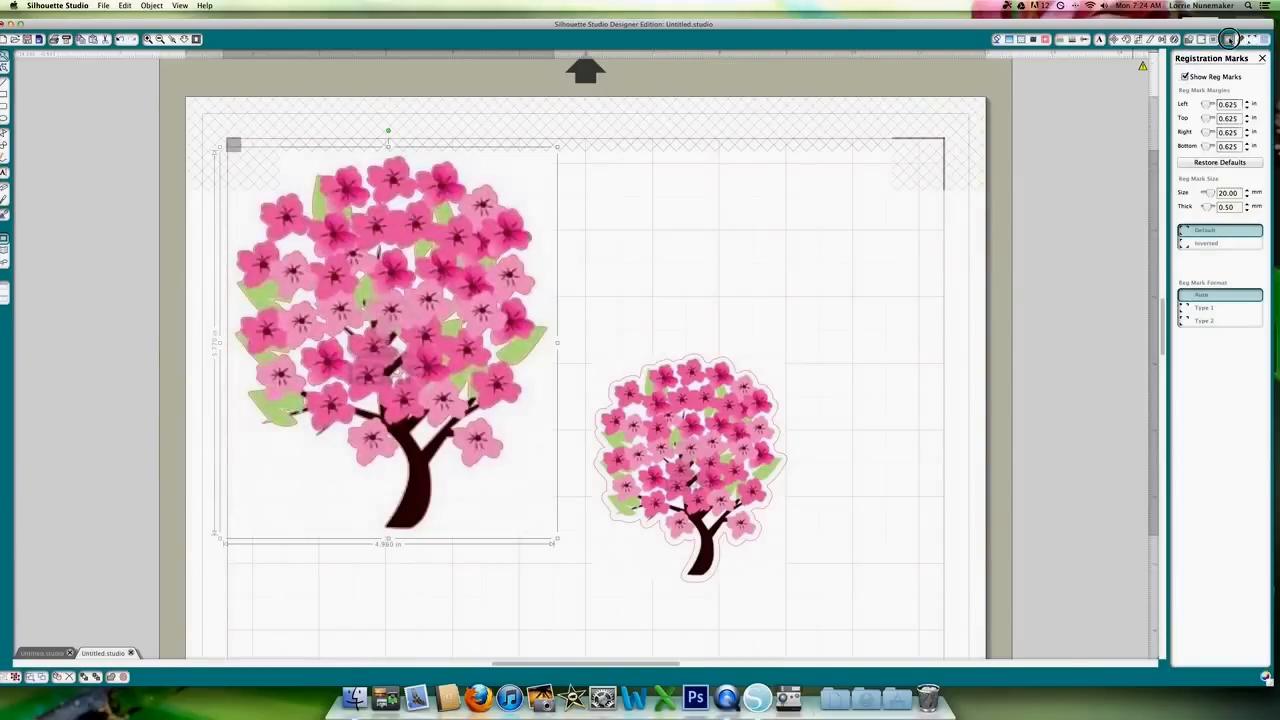
{"action": "left_click", "coordinate": [1216, 40]}
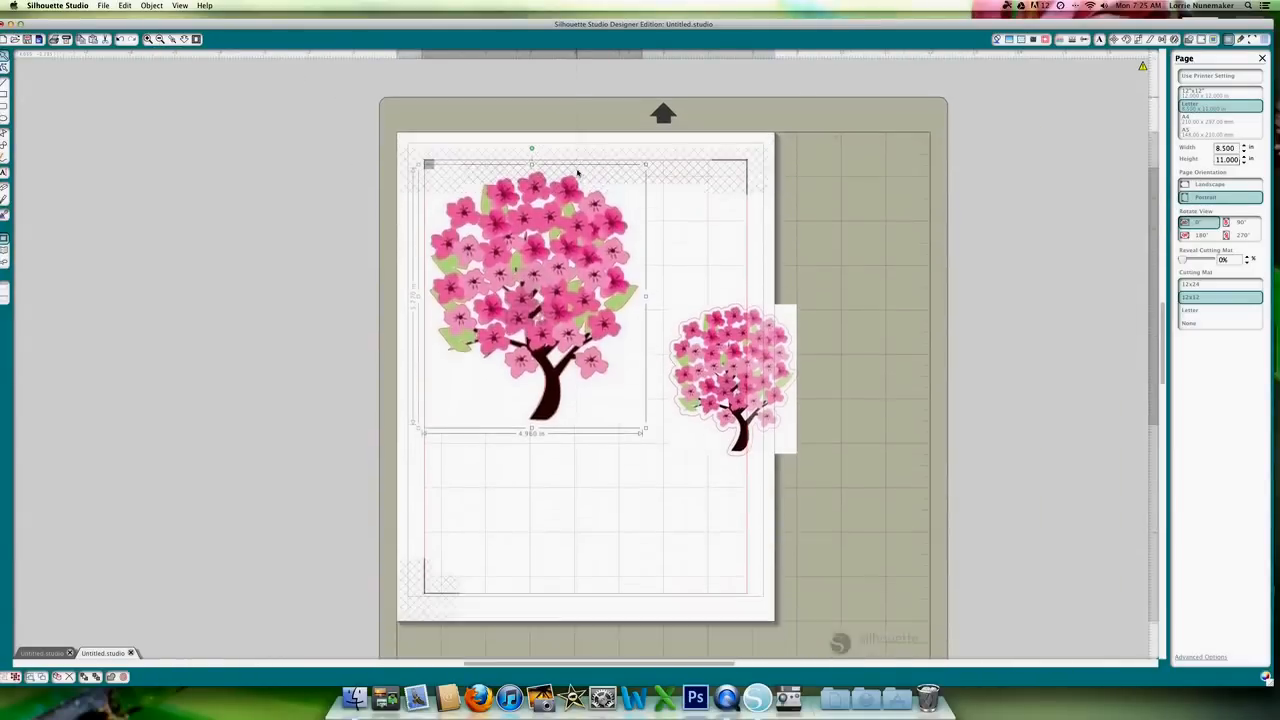
Drag the small tree onto the lower part of the letter page, inside the registration marks.
{"action": "left_click_drag", "start_coordinate": [730, 376], "coordinate": [676, 450]}
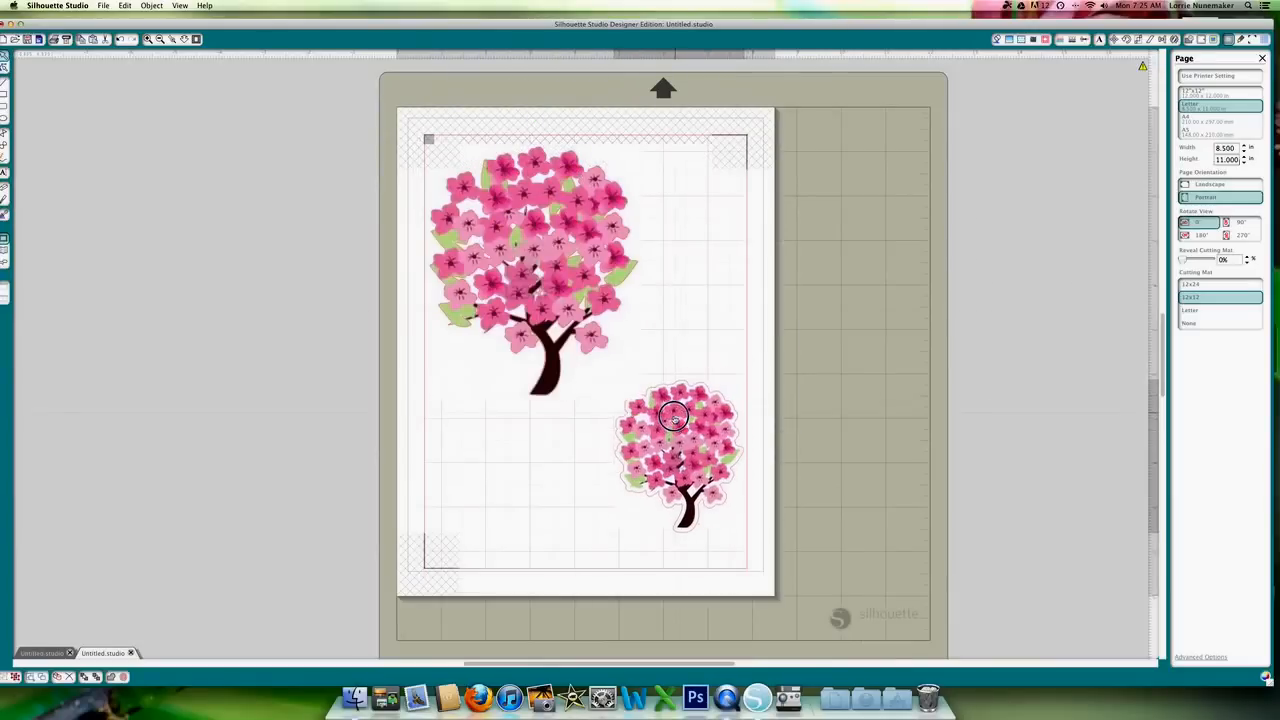
{"action": "left_click_drag", "start_coordinate": [676, 418], "coordinate": [650, 444]}
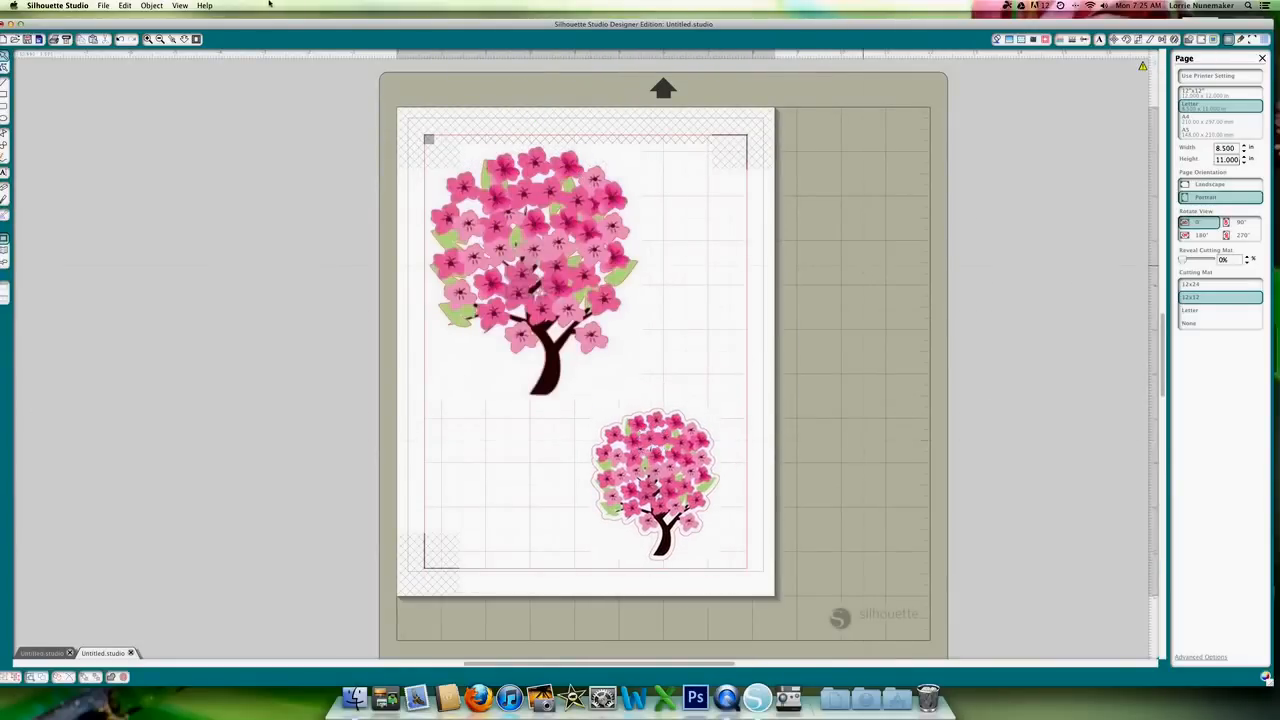
{"action": "mouse_move", "coordinate": [56, 40]}
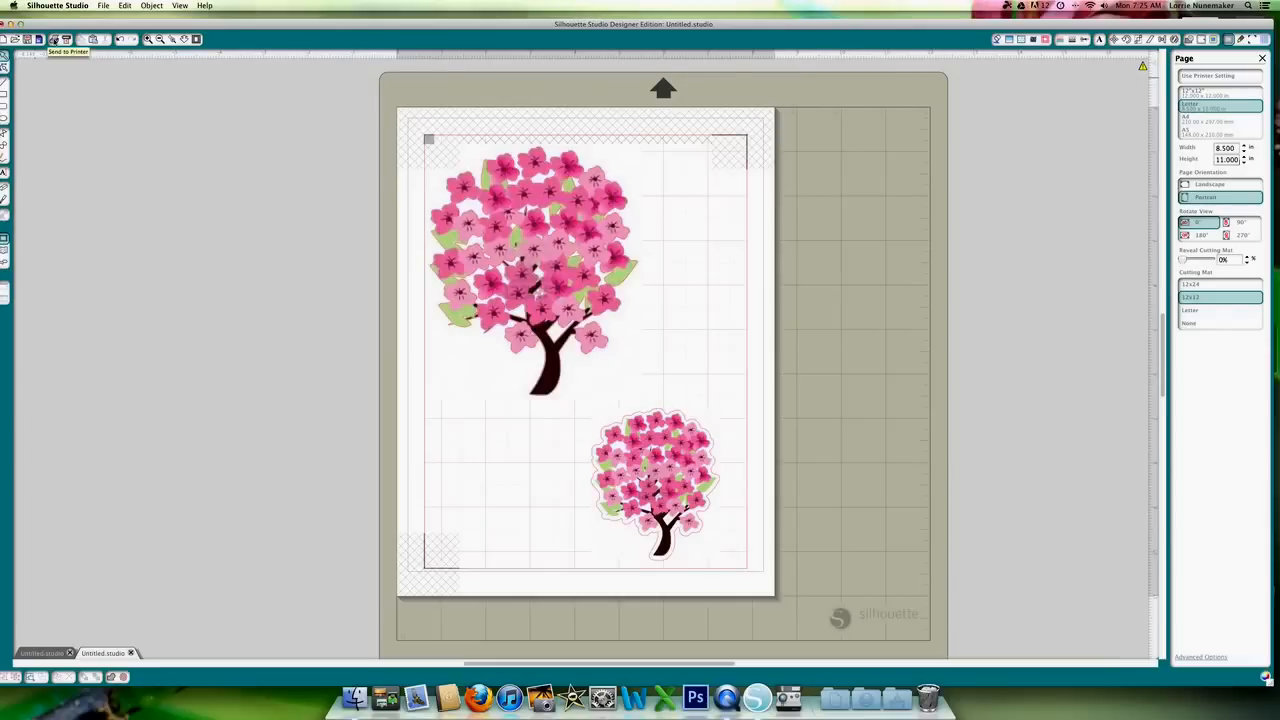
{"action": "mouse_move", "coordinate": [104, 58]}
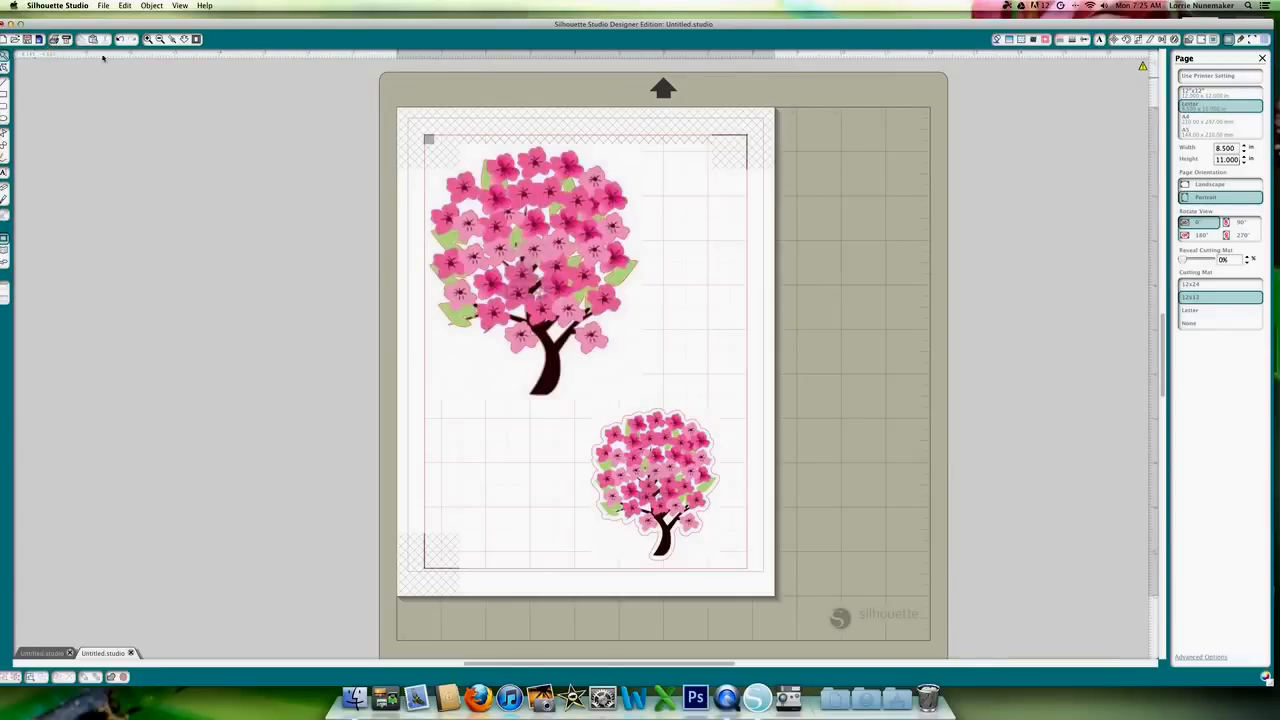
{"action": "mouse_move", "coordinate": [732, 214]}
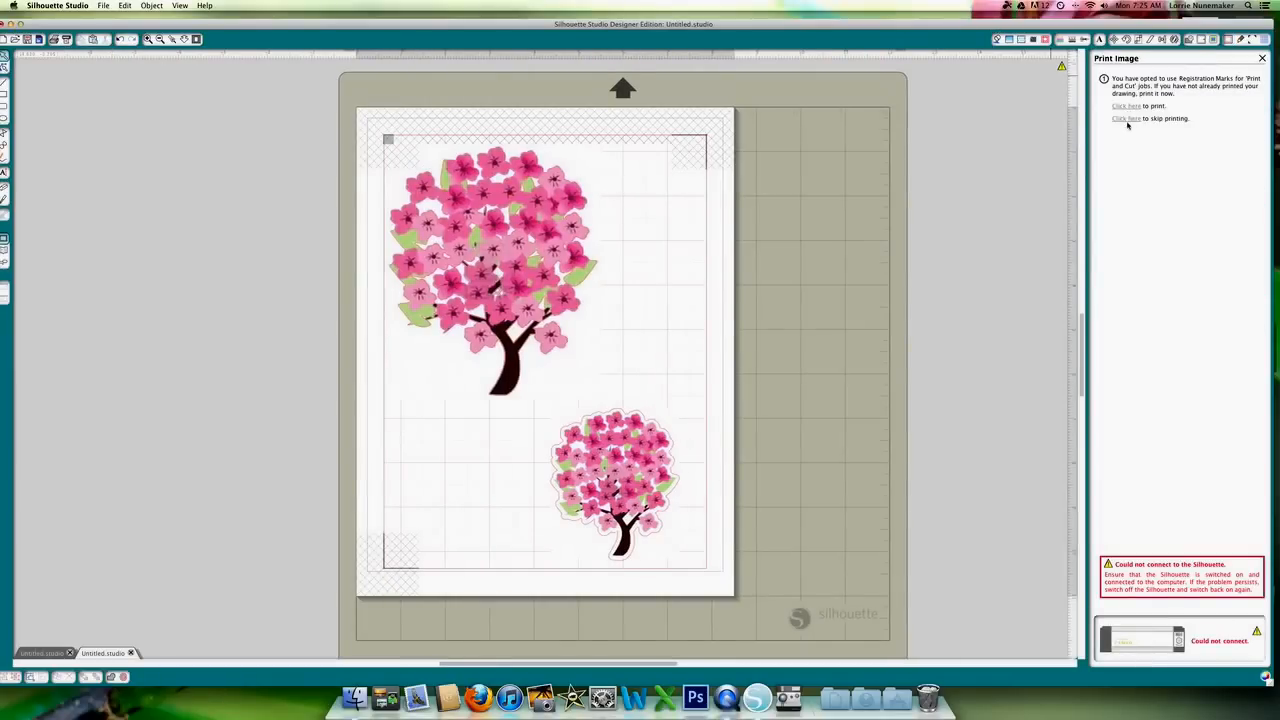
Skip printing and proceed to the Cut Image registration mark detection step.
{"action": "left_click", "coordinate": [1126, 118]}
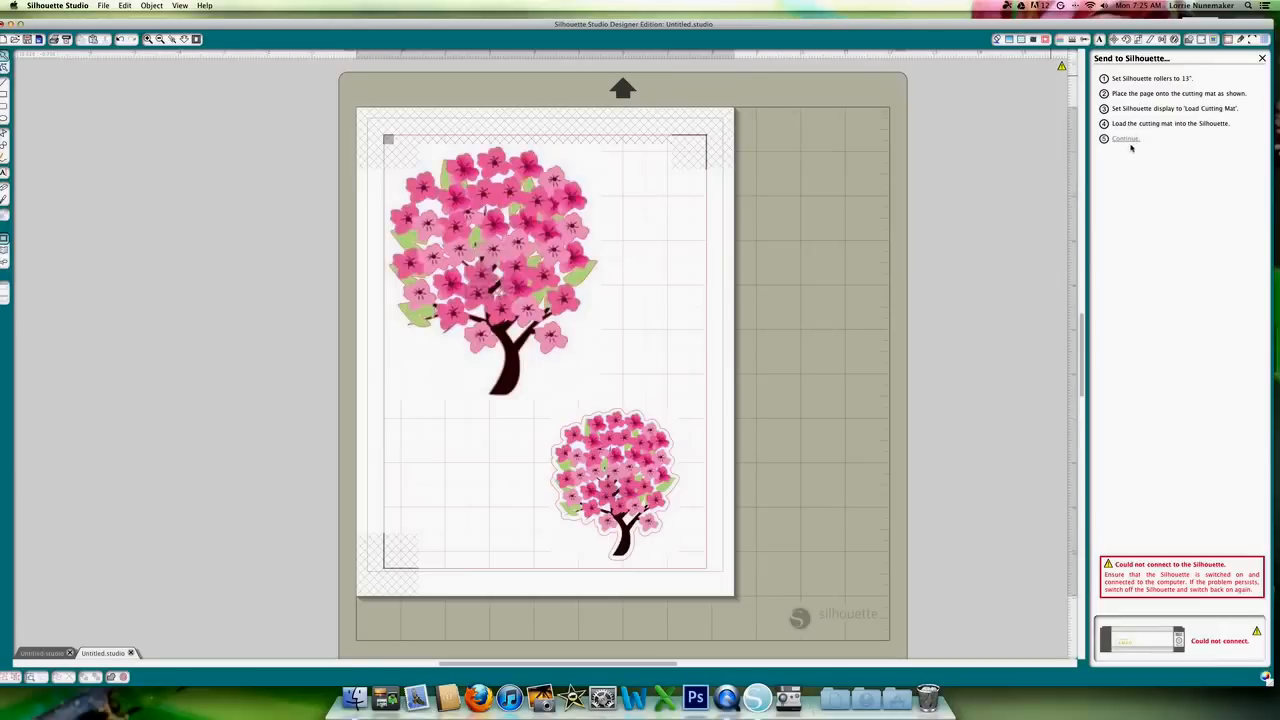
{"action": "left_click", "coordinate": [1124, 138]}
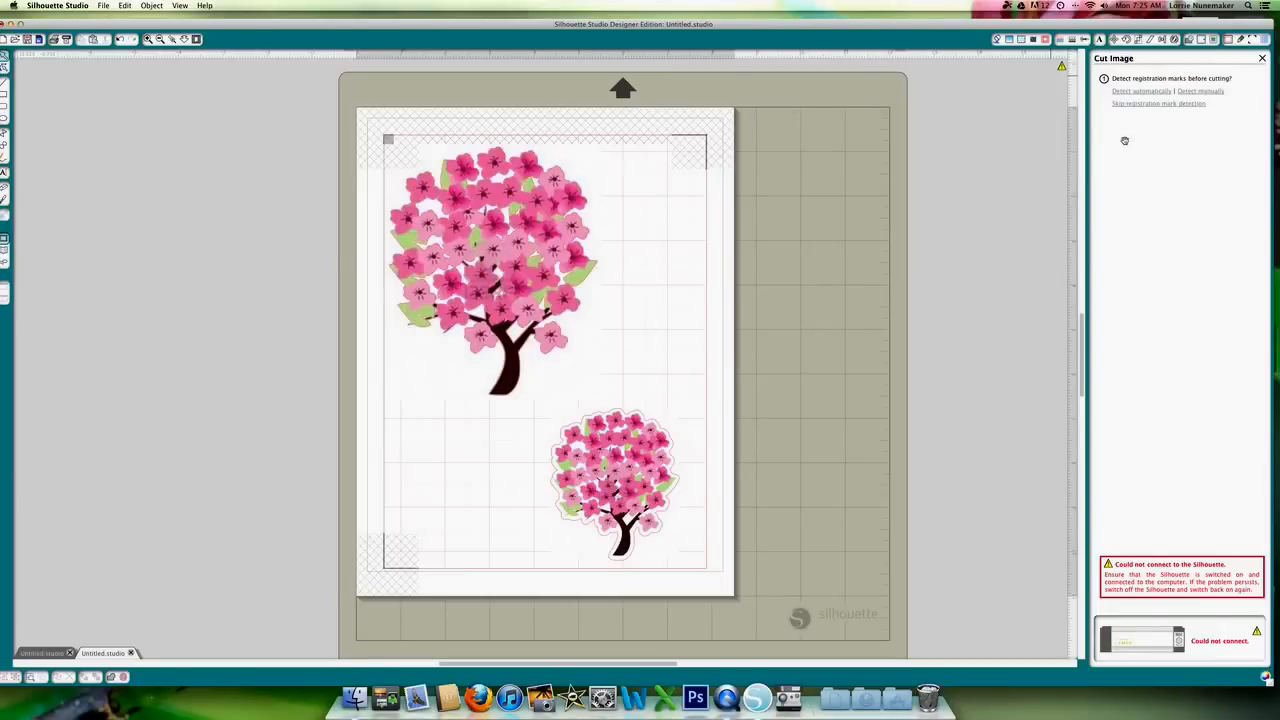